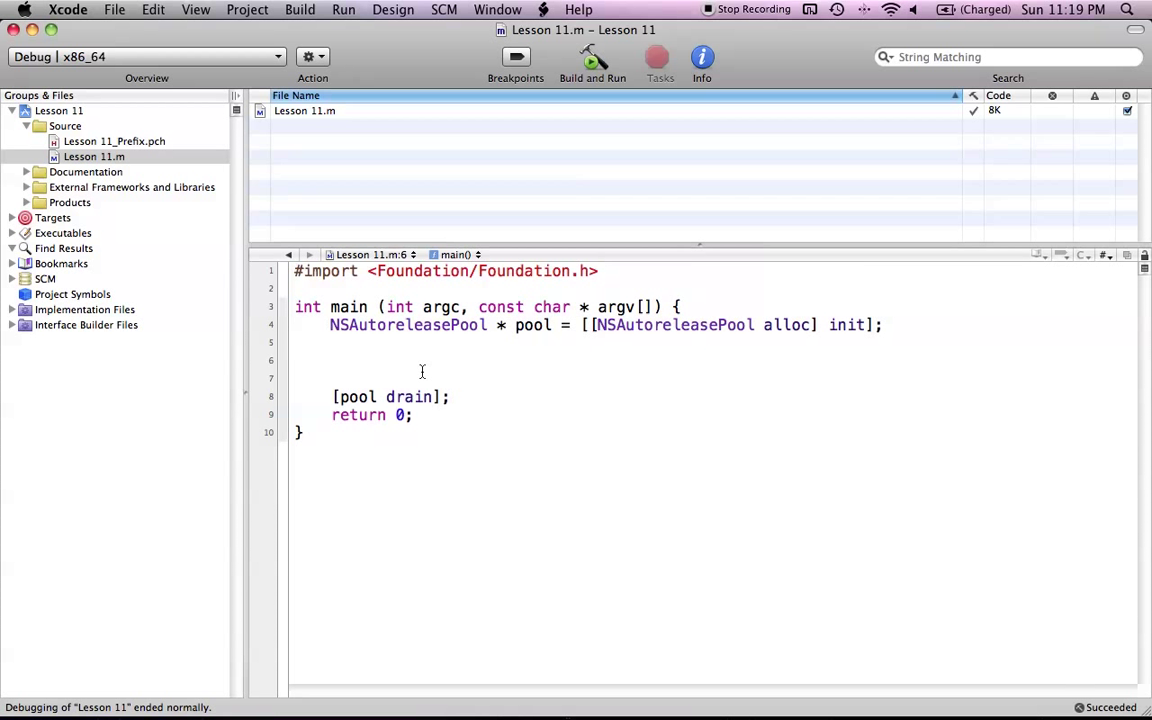
Step: Place the cursor on the empty line inside main() where the code goes
left_click(330, 360)
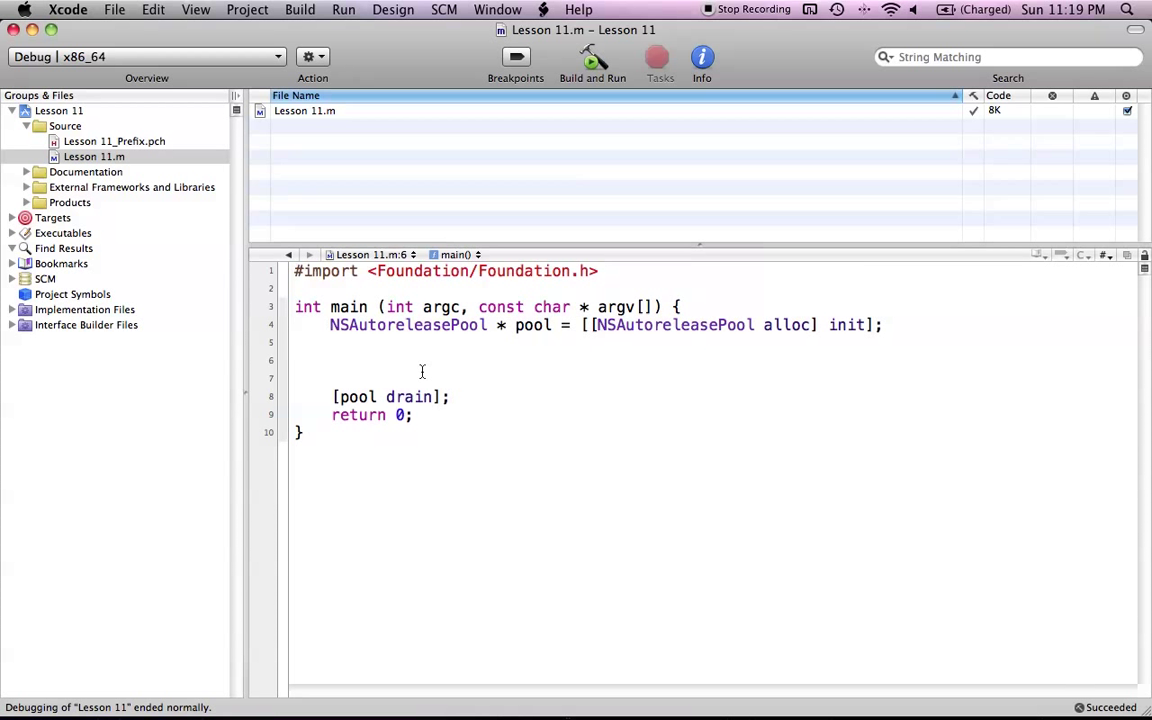
left_click(331, 360)
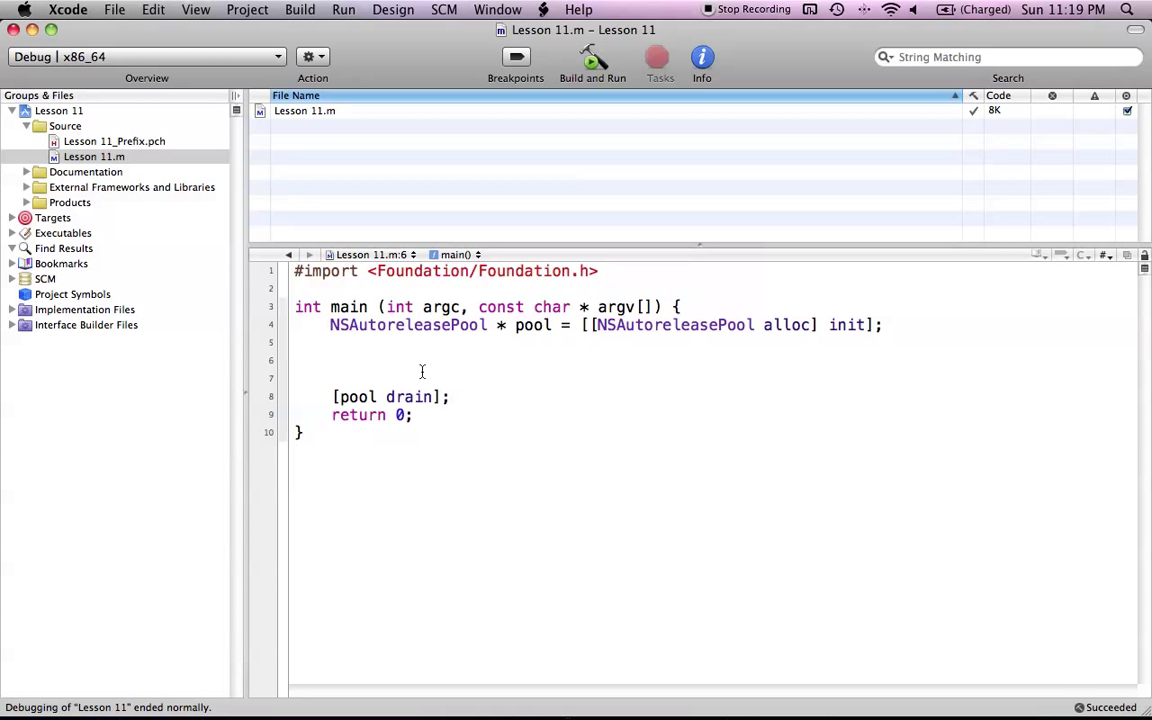
left_click(331, 361)
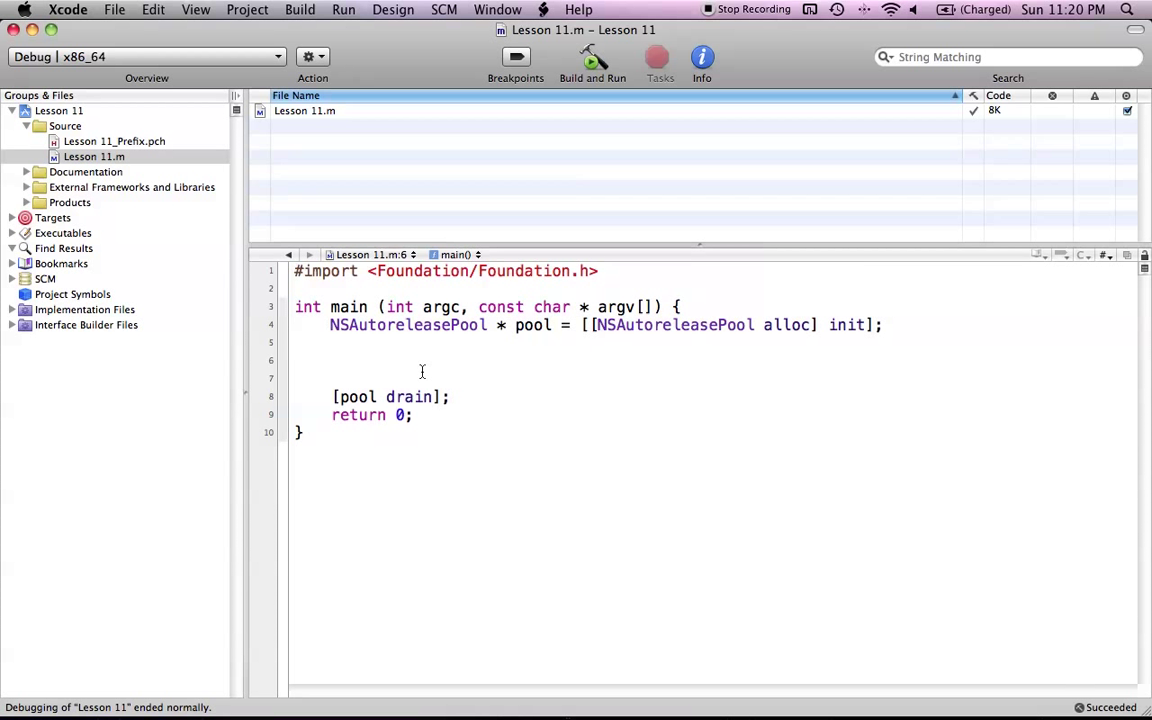
left_click(331, 360)
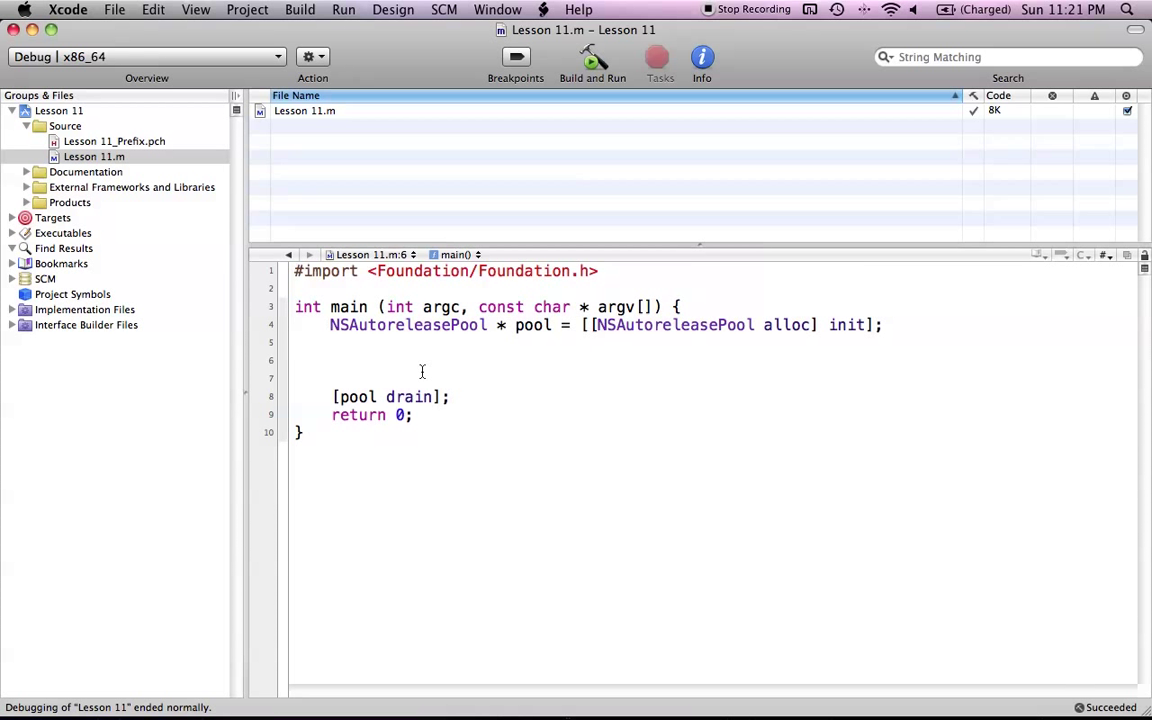
left_click(331, 360)
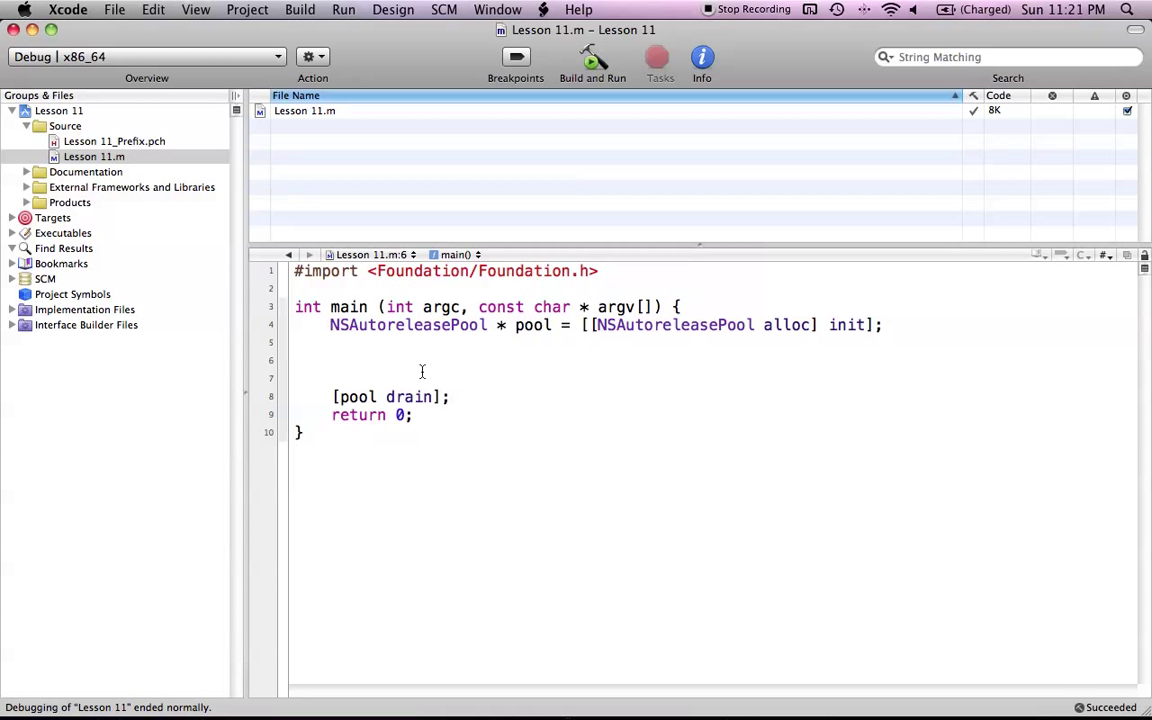
left_click(330, 360)
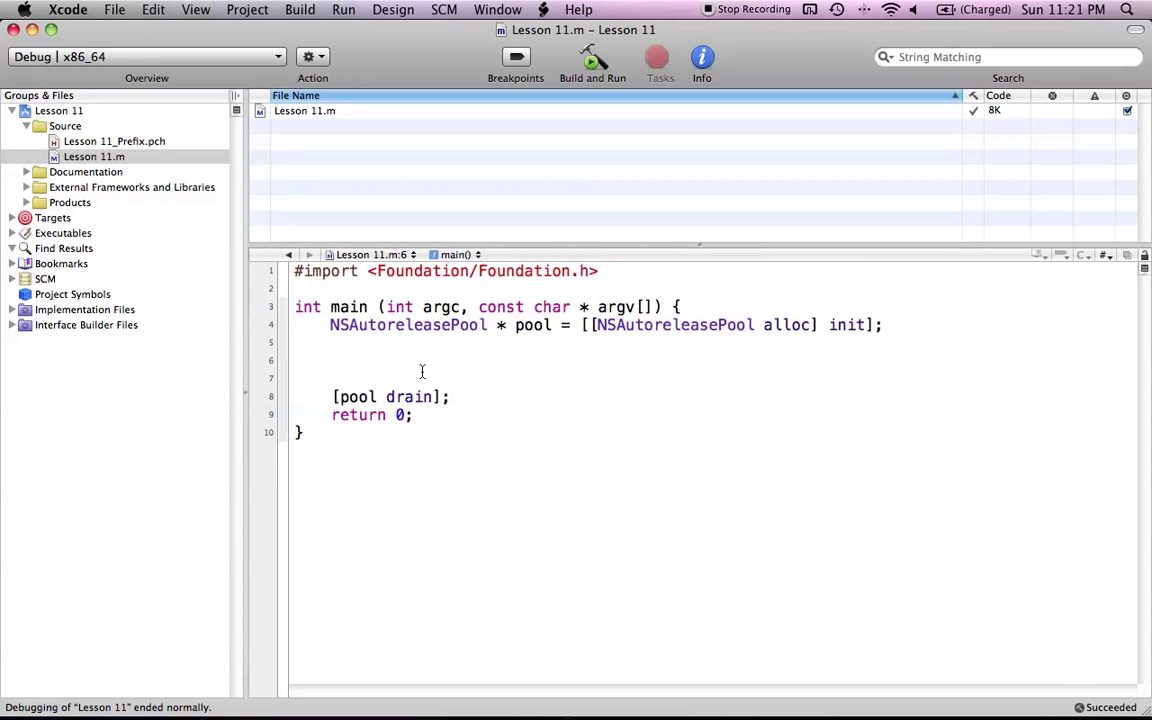
left_click(331, 360)
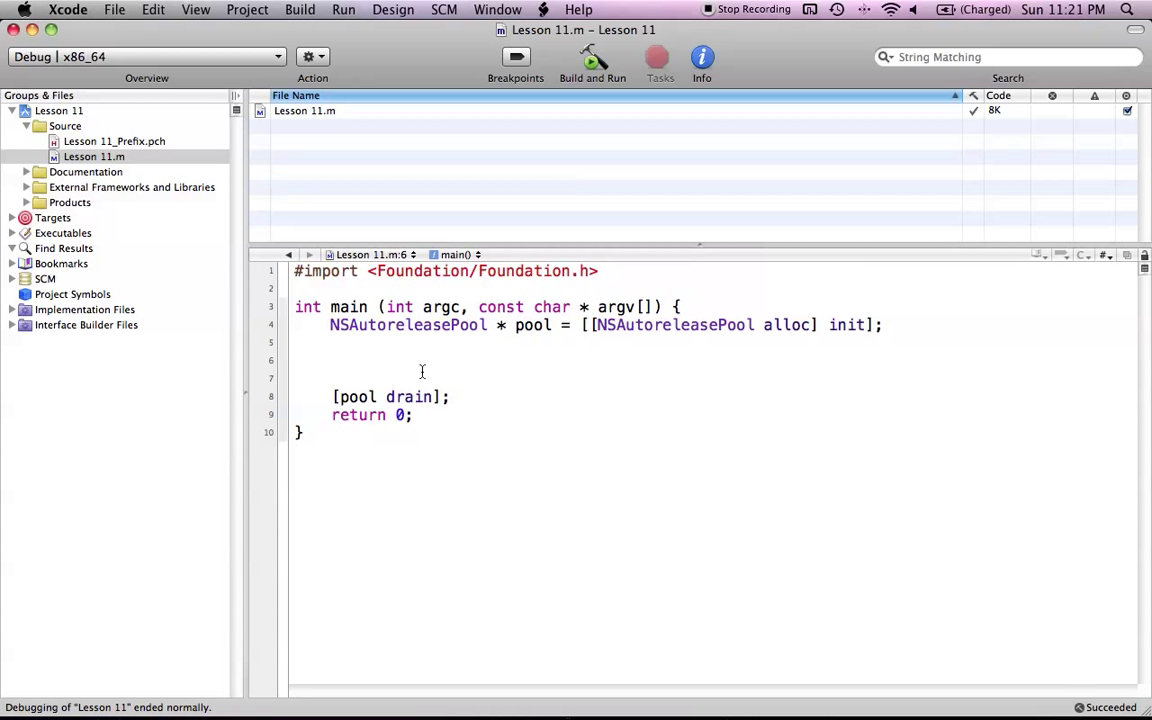
left_click(331, 360)
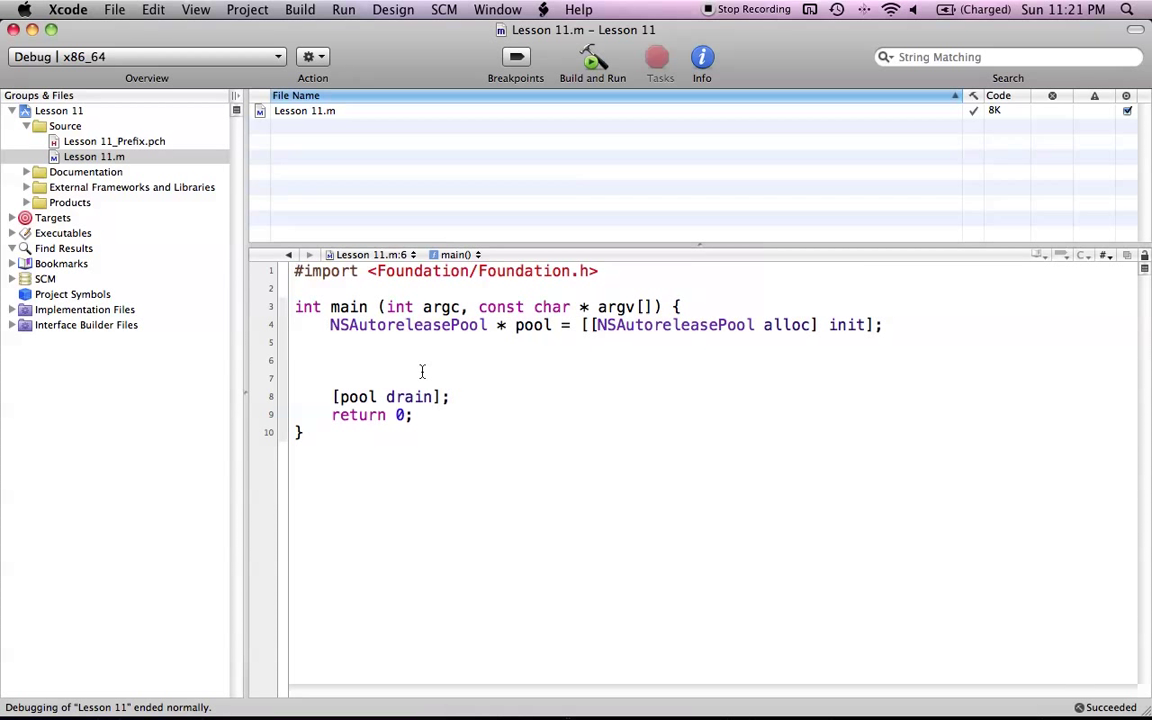
Step: Type the NSArray *array = [NSArray arrayWithObjects: ... nil] declaration skeleton
type("N")
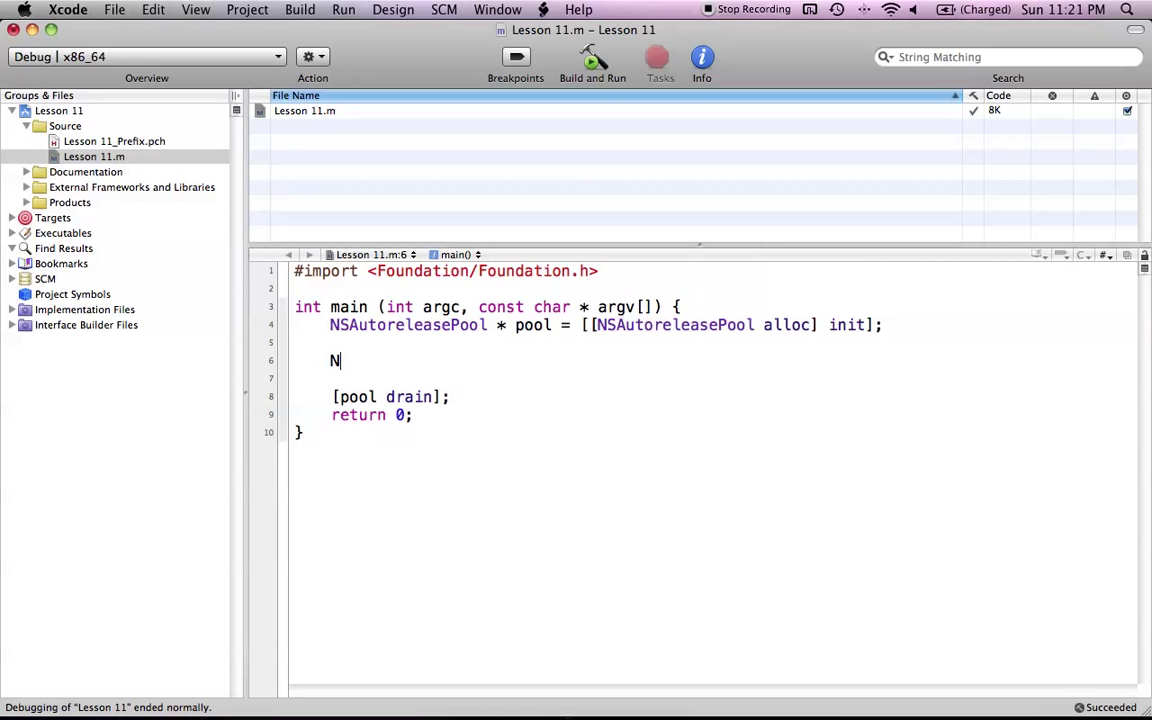
type("SArray")
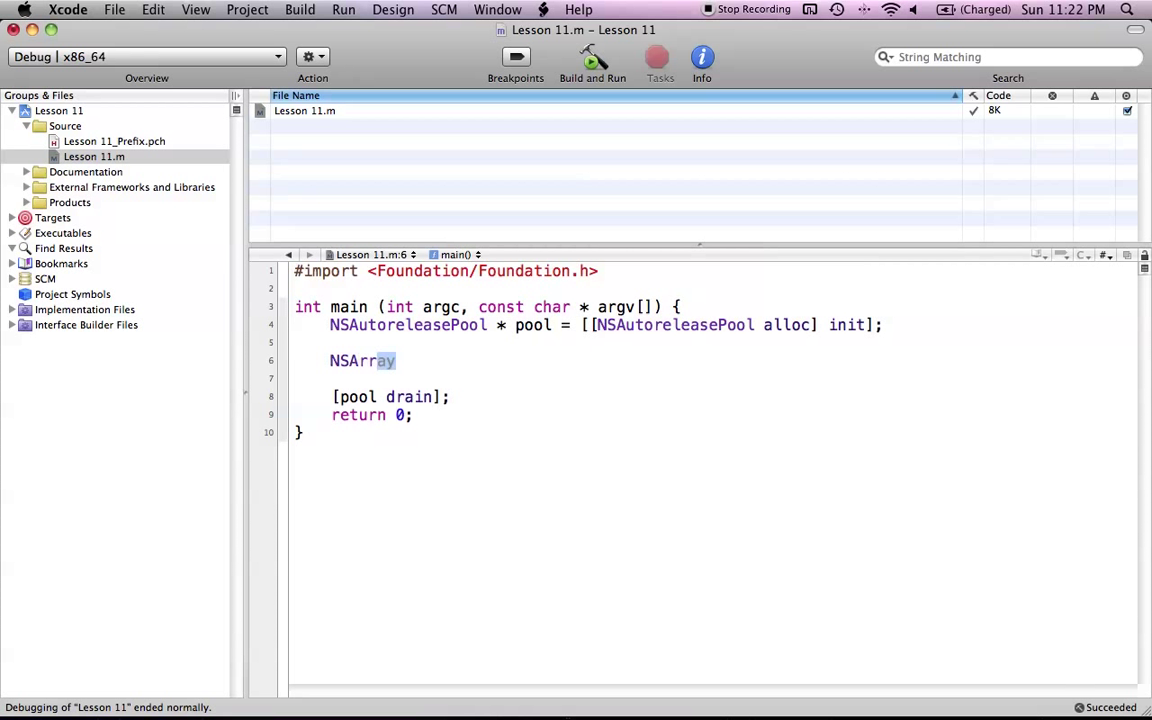
type("*")
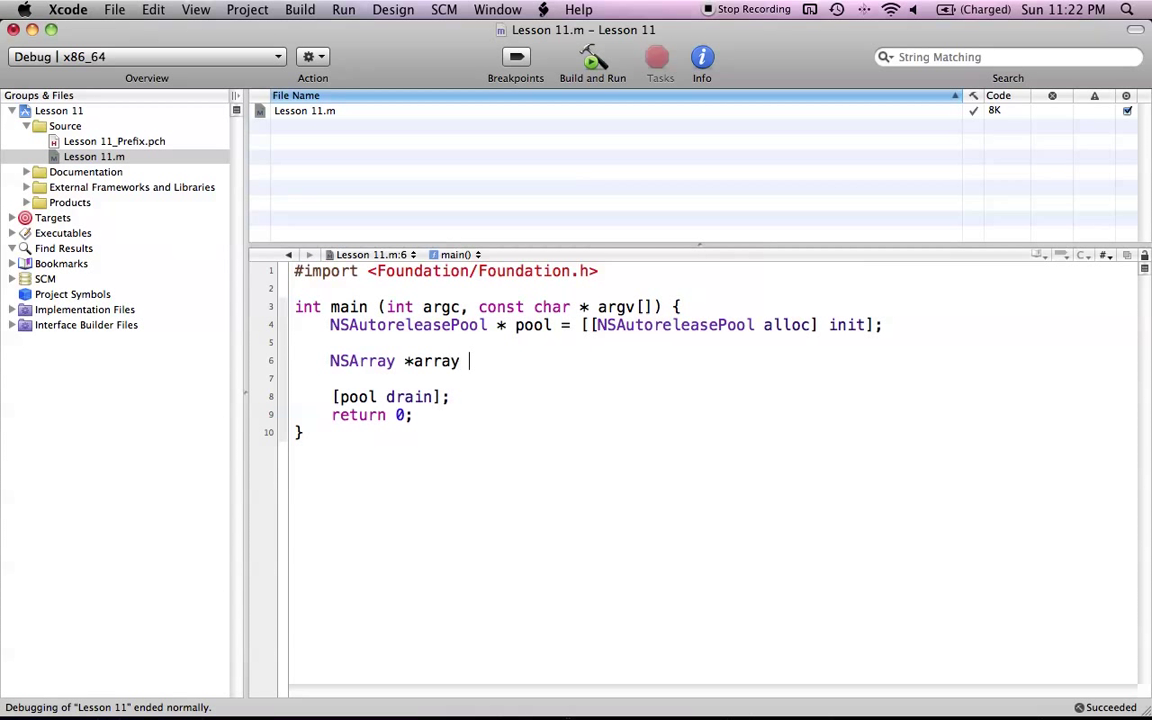
type("= [NS")
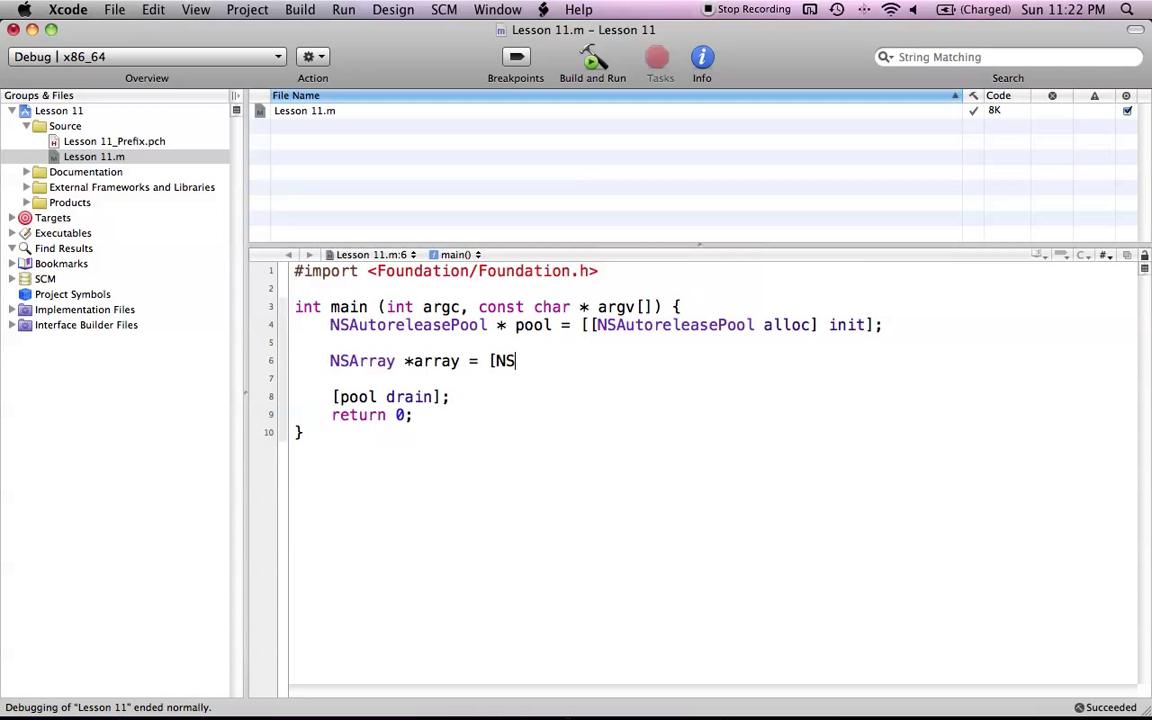
type("Array")
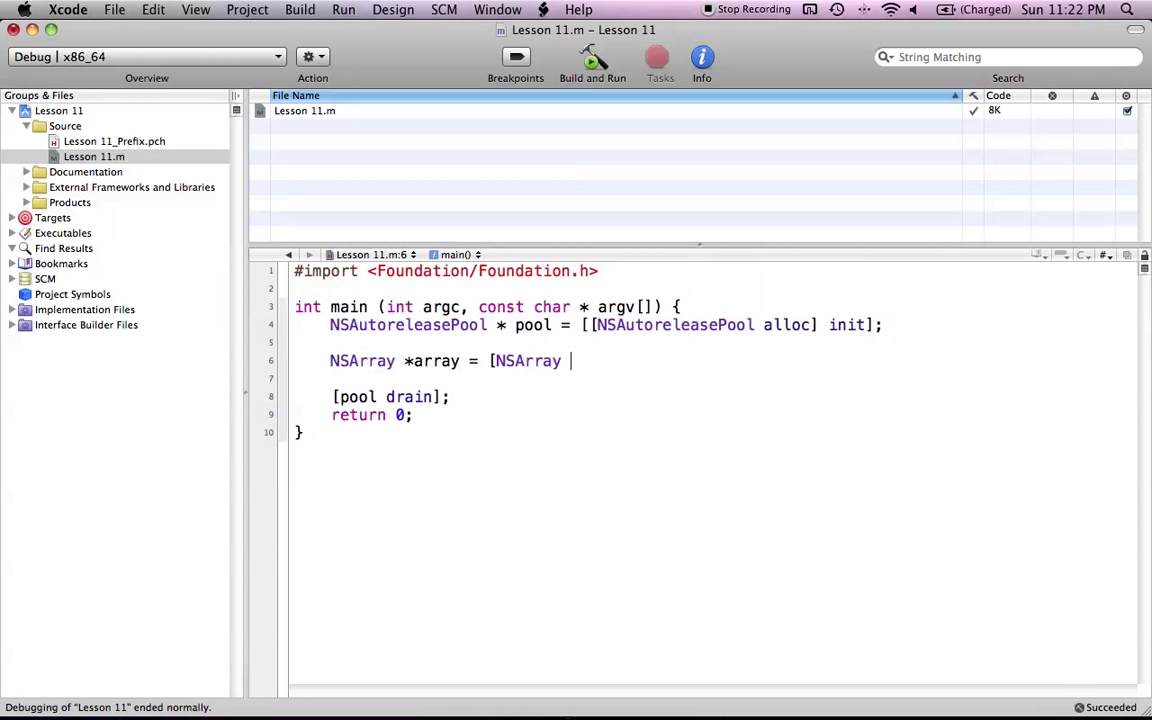
type("array")
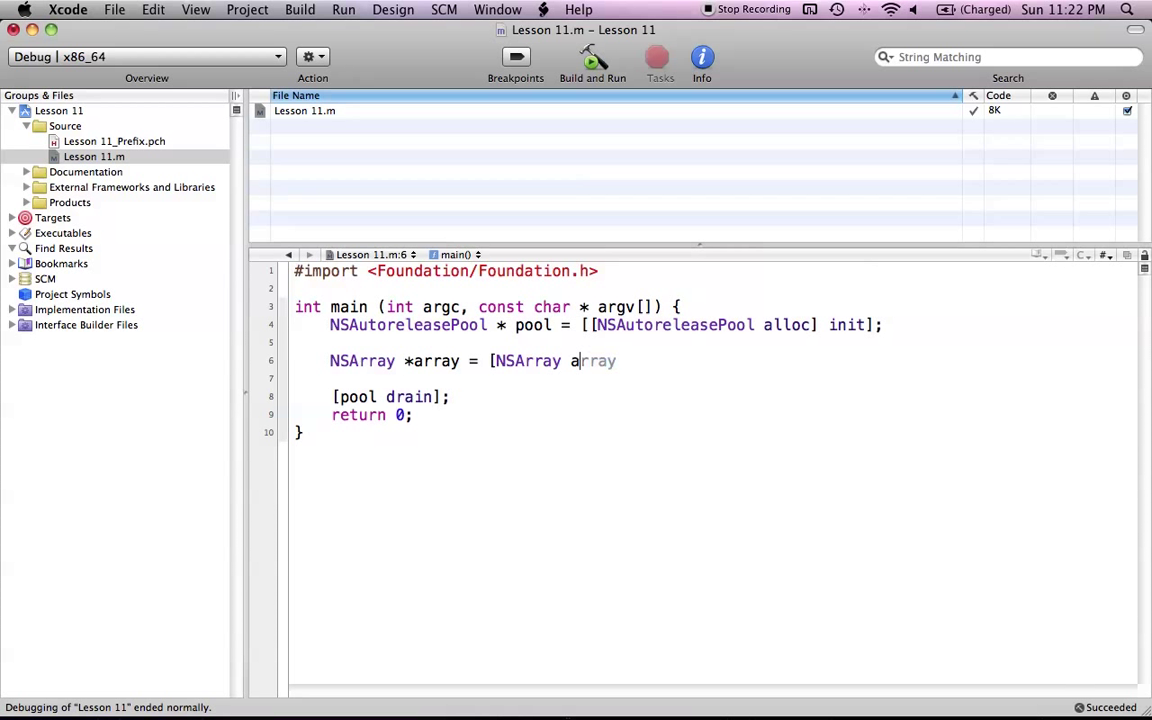
type("rrayWithObjects:")
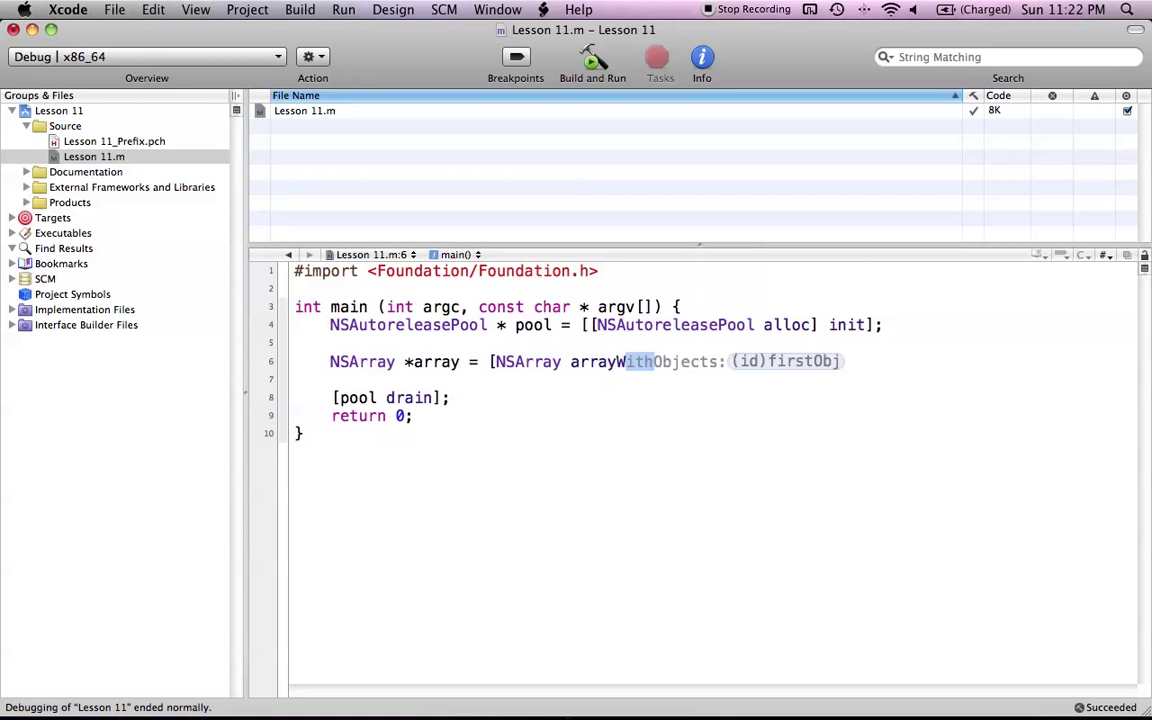
type("@")
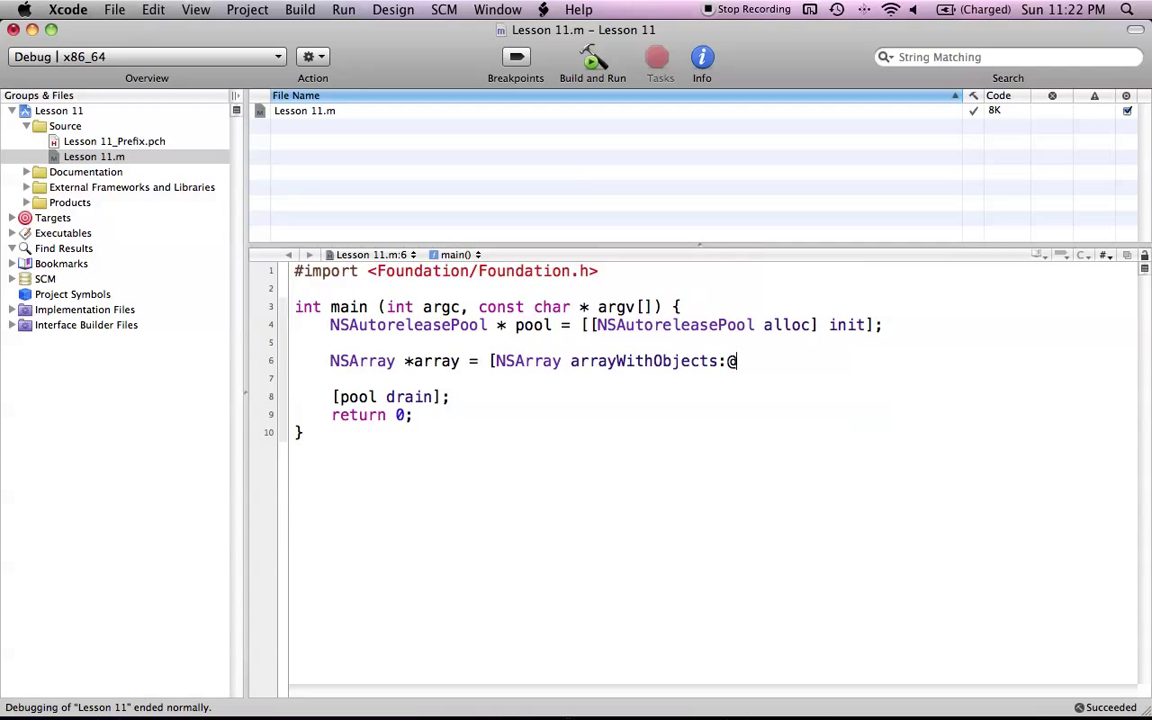
type("\"\",")
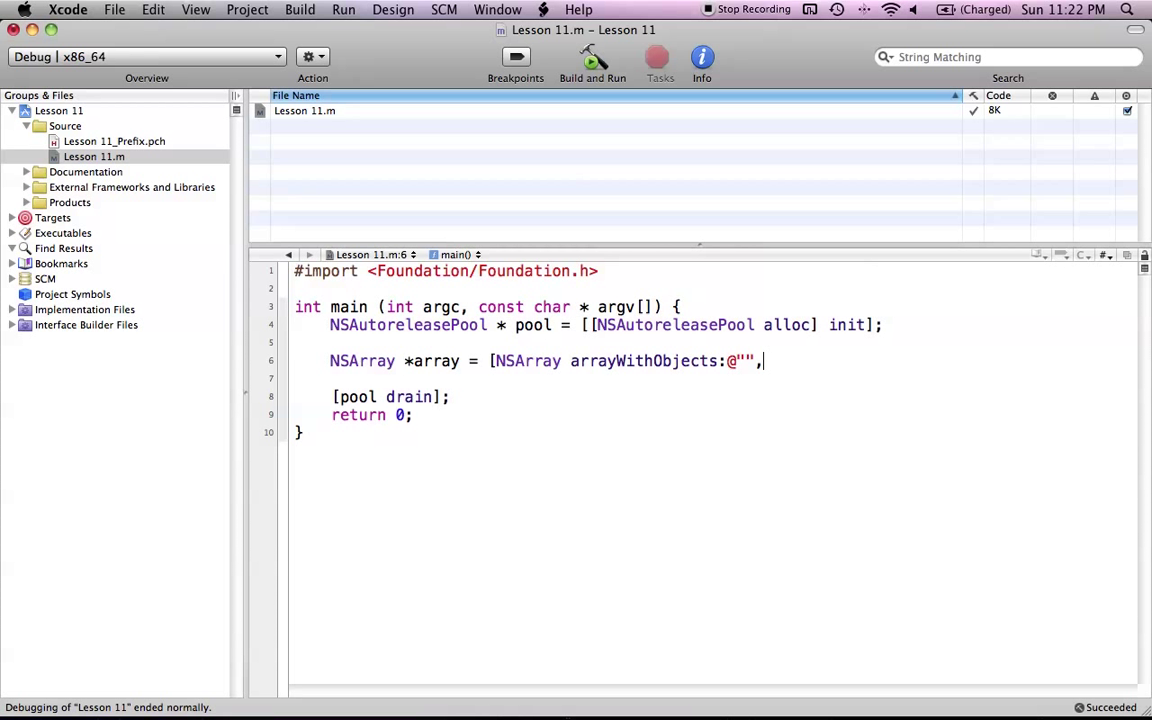
type("\" \"")
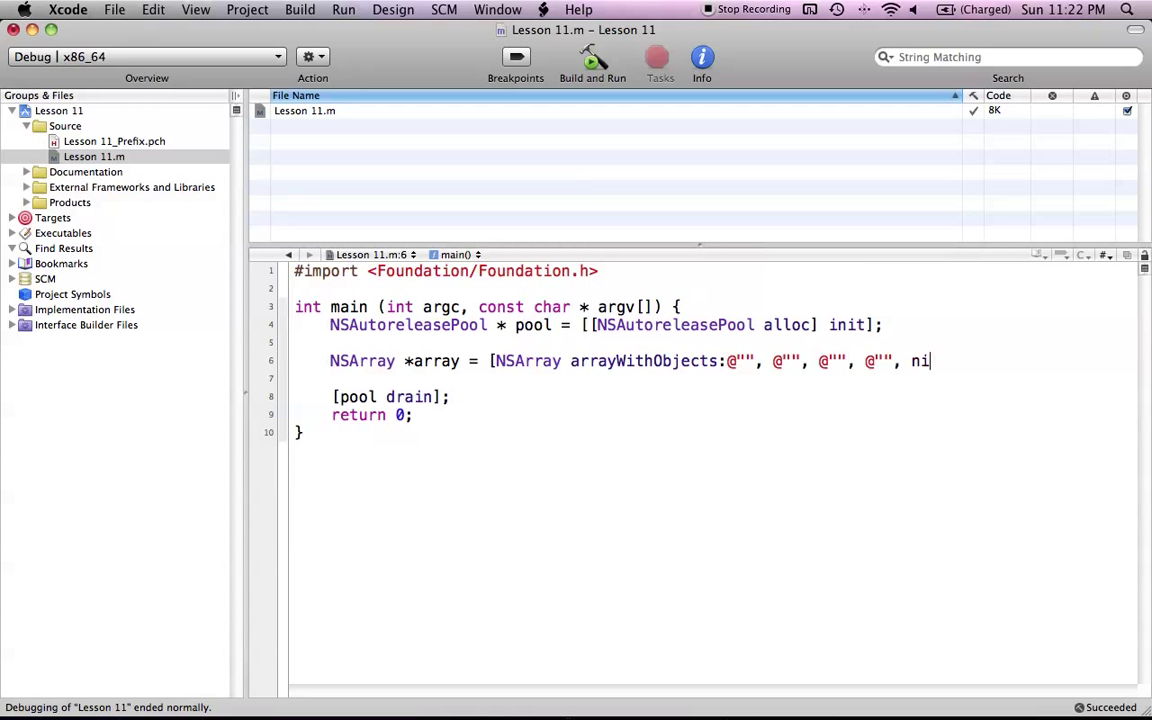
type("l]")
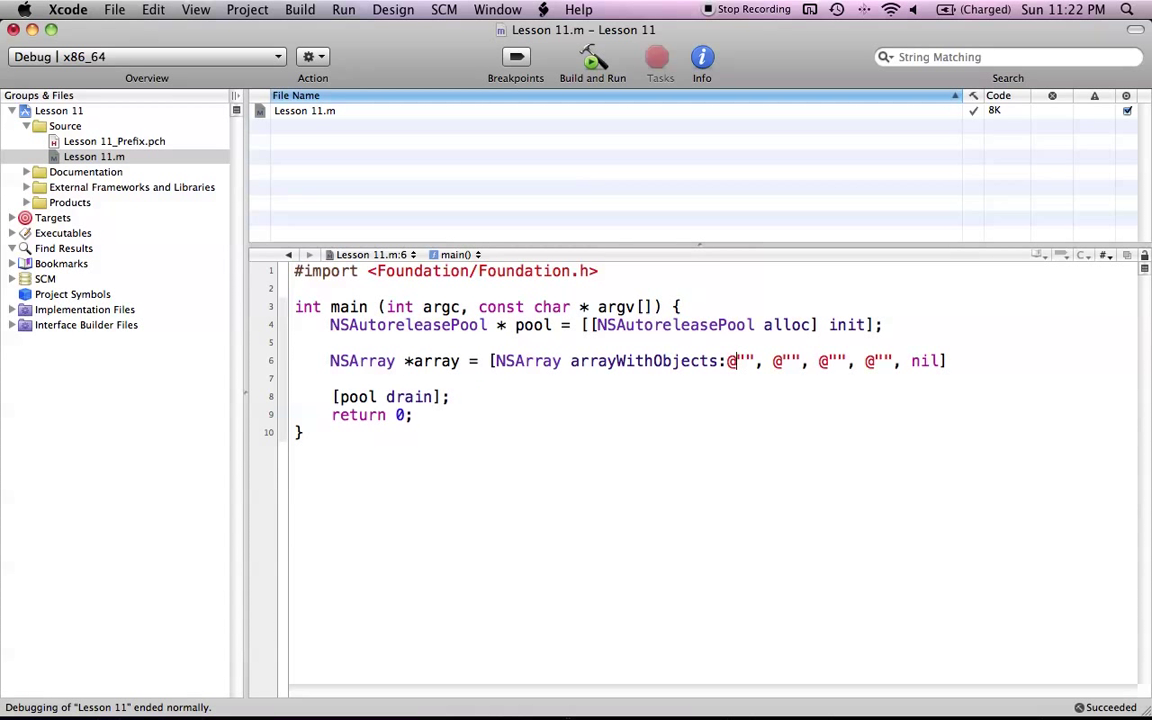
Step: Fill in the strings Yoda, is, my, friend and end the statement
type("Yoda")
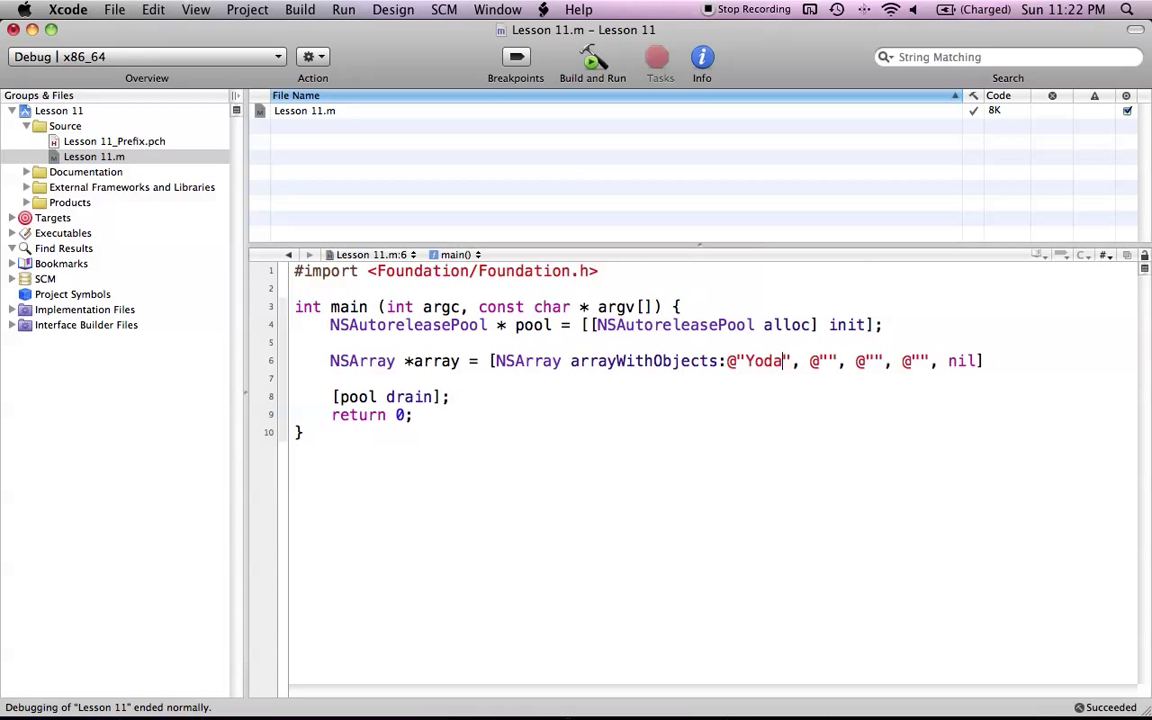
type("is")
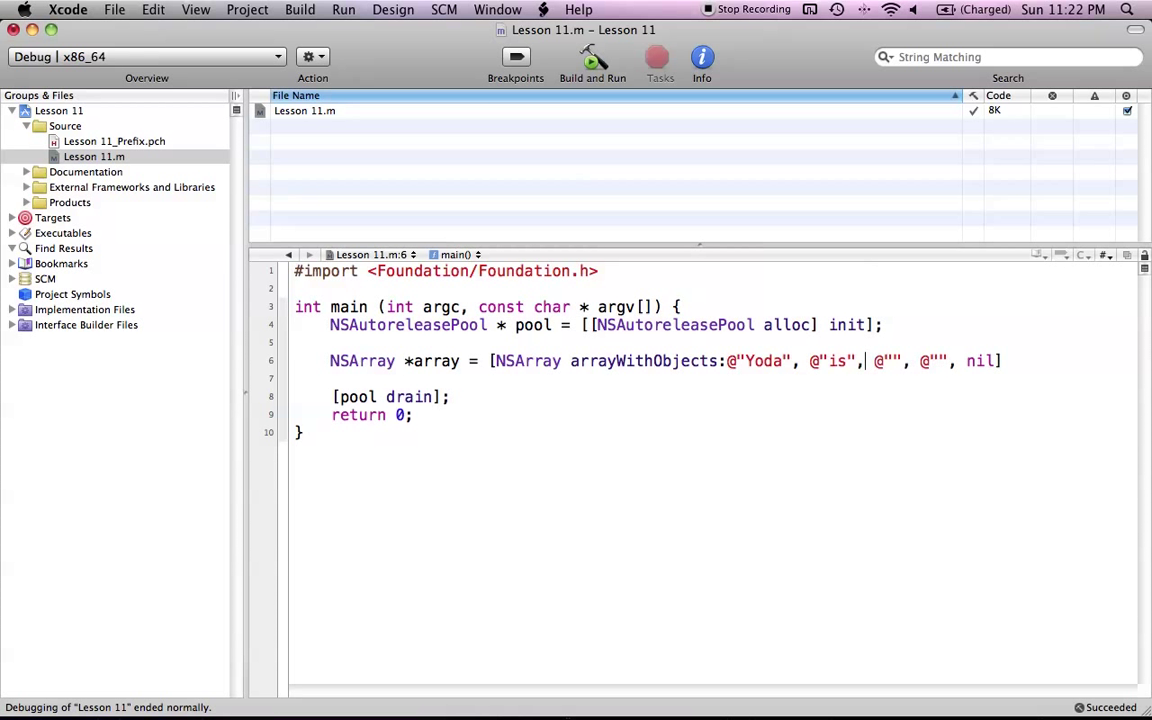
type("my")
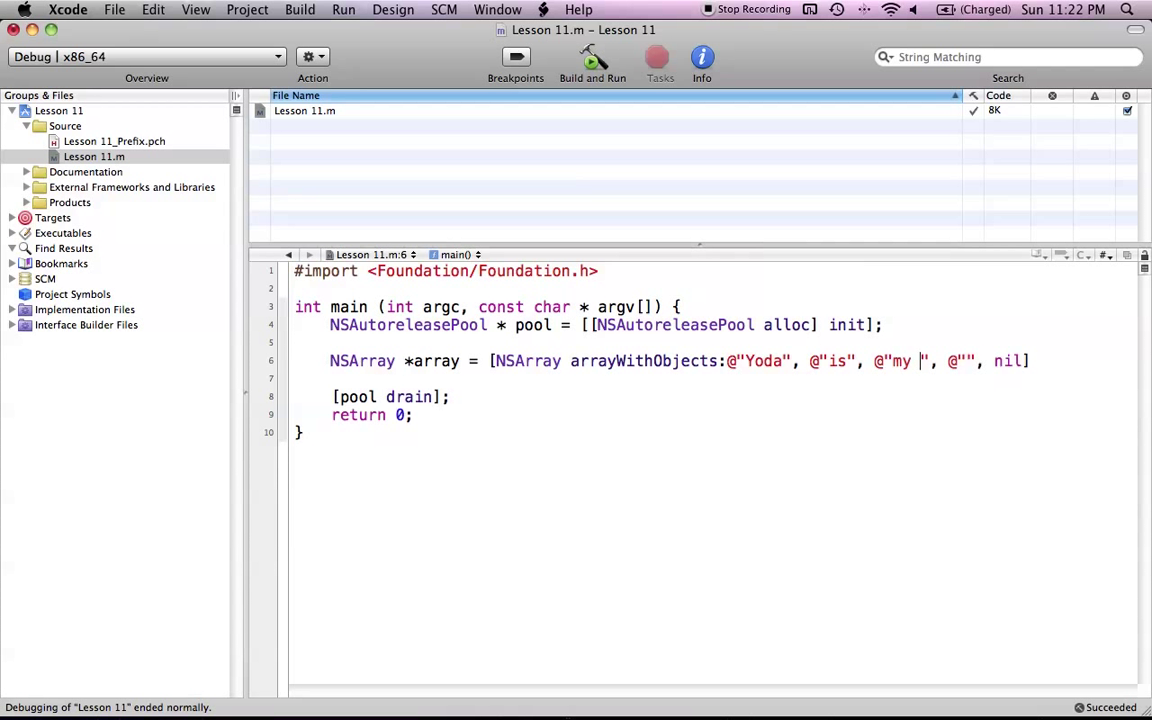
type("fr")
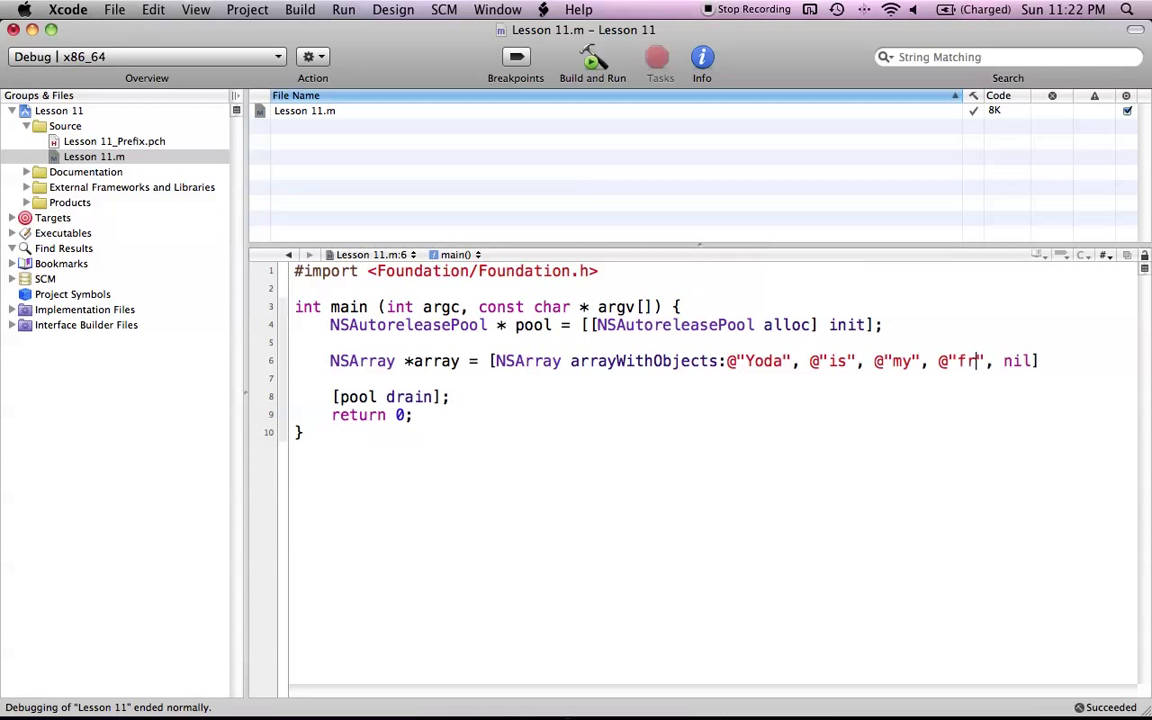
type("iend")
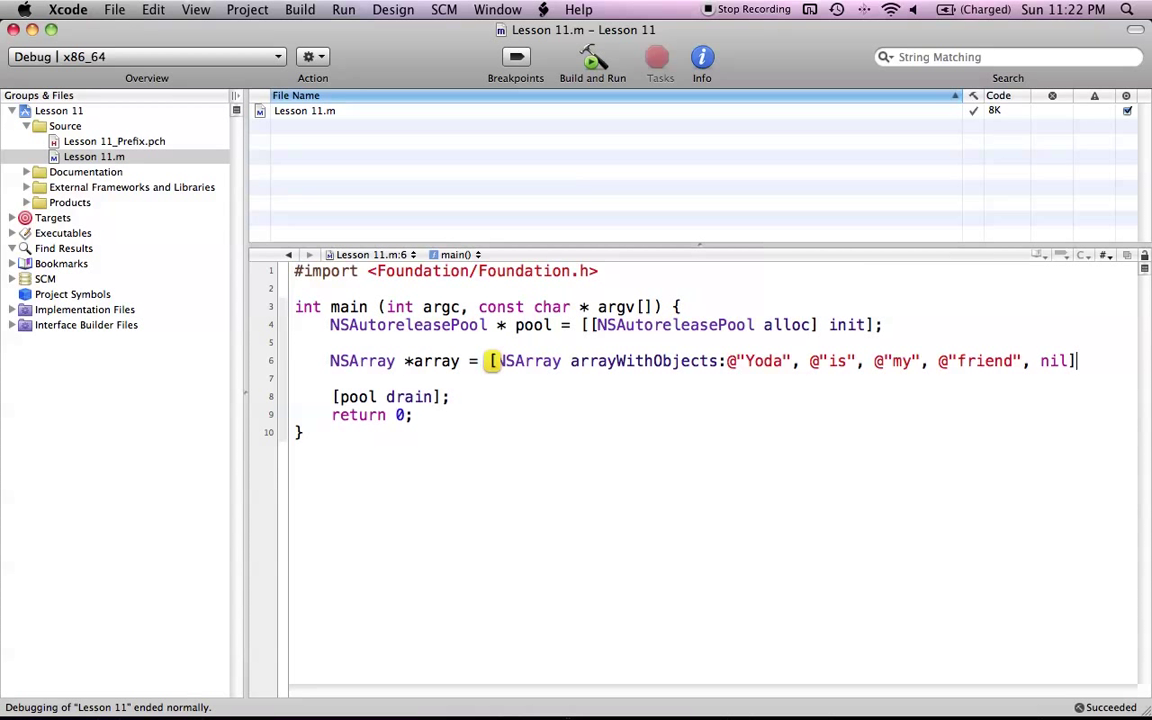
type(";")
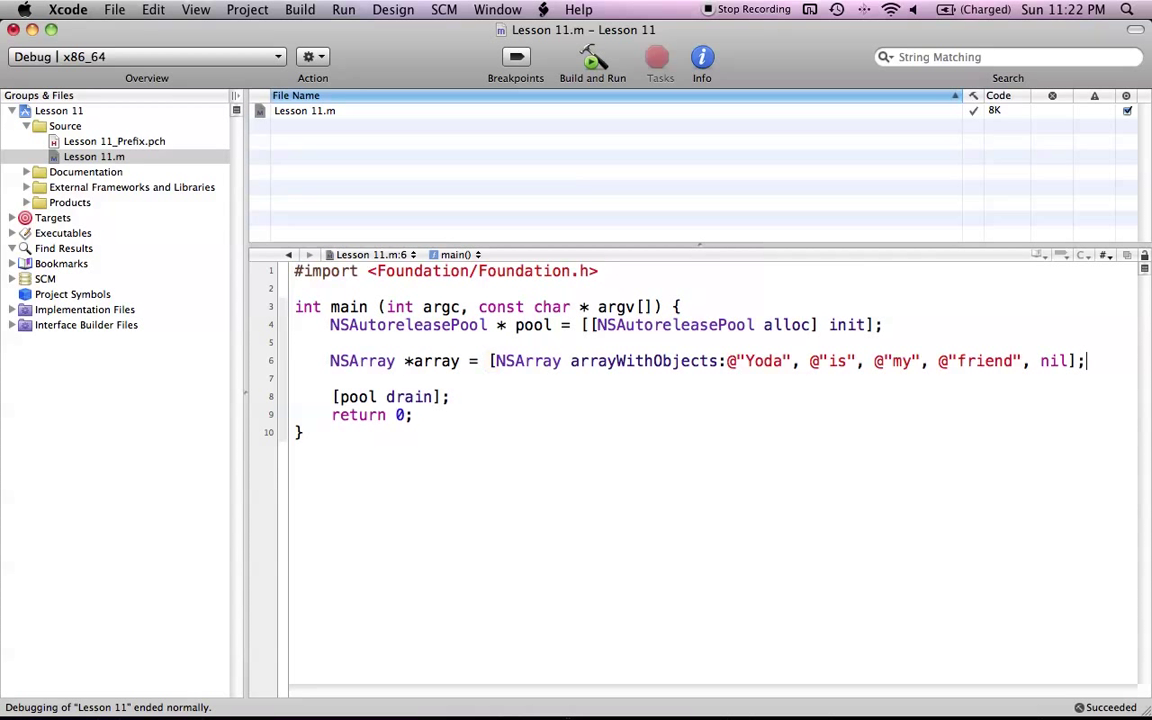
key("return")
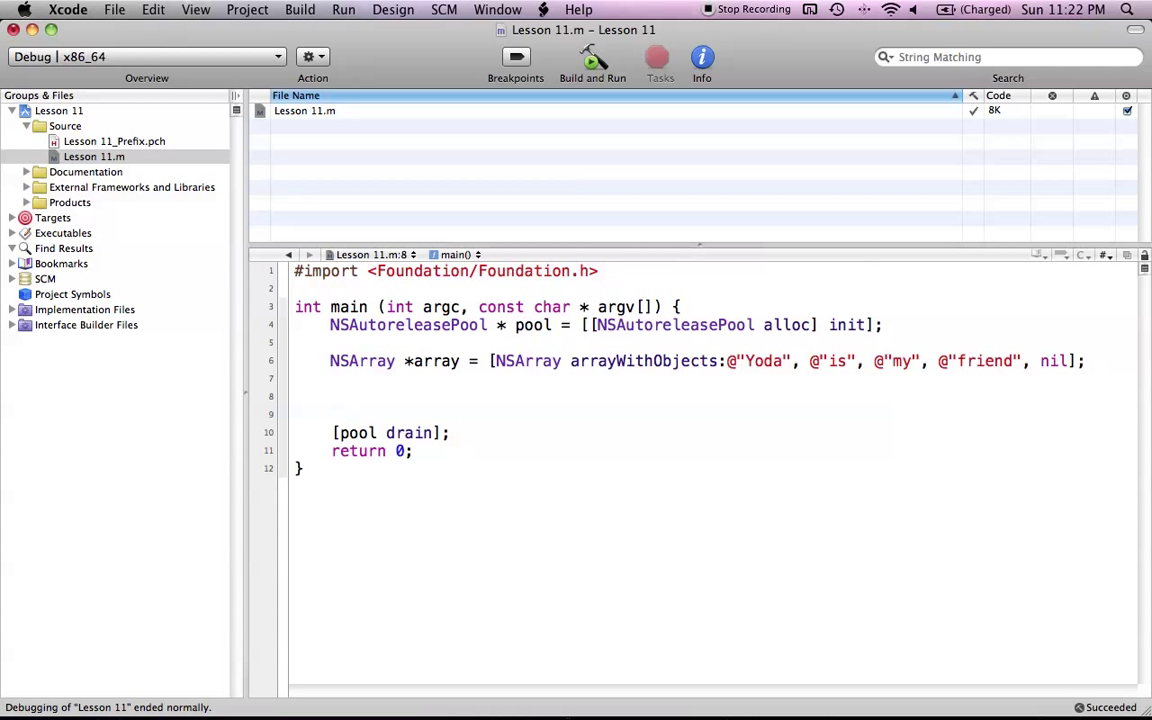
Step: Write for (NSString *string in array) below the array and open a new body line
left_click(331, 396)
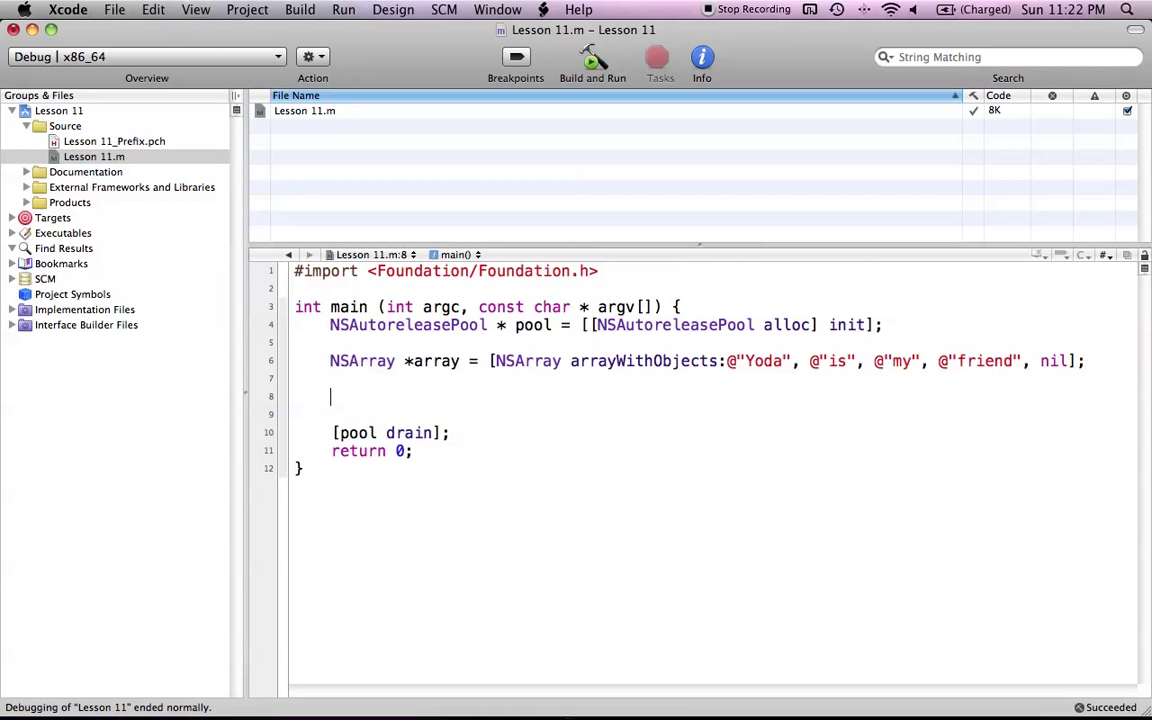
type("for")
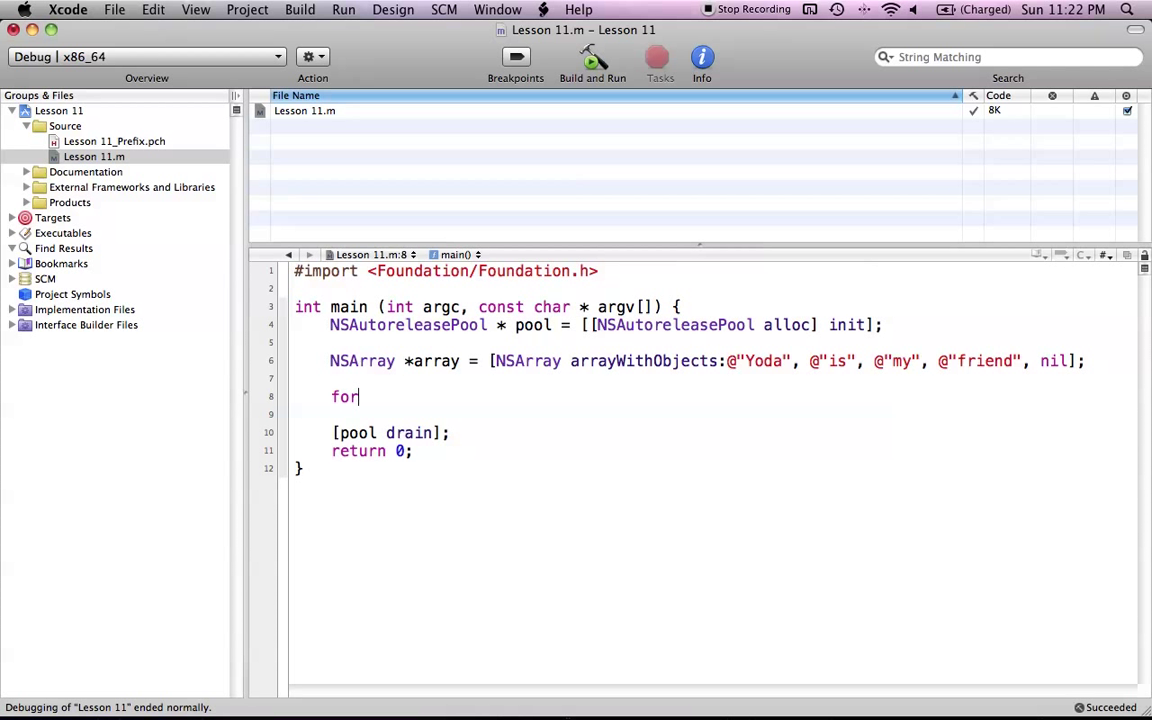
type("(")
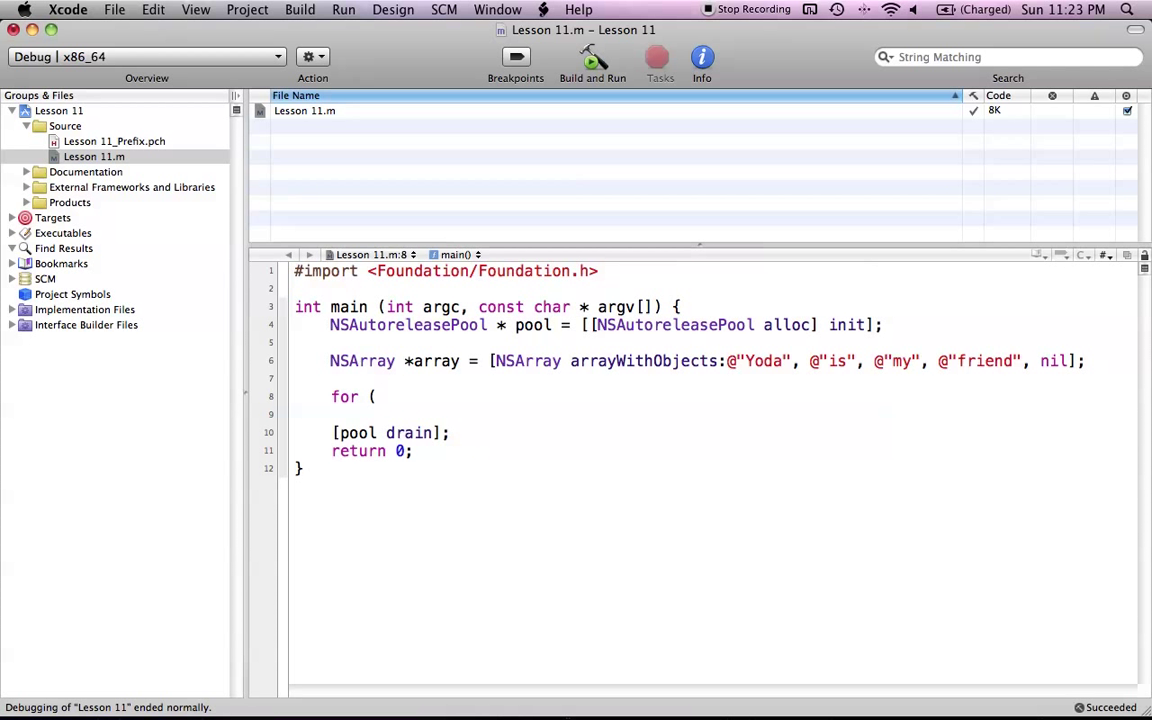
left_click(378, 397)
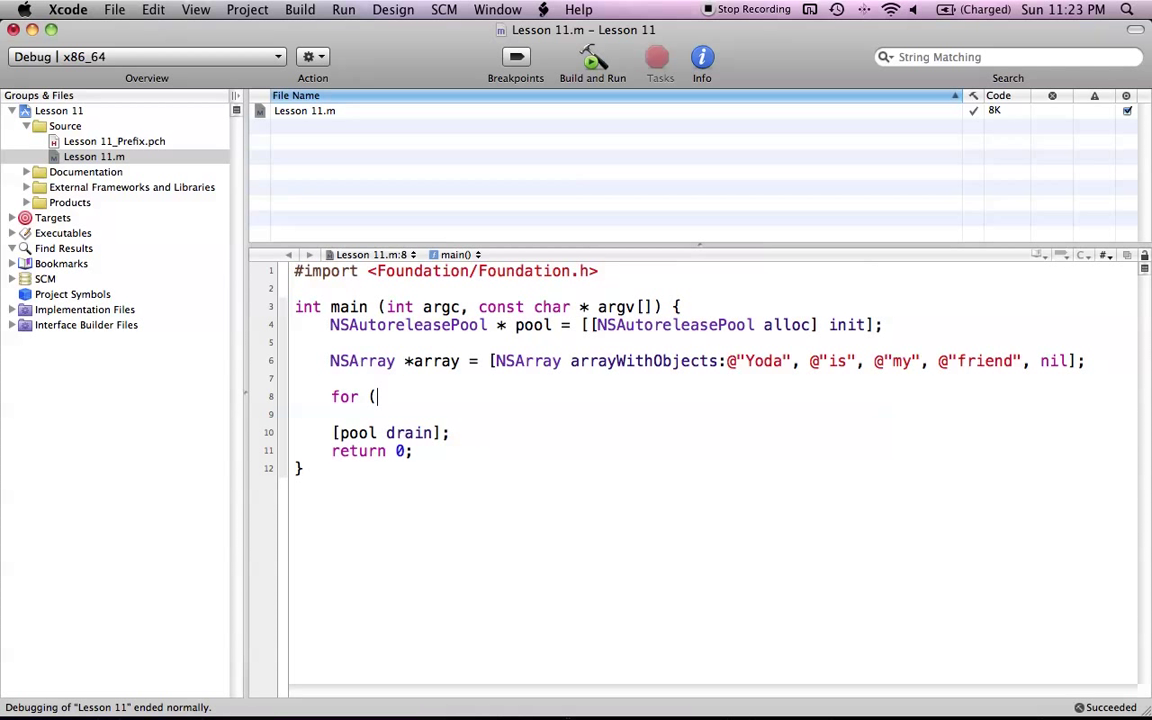
type("NS")
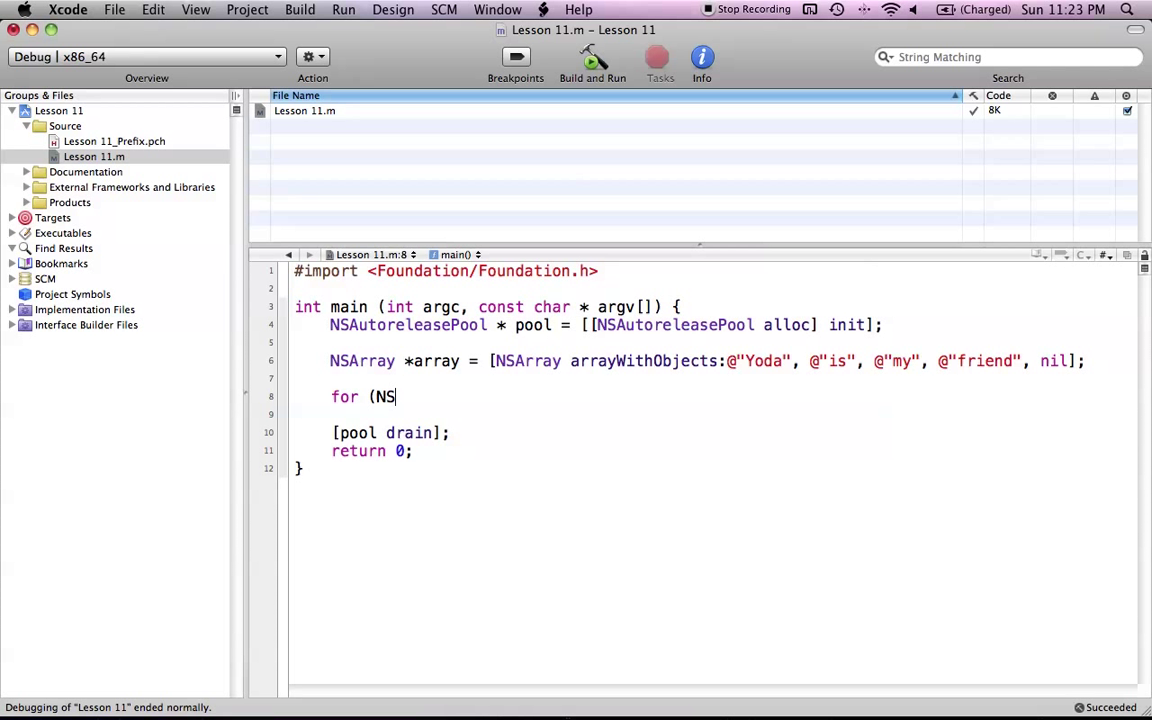
type("String *")
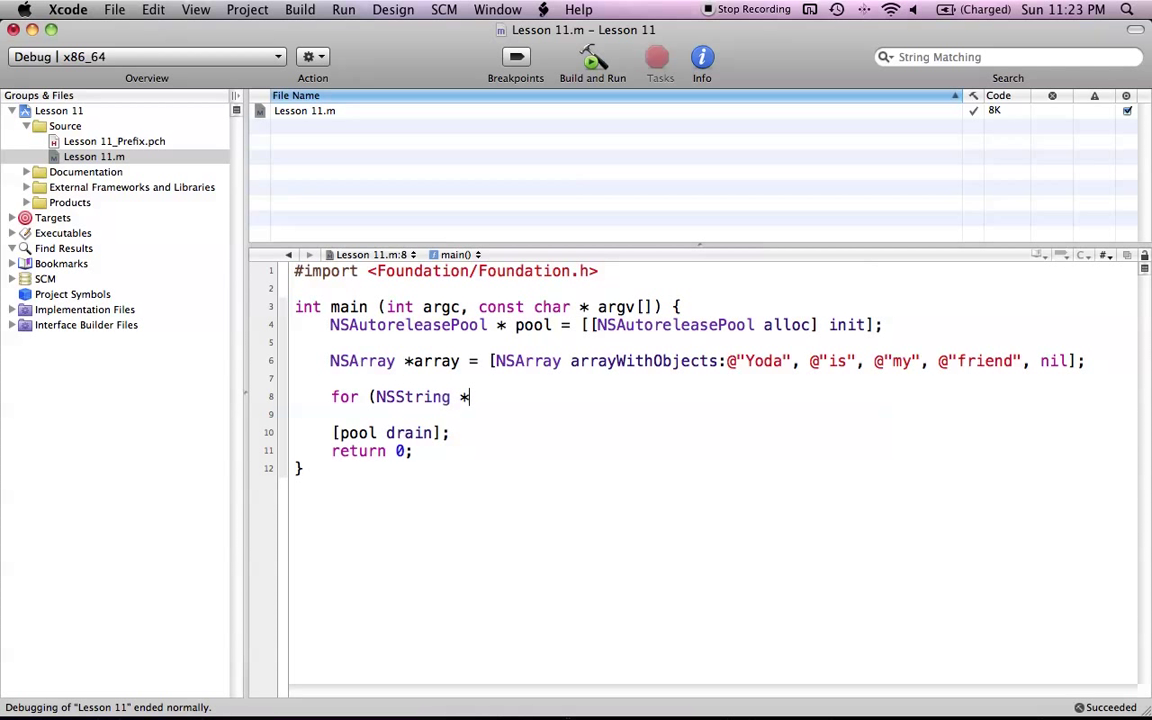
type("string in")
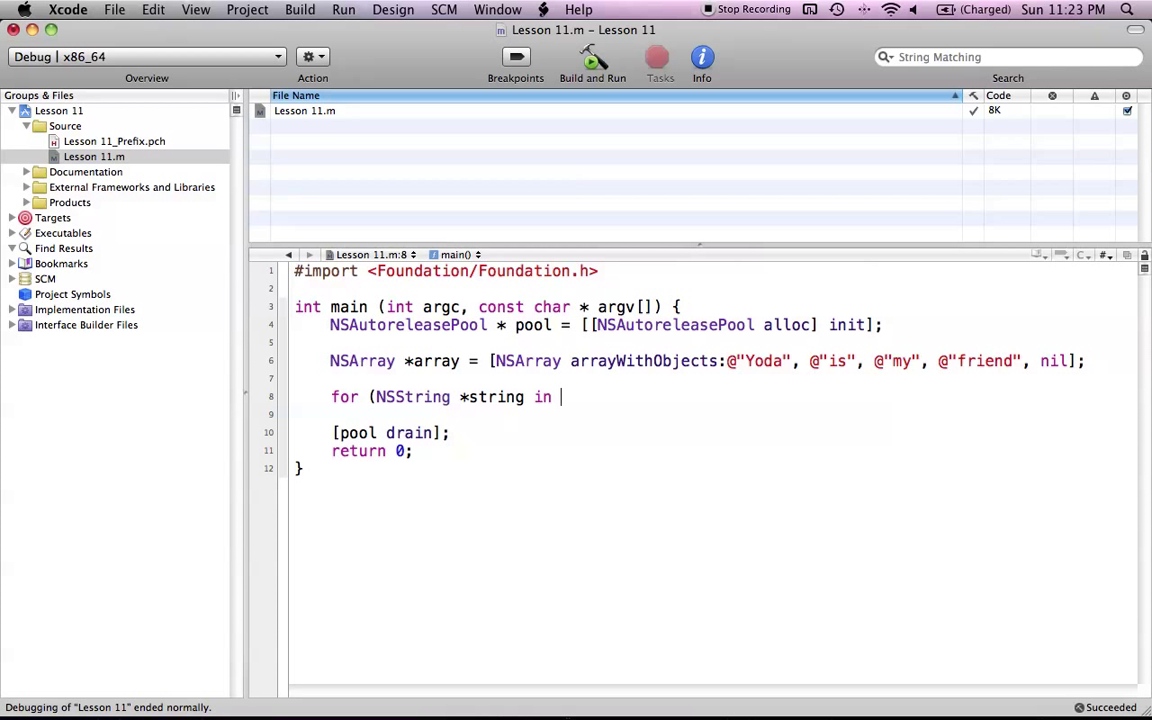
type("a")
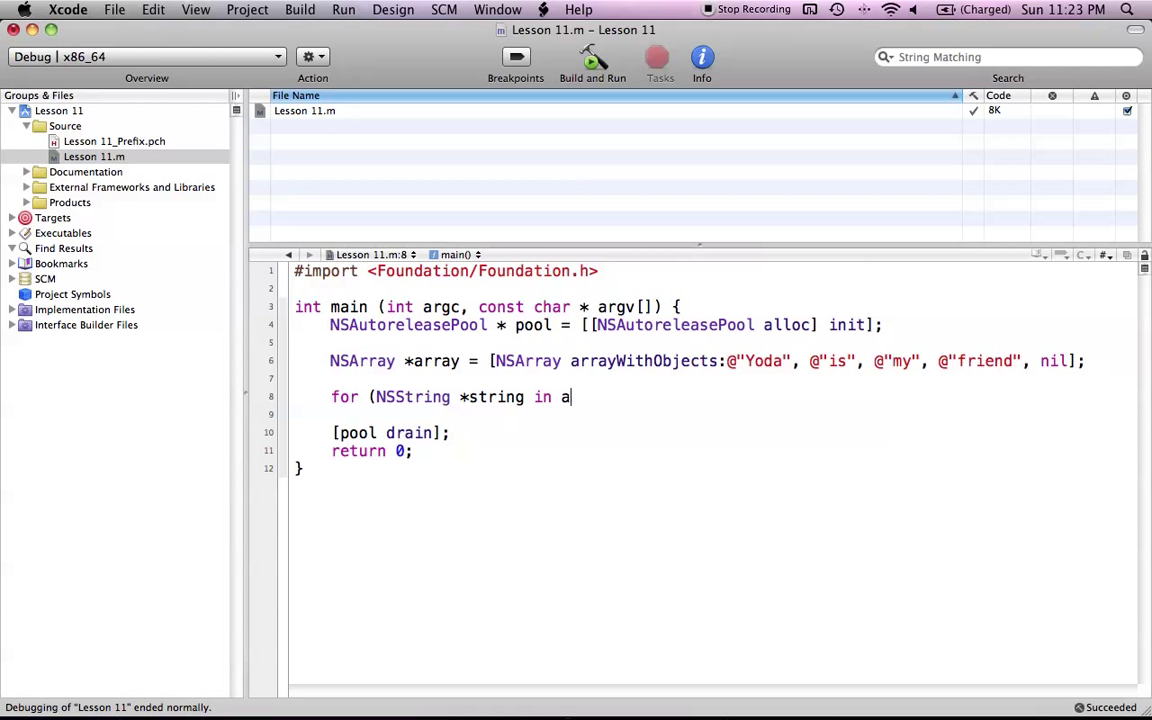
type("rray)")
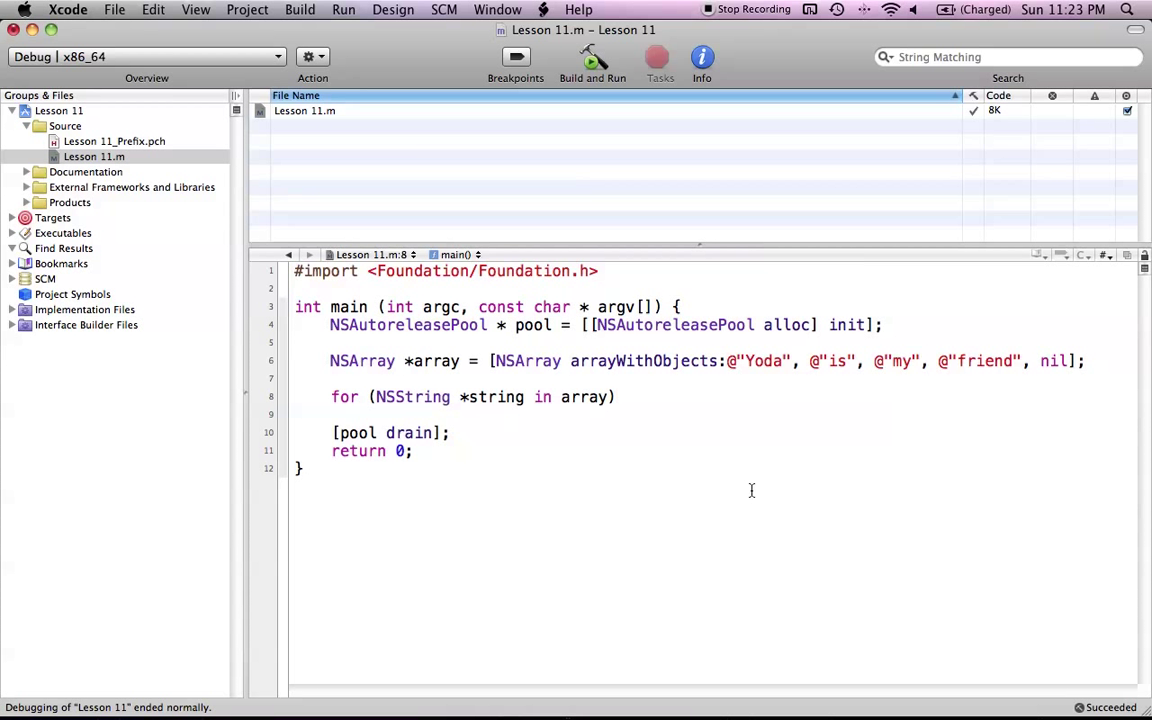
left_click(617, 397)
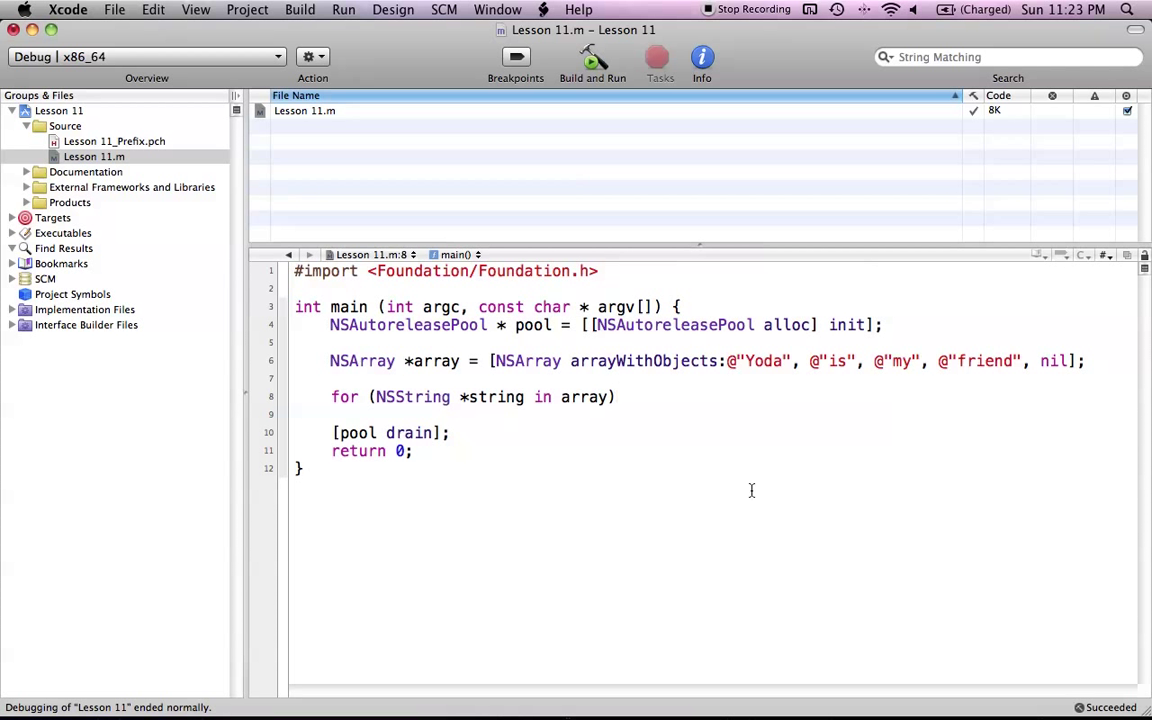
left_click(616, 397)
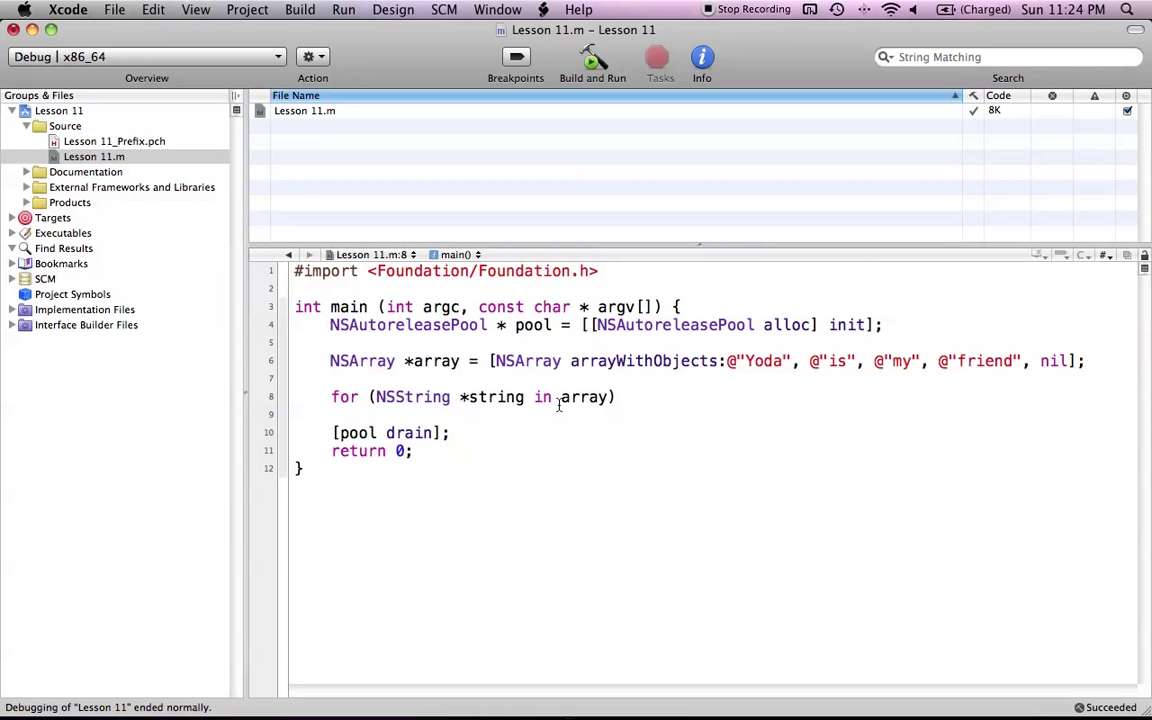
type(")")
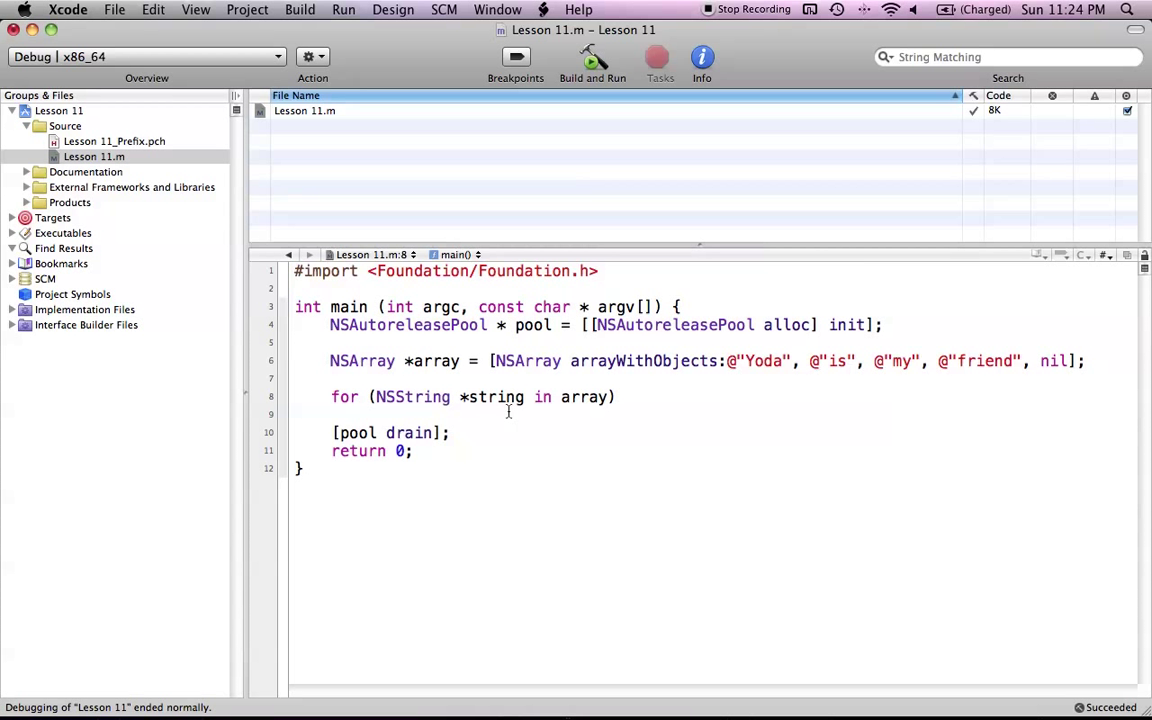
mouse_move(674, 397)
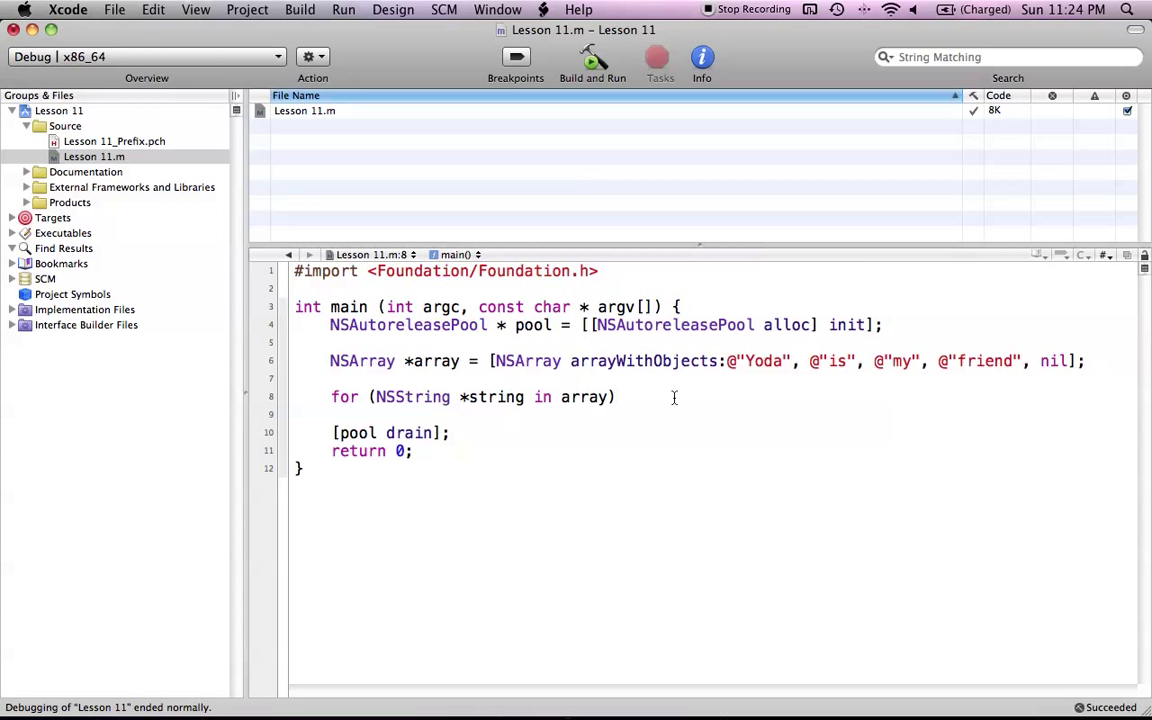
key("Return")
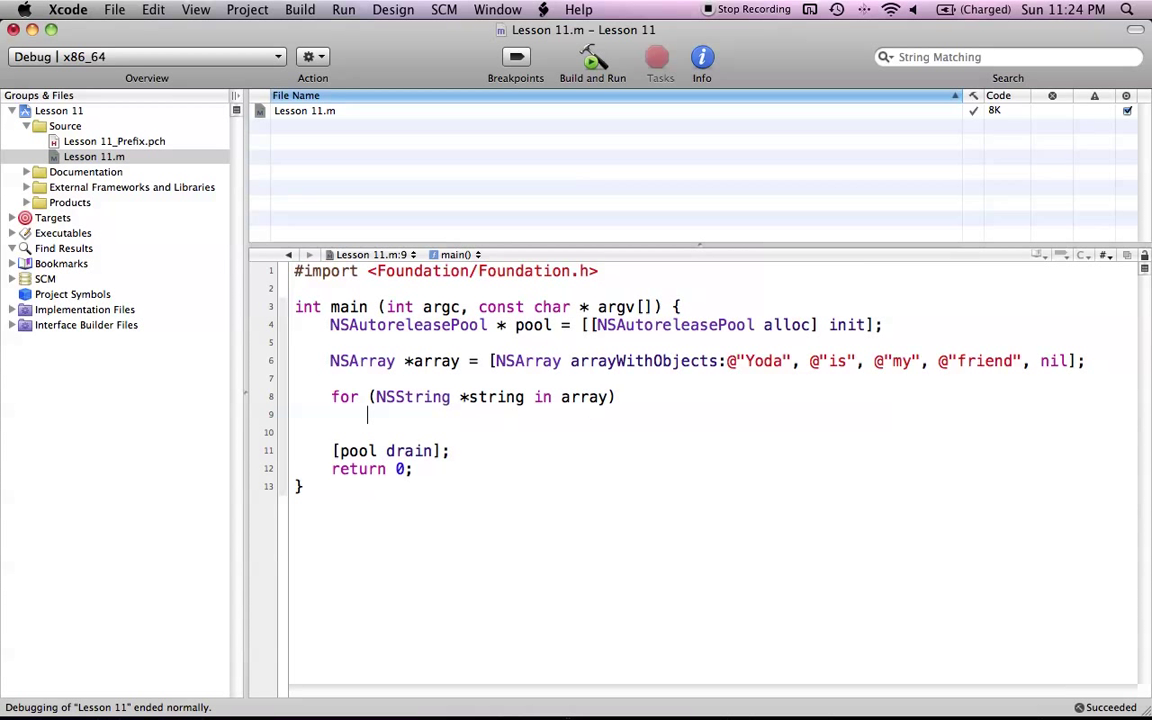
Step: Add NSLog(@"%@", string); as the loop body, then Build and Run
type("NS")
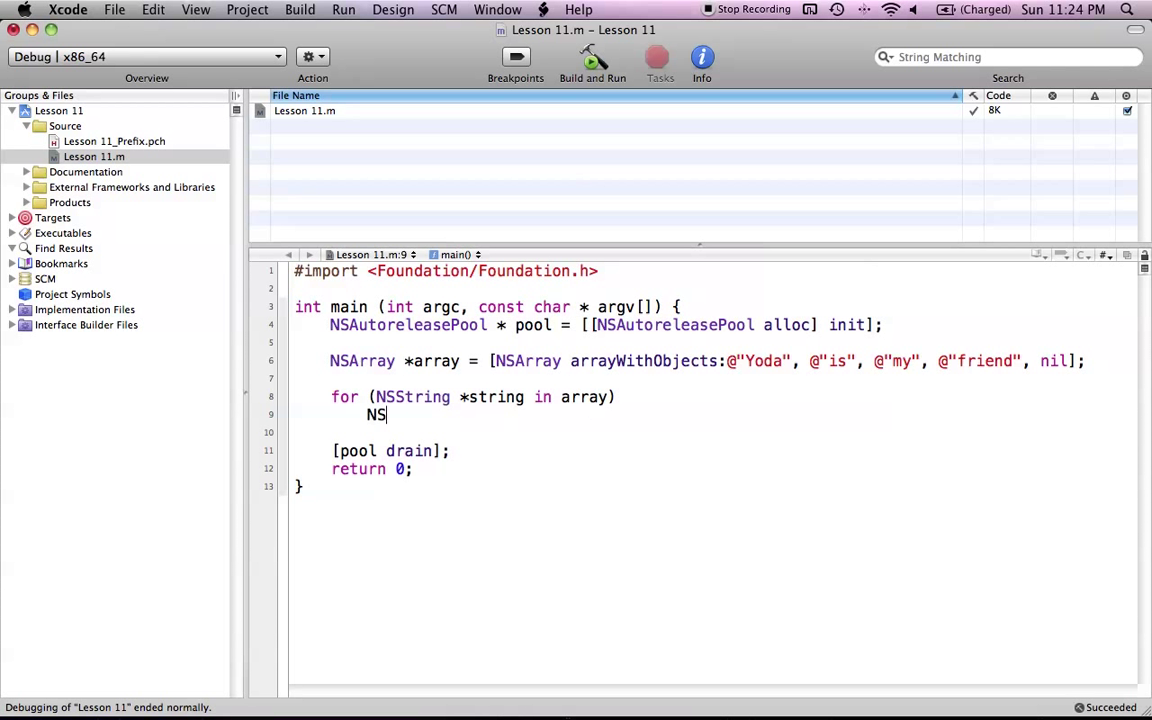
type("Log(NSString *format")
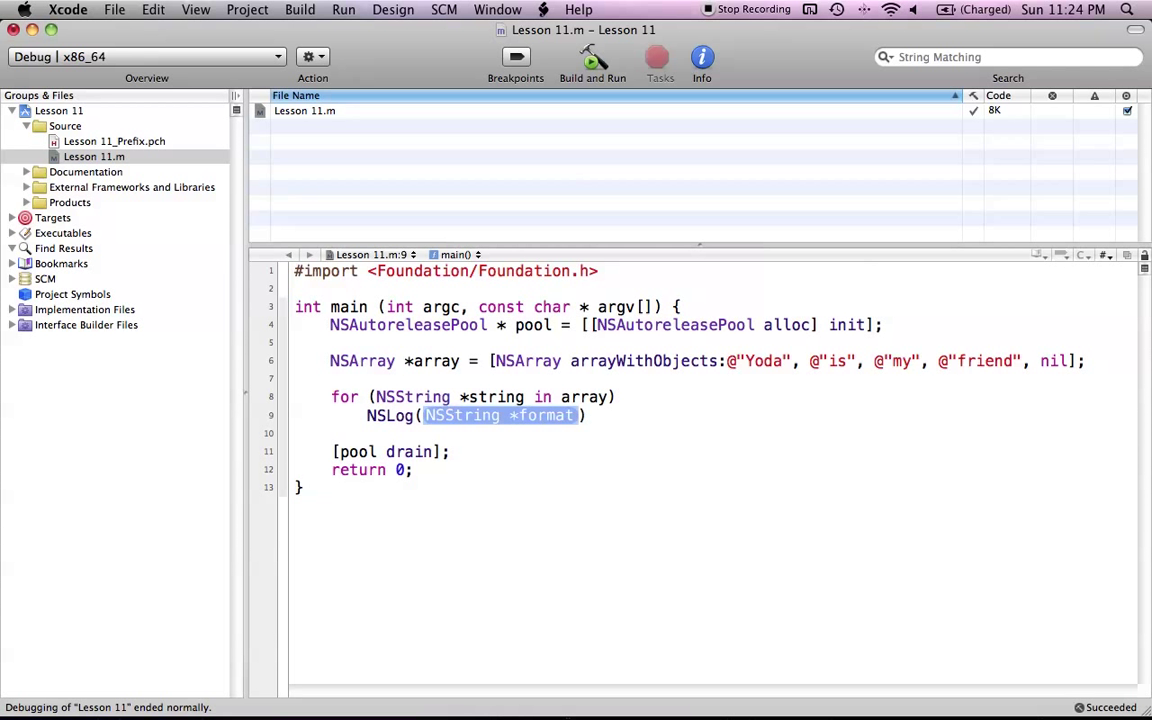
type("@\"\"")
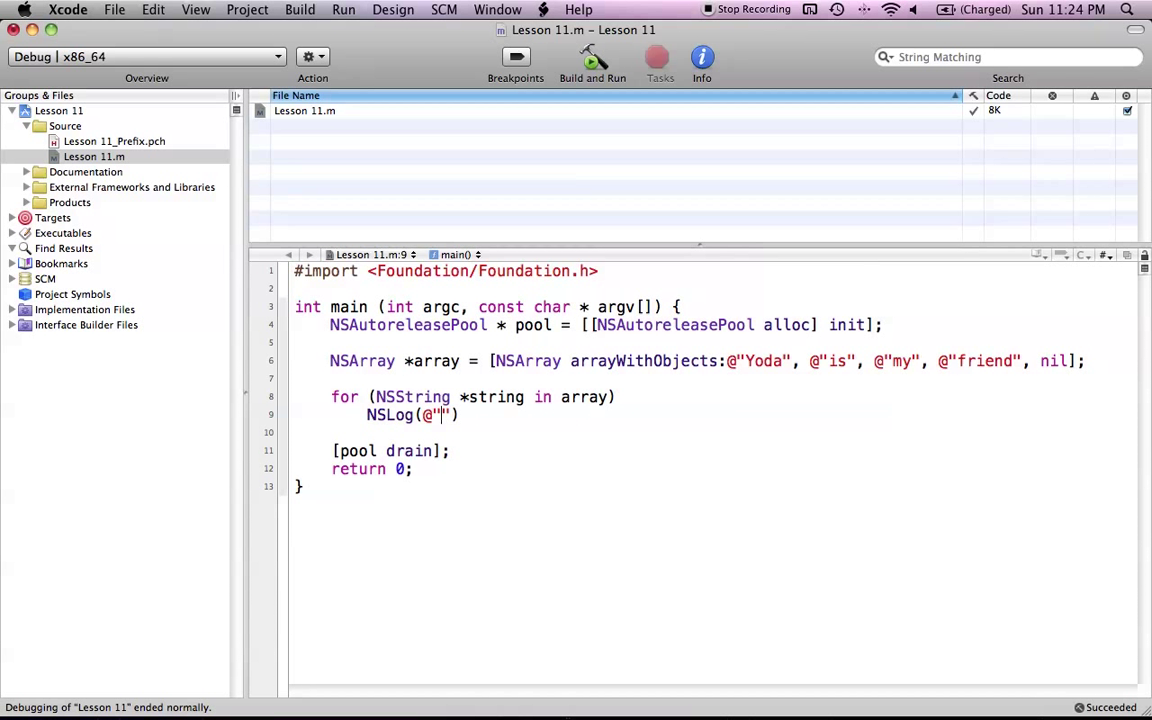
type("%@")
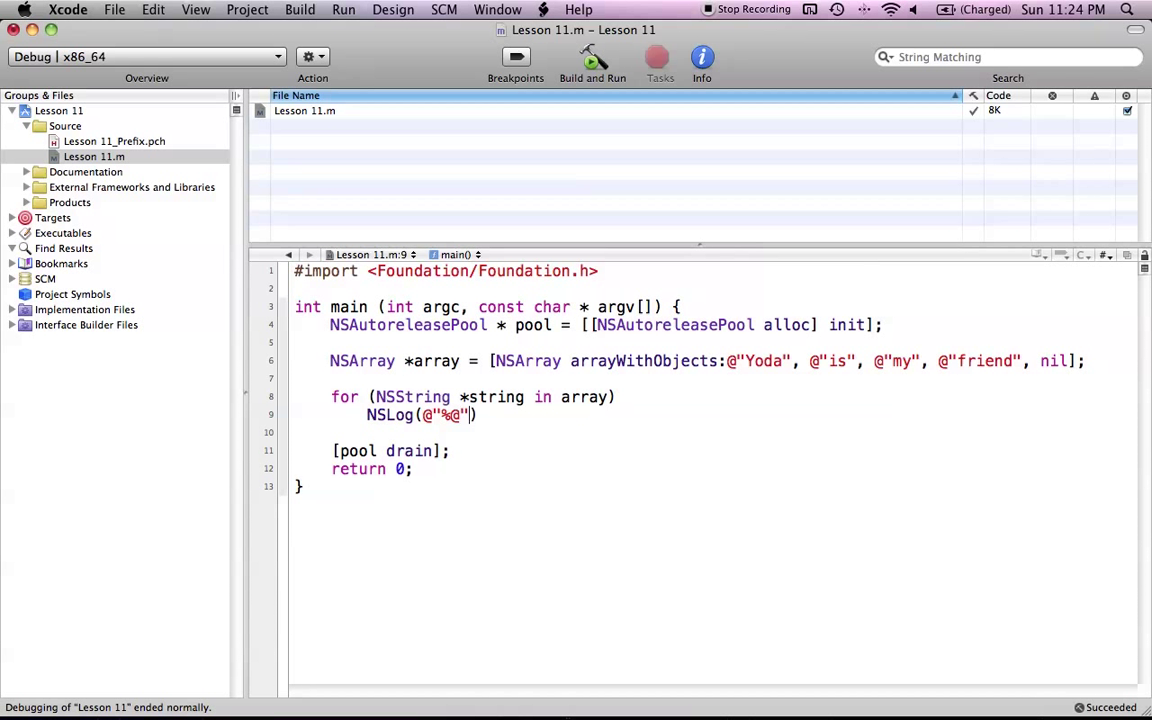
type(", str")
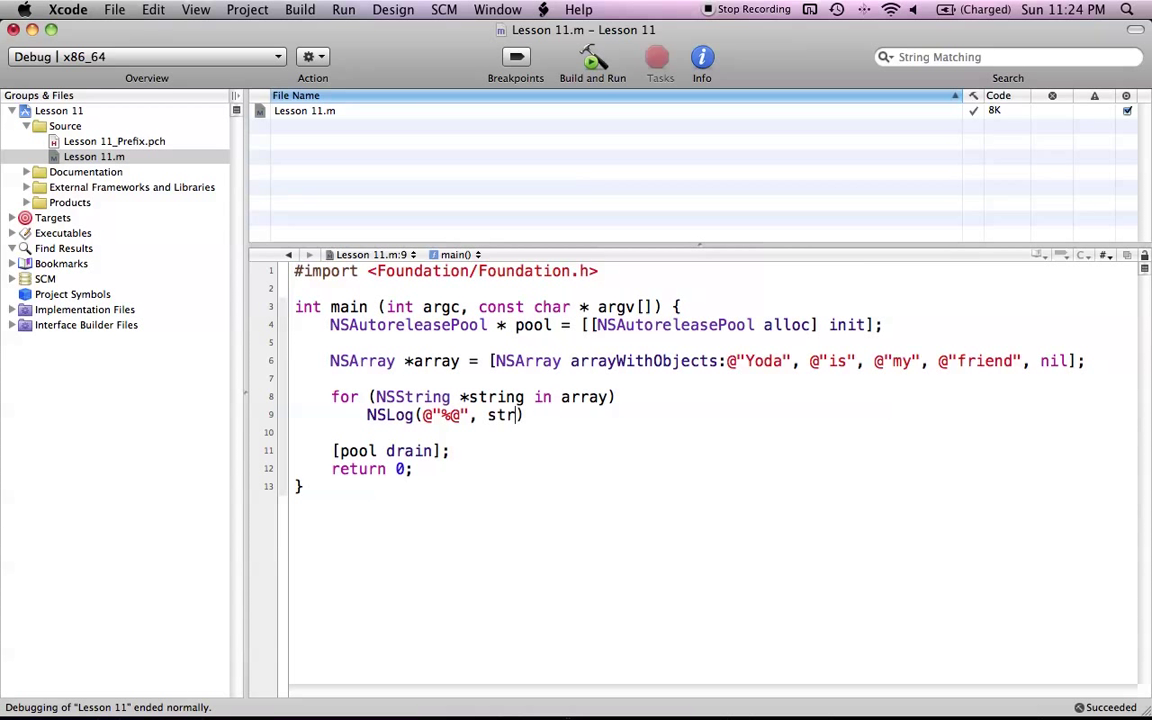
type("ing);")
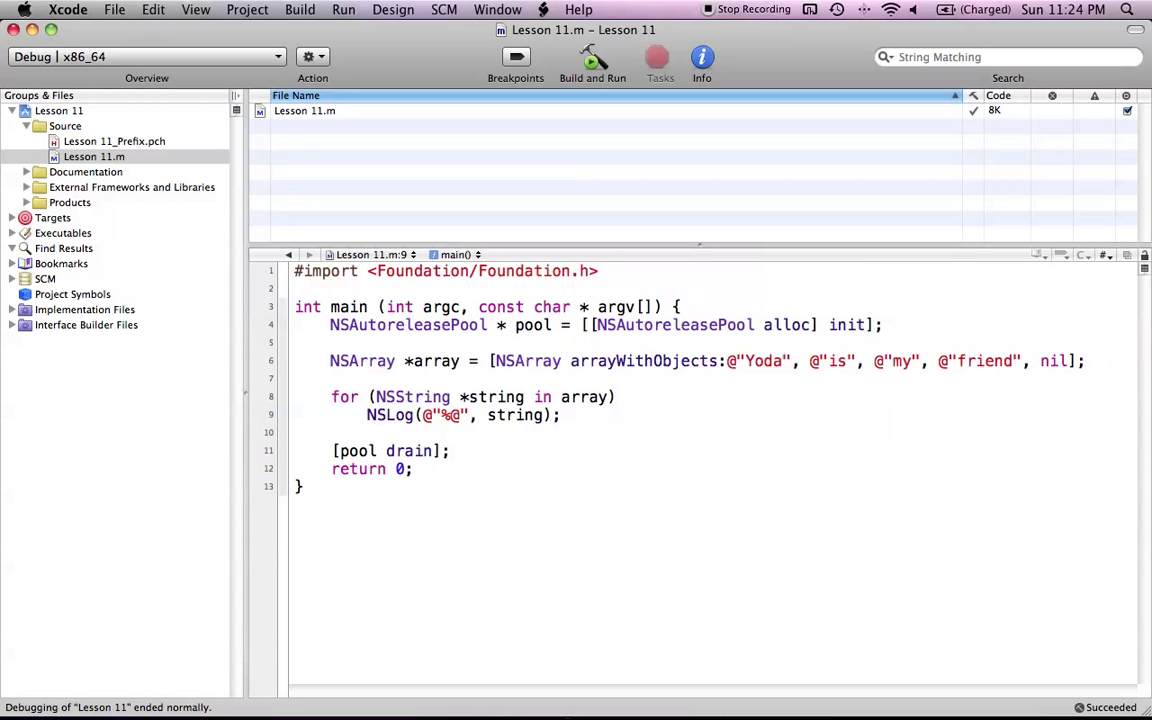
left_click(560, 414)
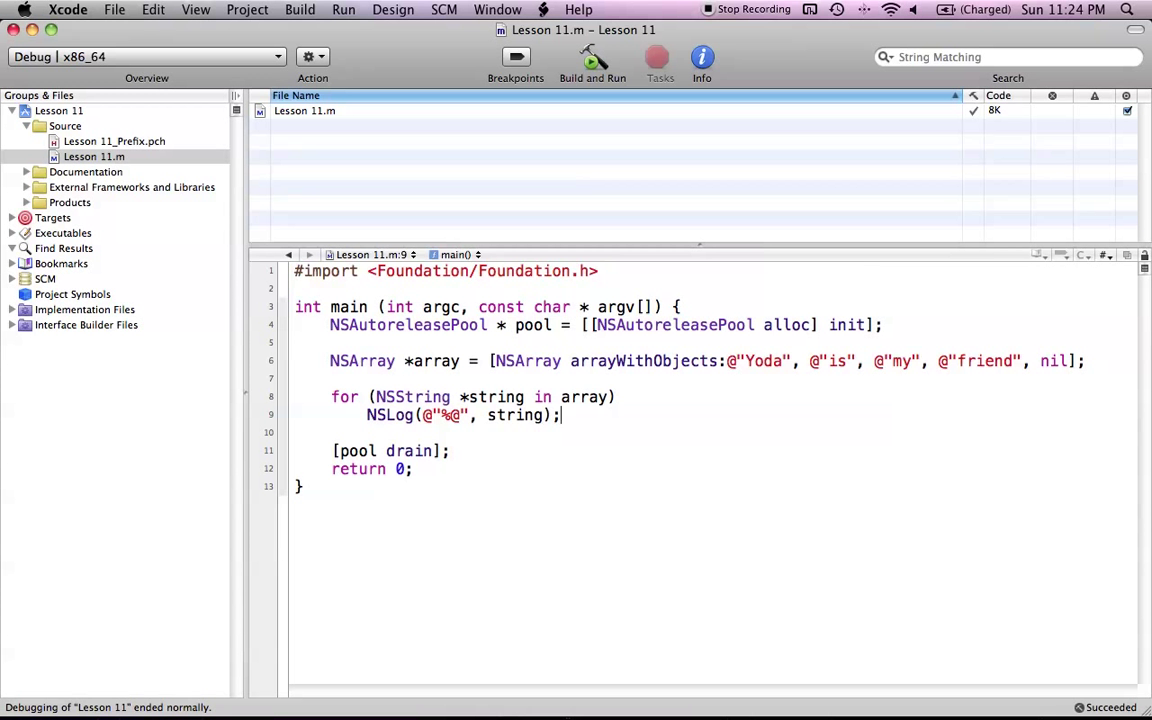
left_click(592, 57)
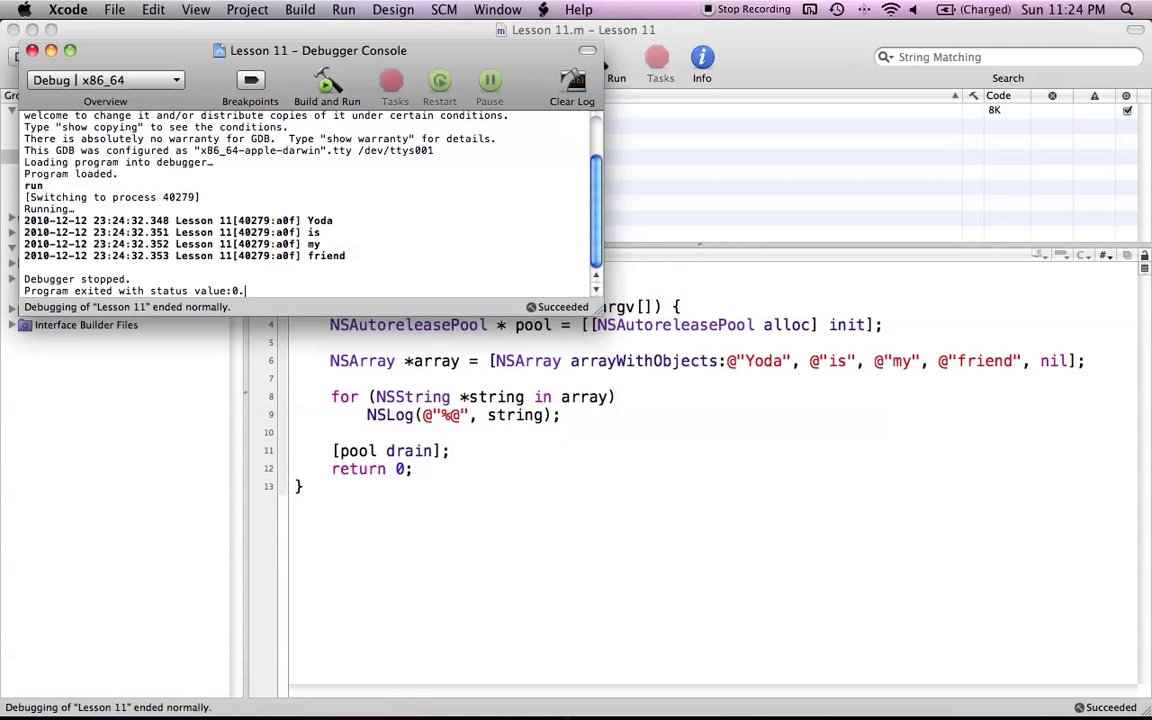
Step: Check the console output Yoda, is, my, friend, then return to the editor
left_click_drag(305, 220, 347, 255)
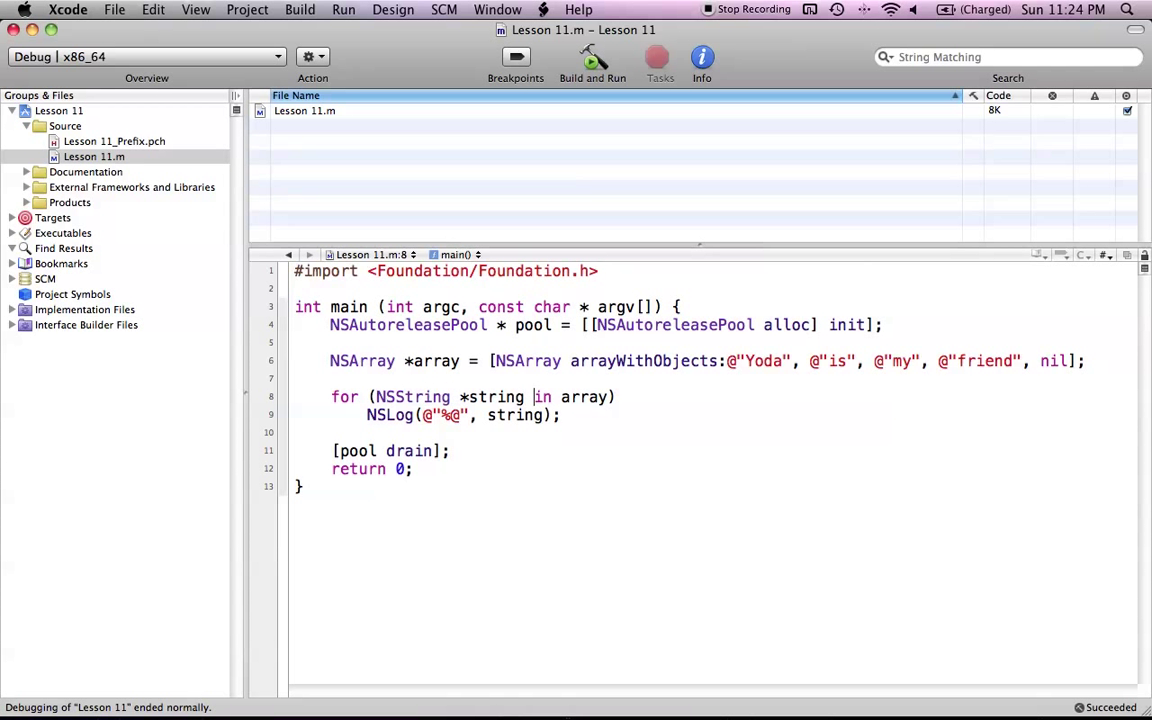
mouse_move(655, 470)
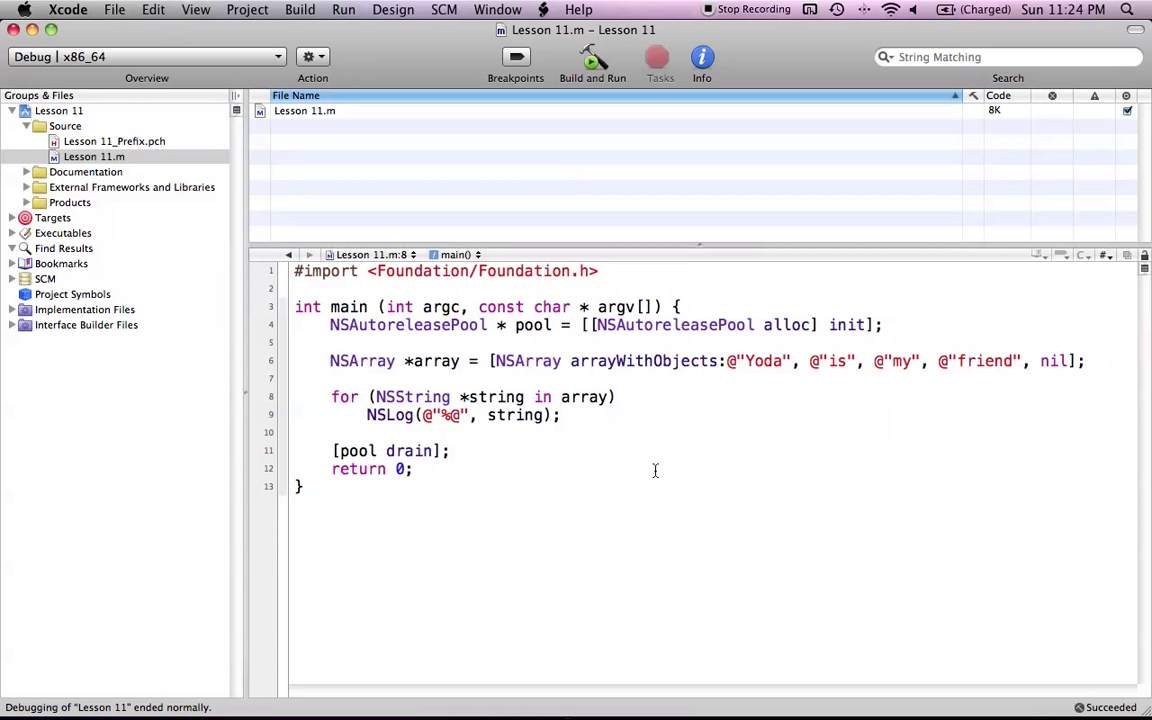
left_click(567, 396)
type("N")
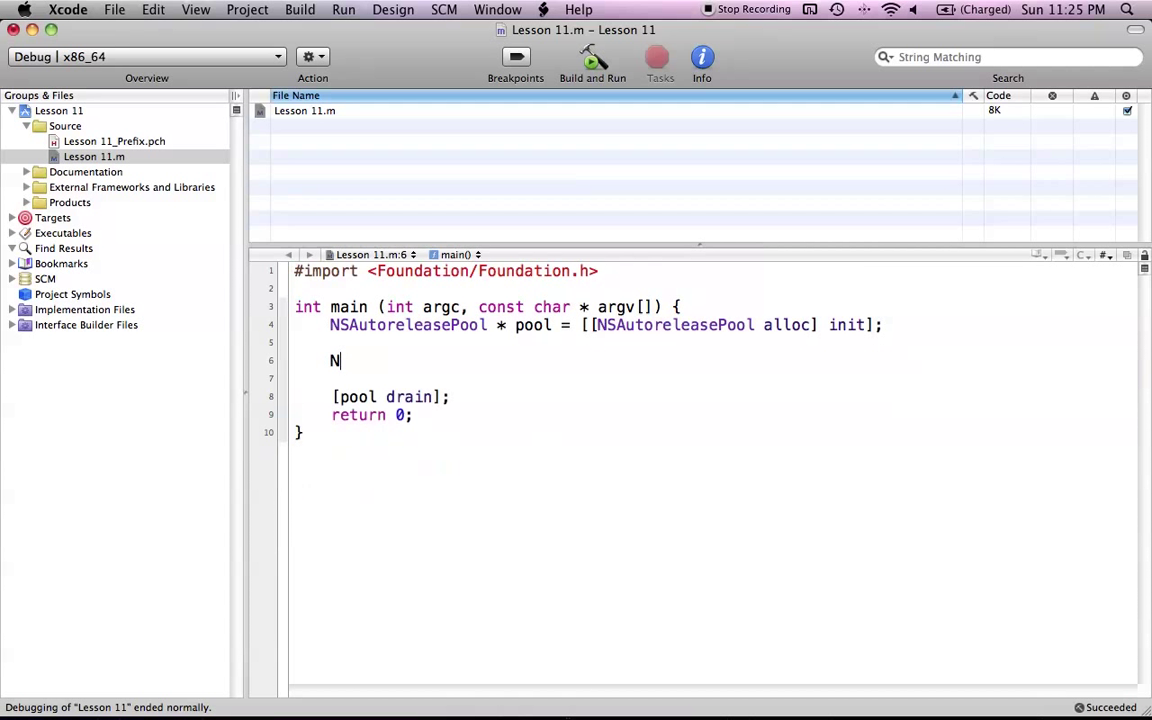
Step: Type NSDictionary *dict = [NSDictionary dictionaryWithObjectsAndKeys: and delete the placeholder argument
type("SDictionary")
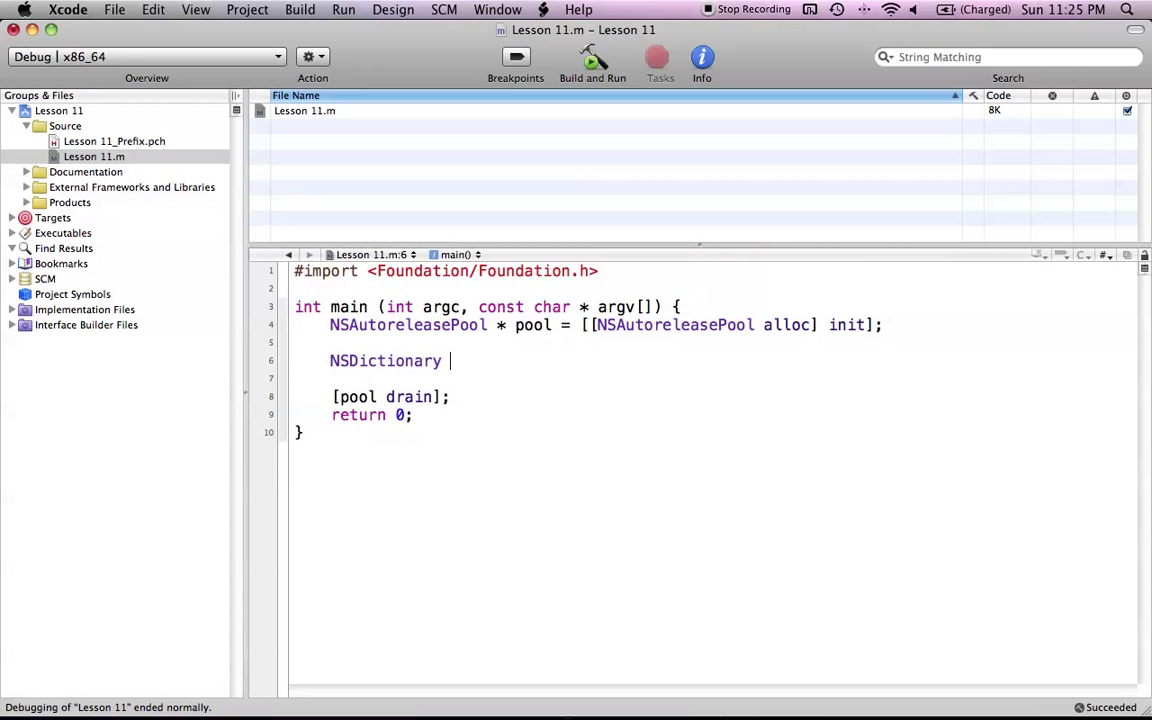
type("*dict =")
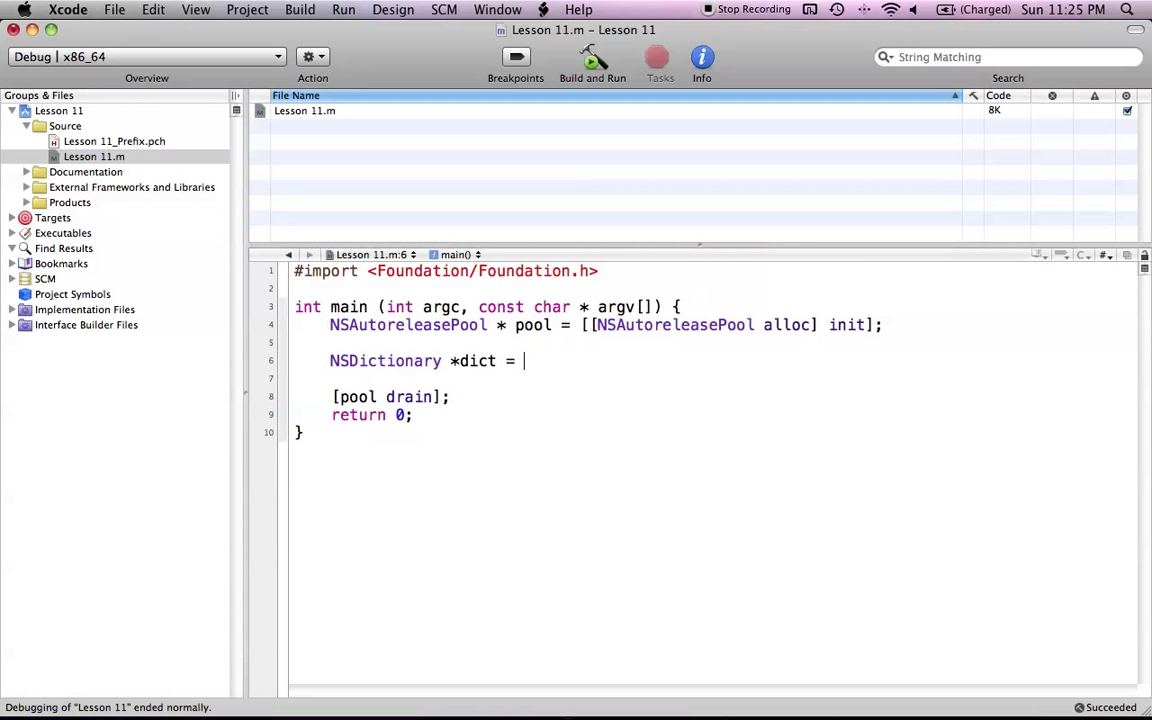
type("[")
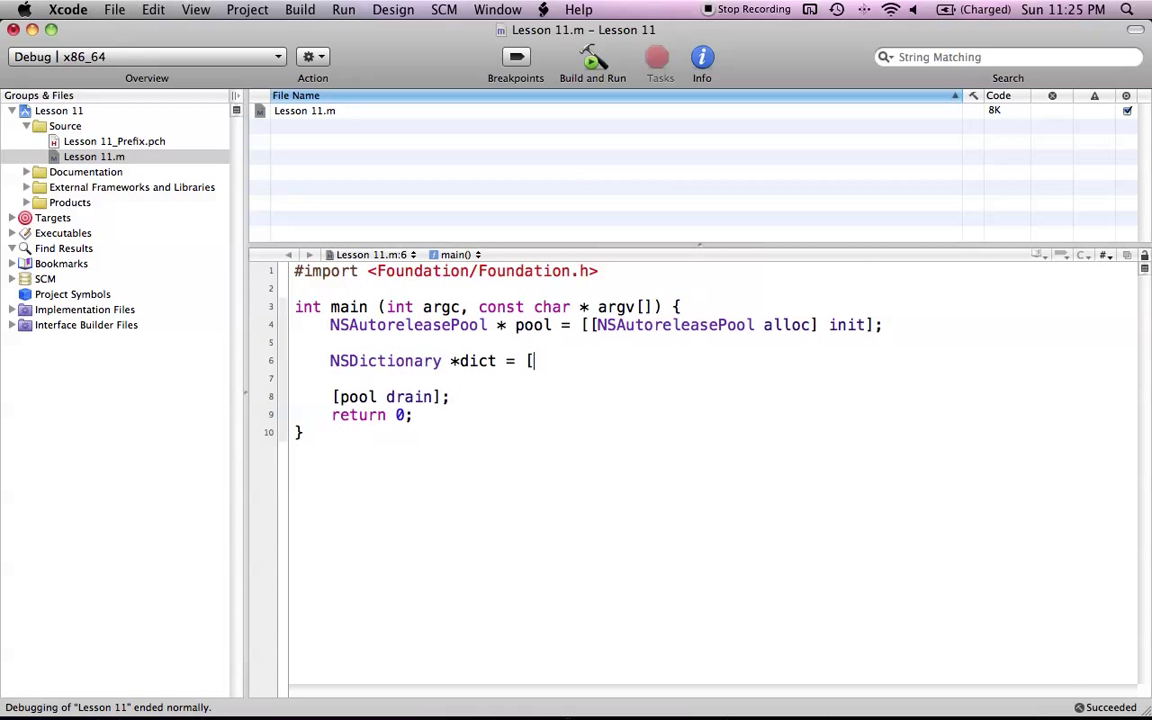
type("NSDictionary dictionaryWithObjectsAndKeys:(id)firstObject")
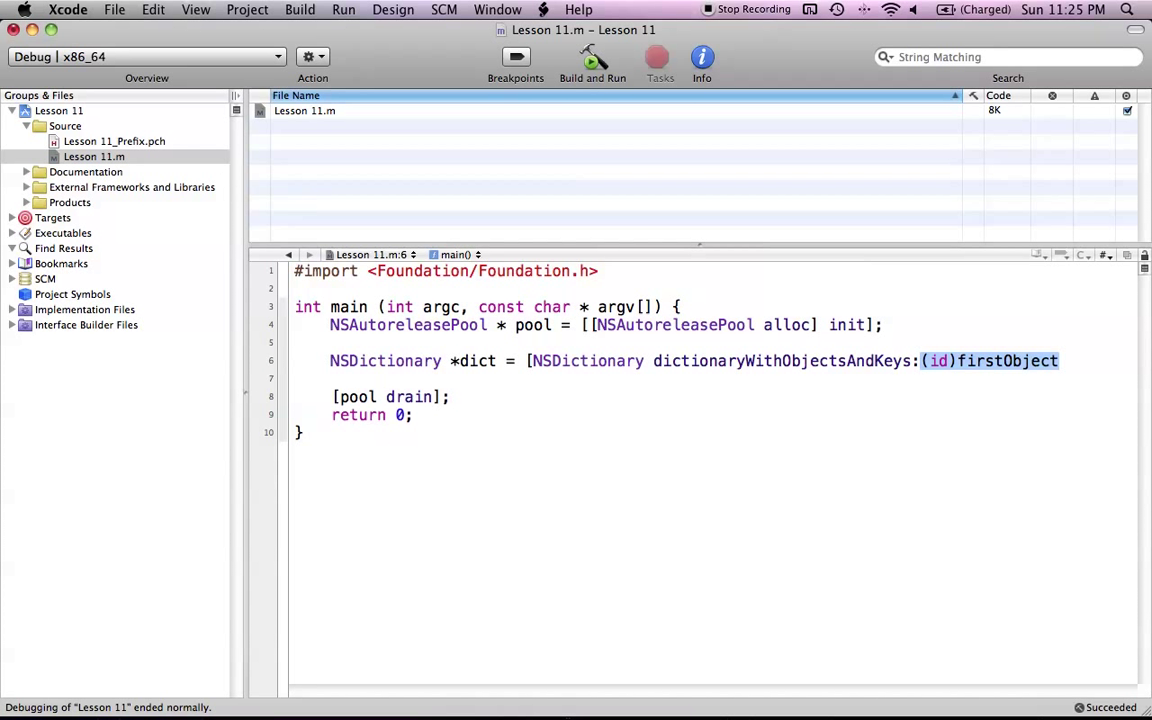
key("Delete")
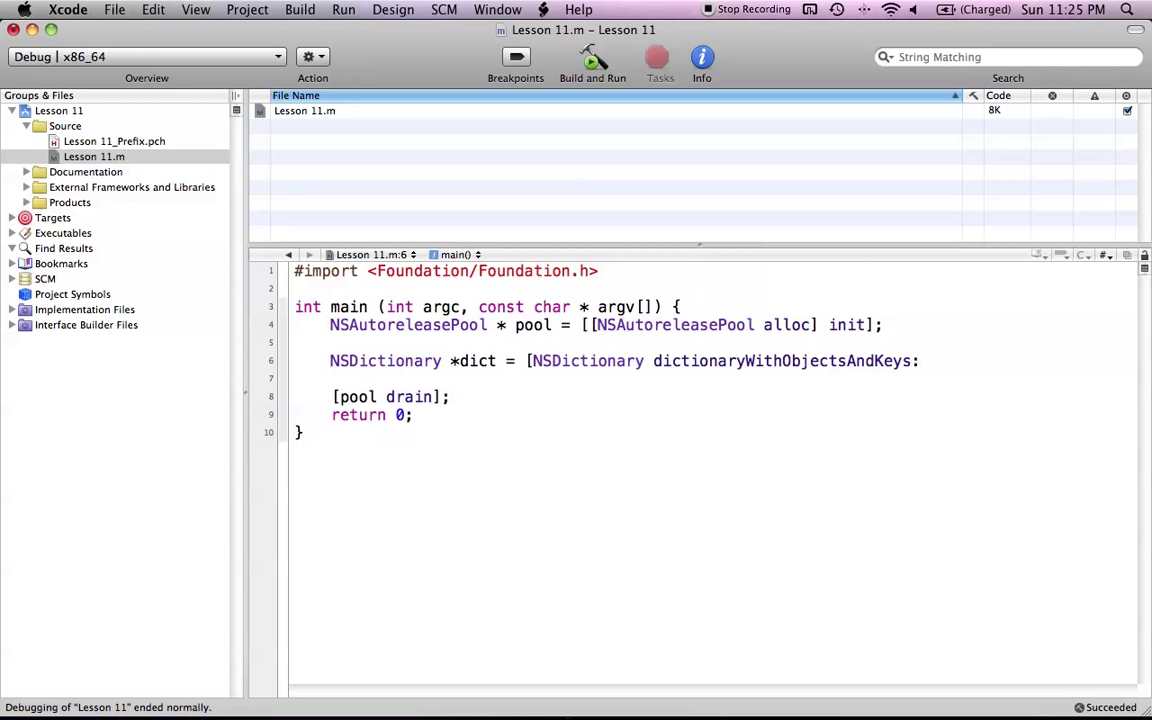
type("@\"")
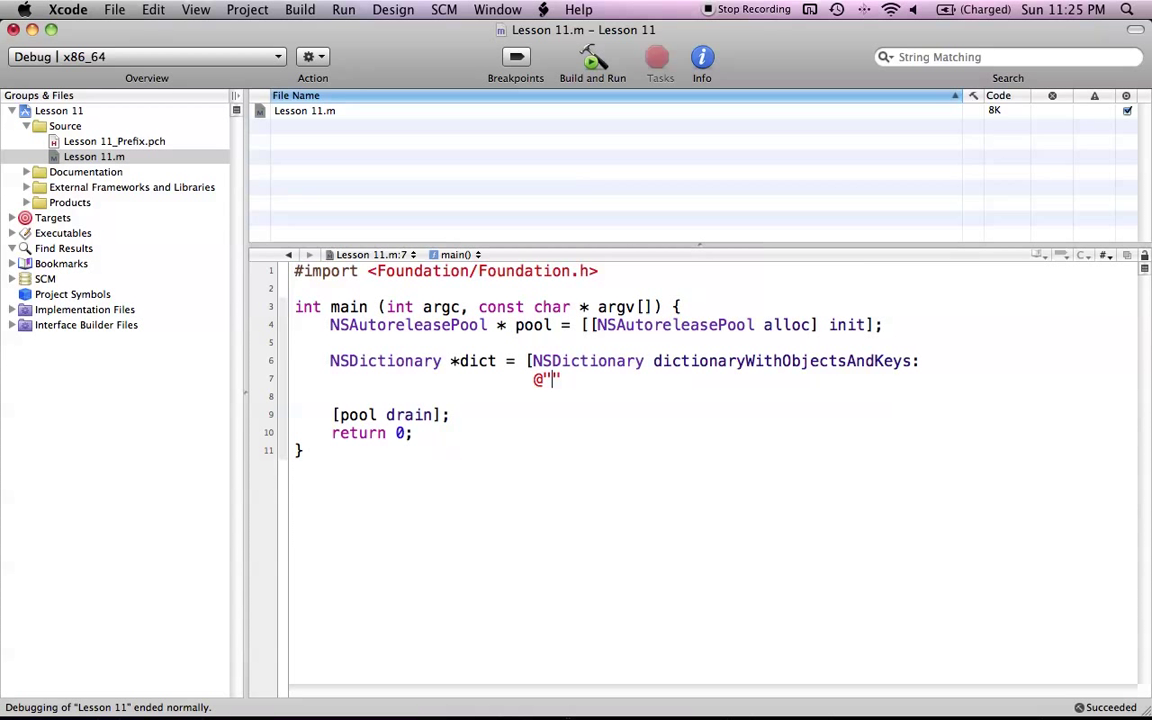
Step: Enter @"Flies around", @"Bird", @"House pet", @"Dog", nil]; with a capital H in House
type("Flies around")
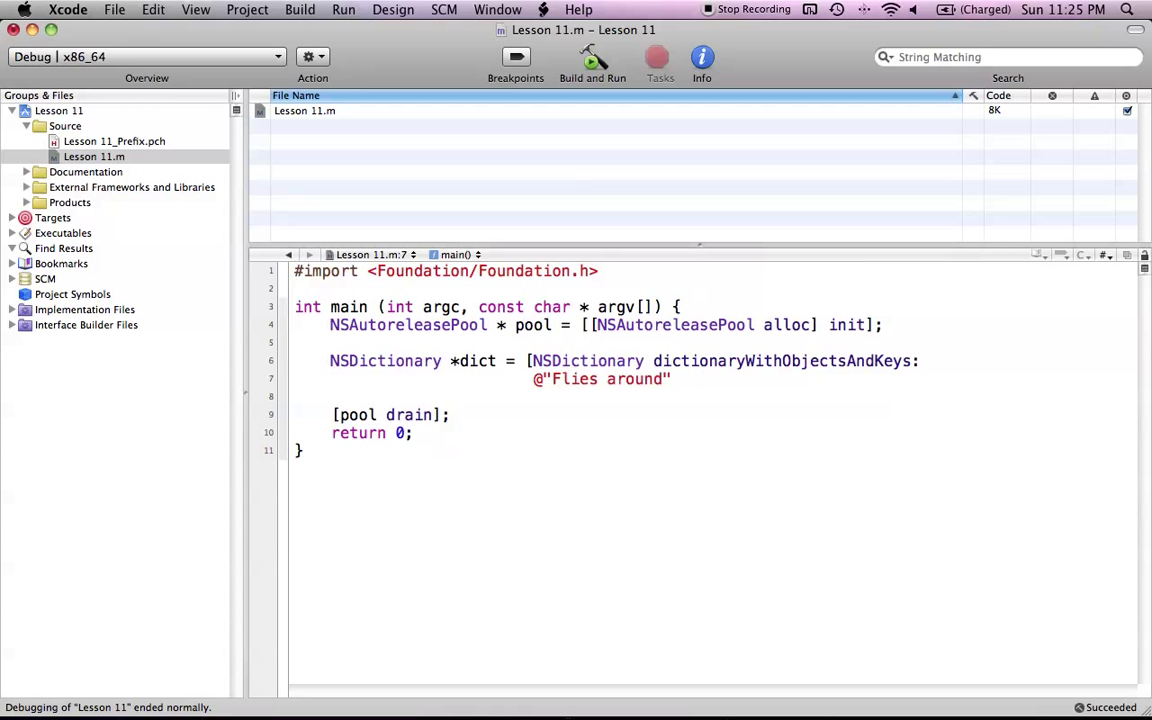
type(", @\"\"")
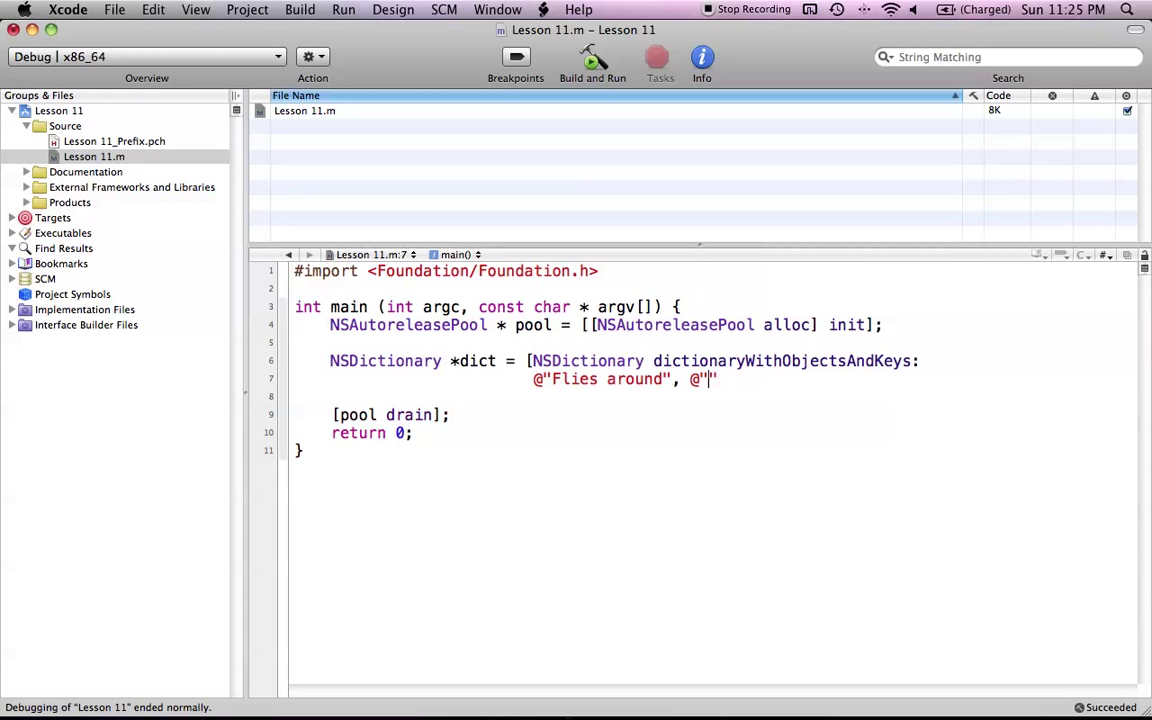
type("Bird")
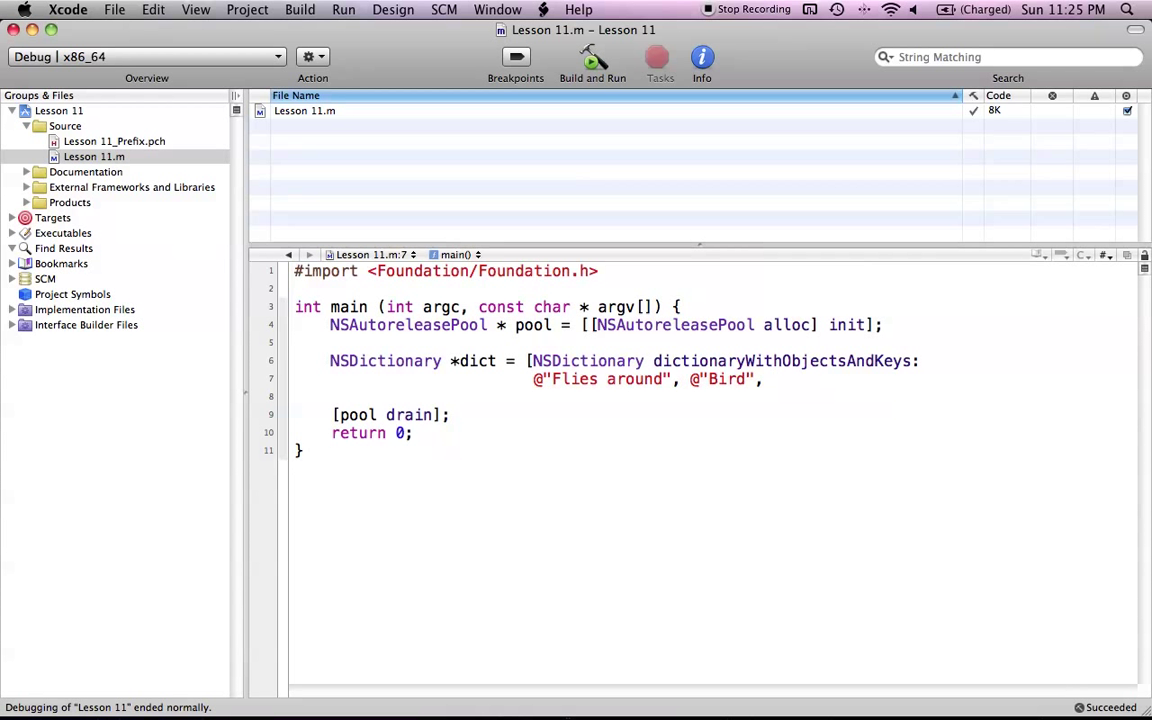
left_click(772, 379)
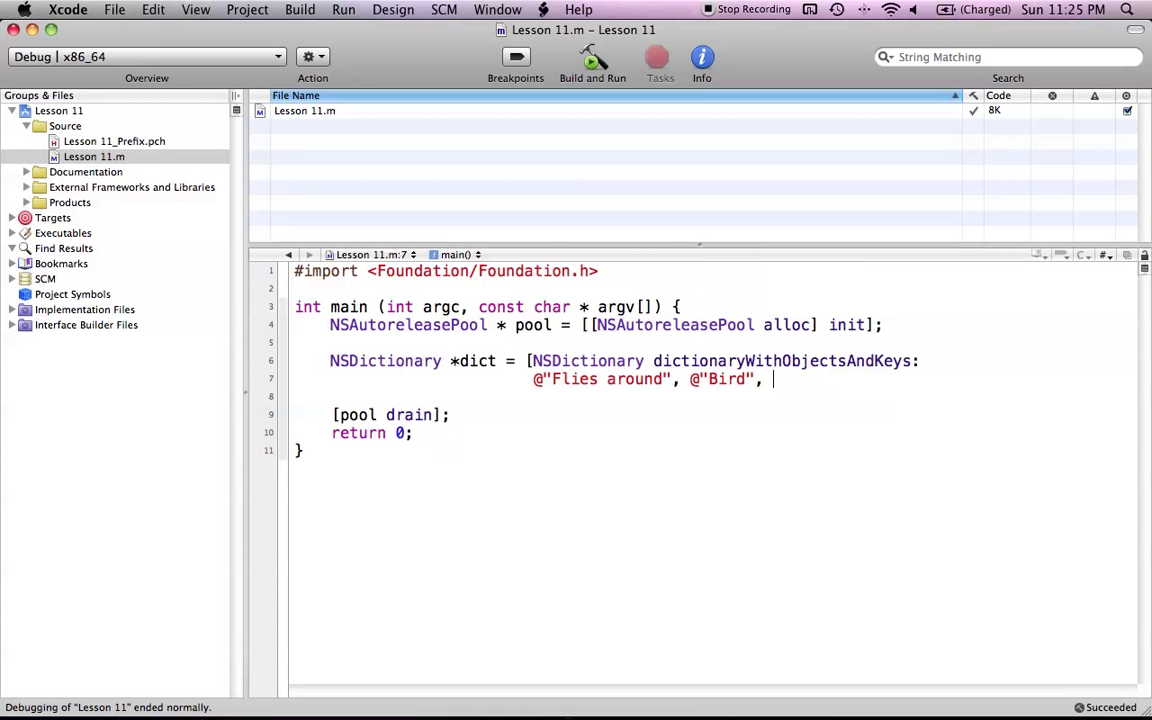
type("@\"\"")
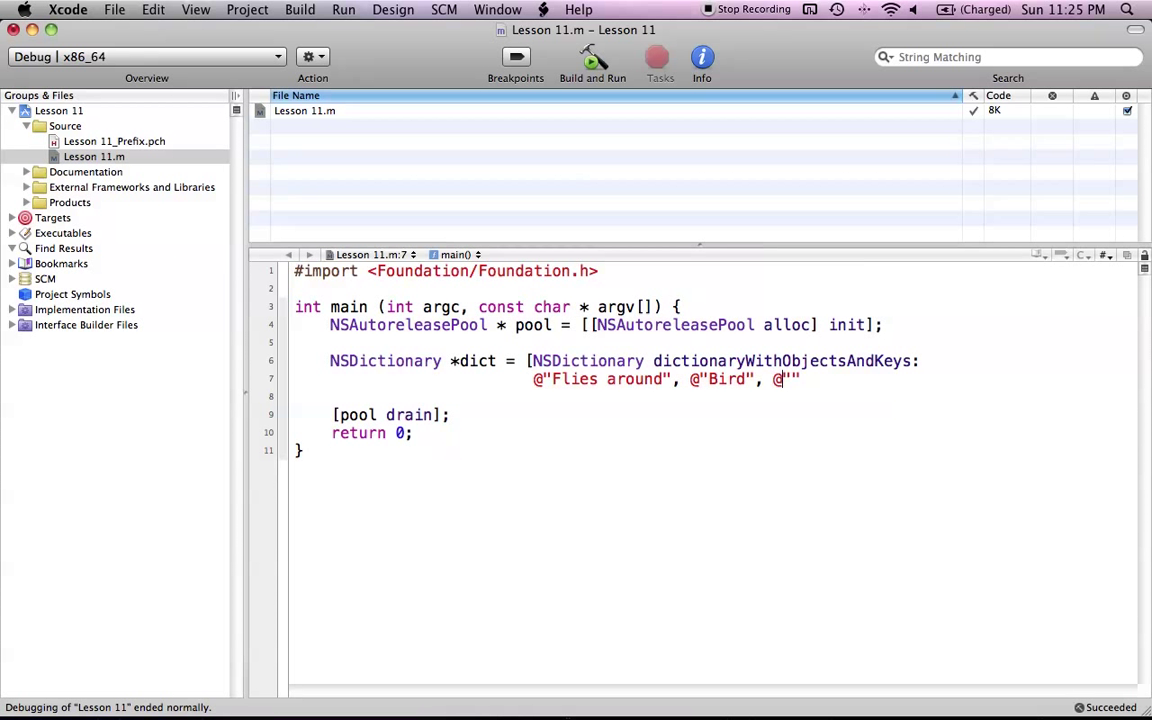
type("house pet")
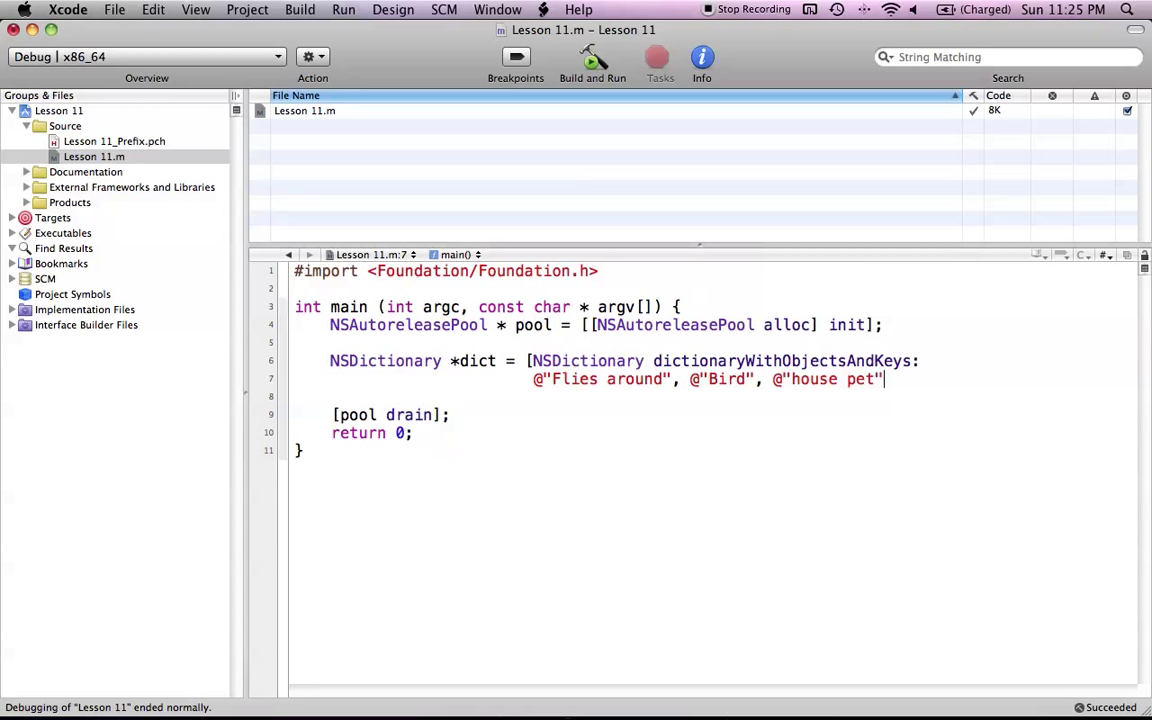
type(",")
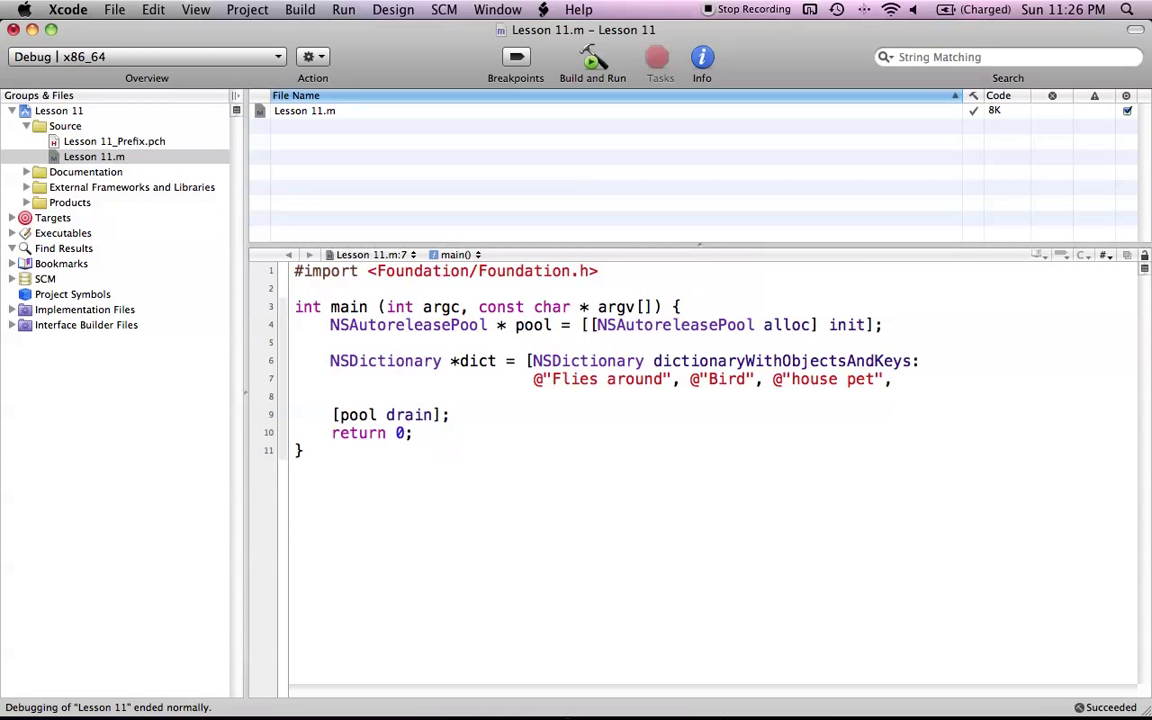
type("@\"Dog\"")
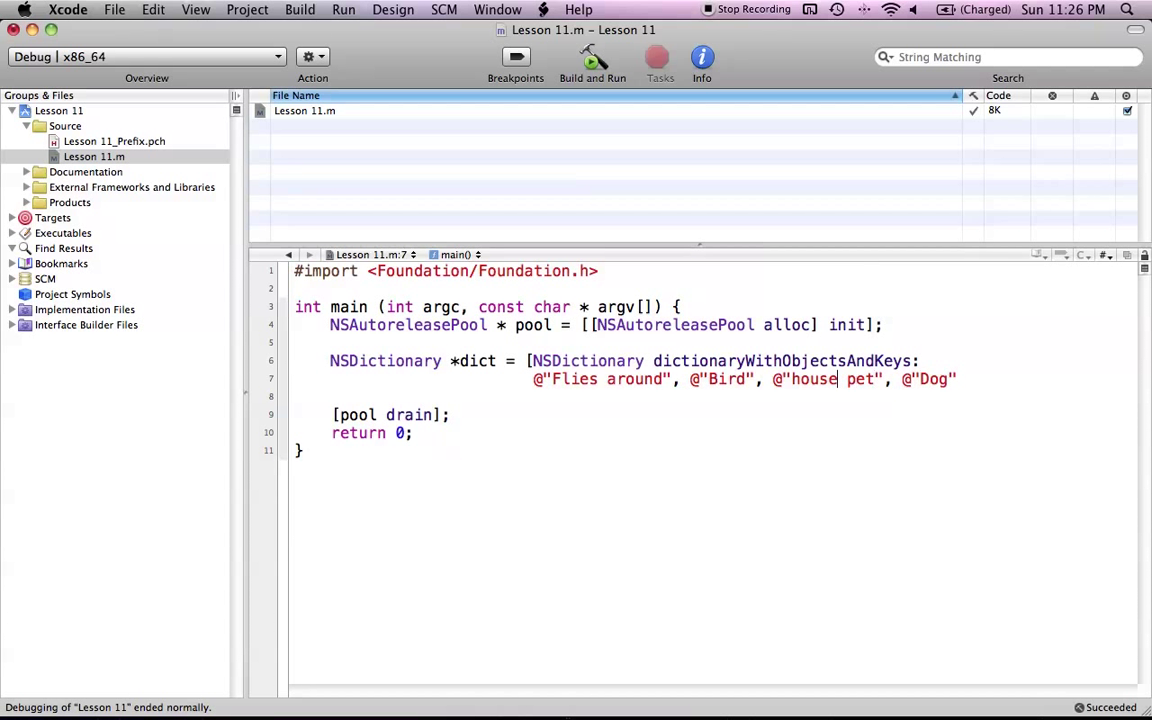
type("House")
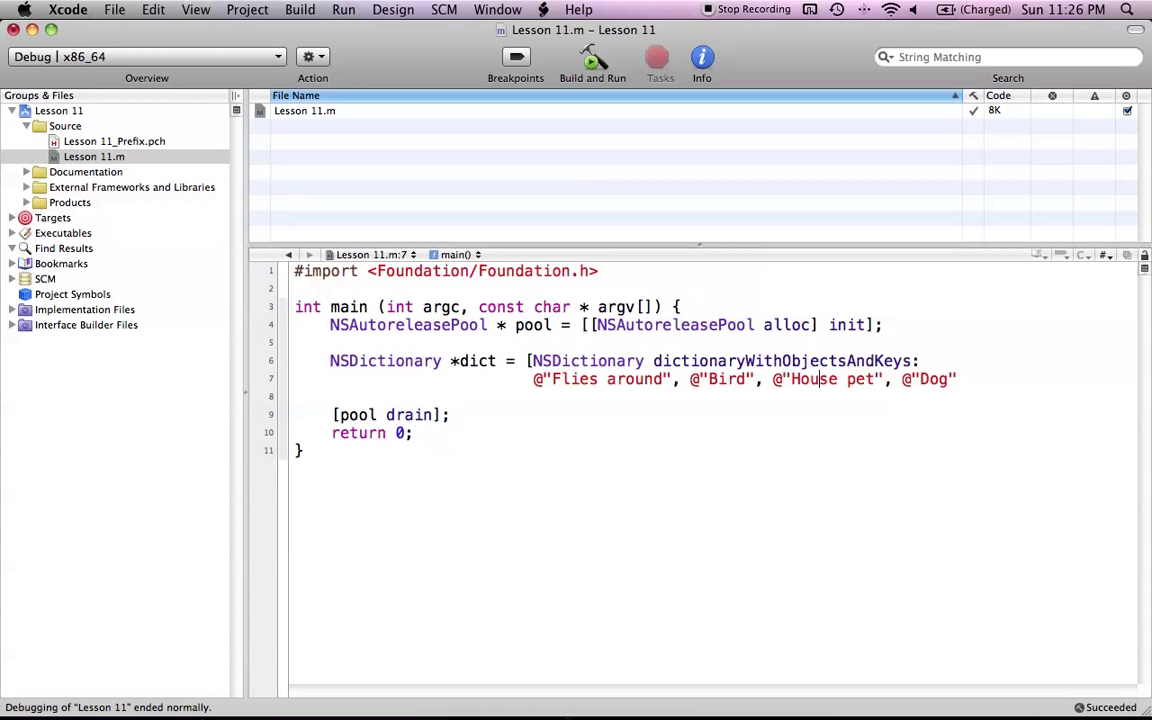
type(", nil")
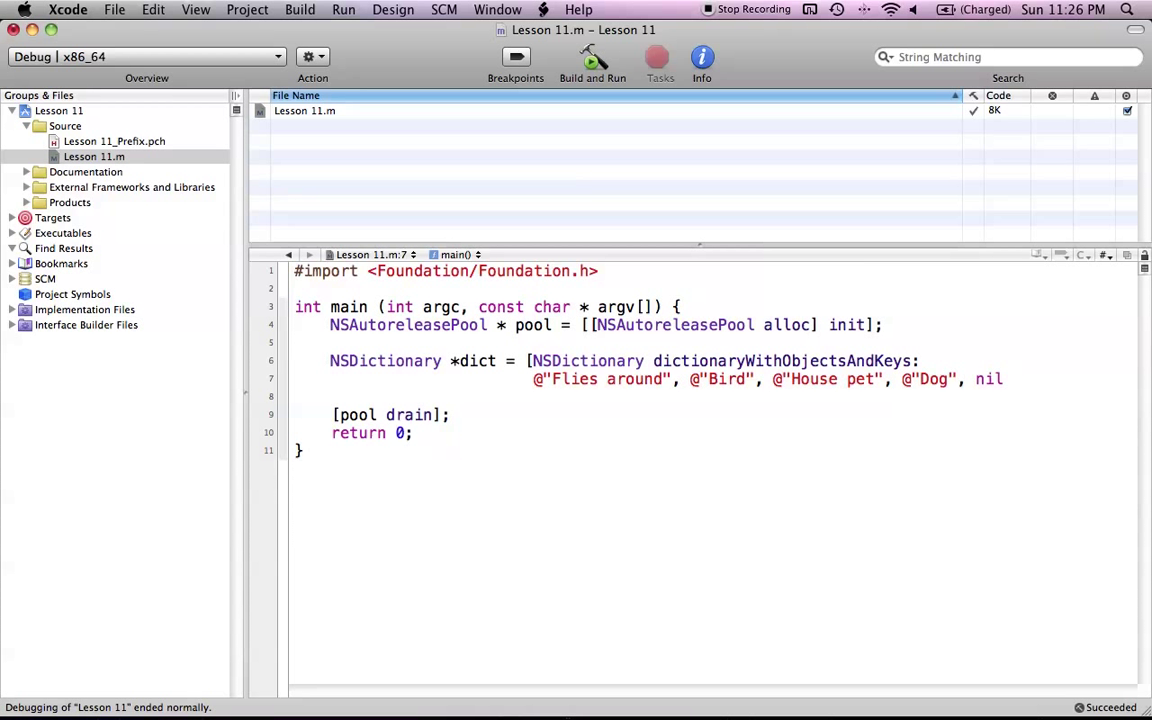
type("];")
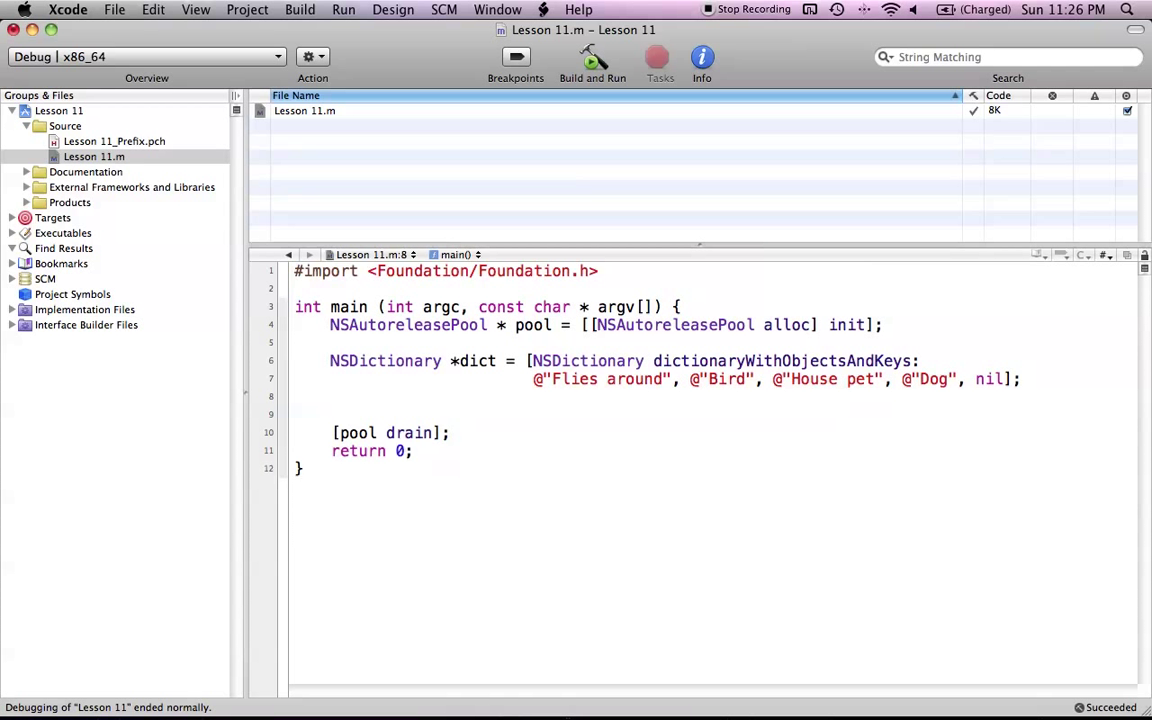
Step: Type the loop header for (NSString *key in dict) below the dictionary
type("for")
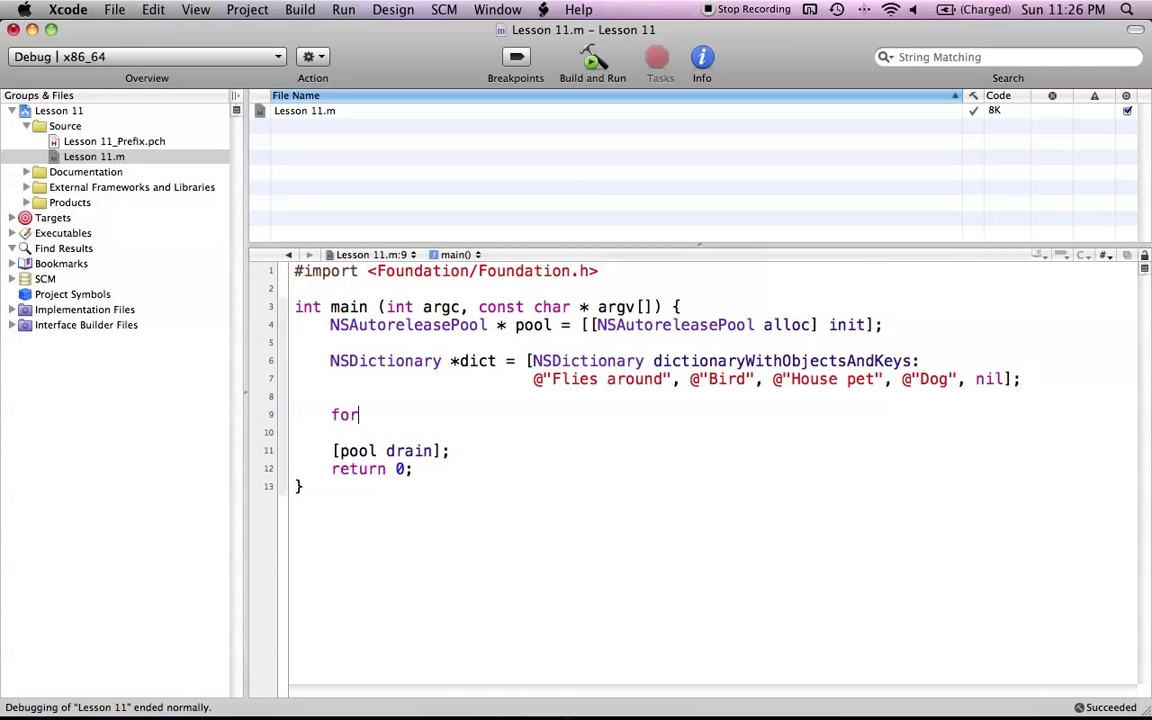
type("(")
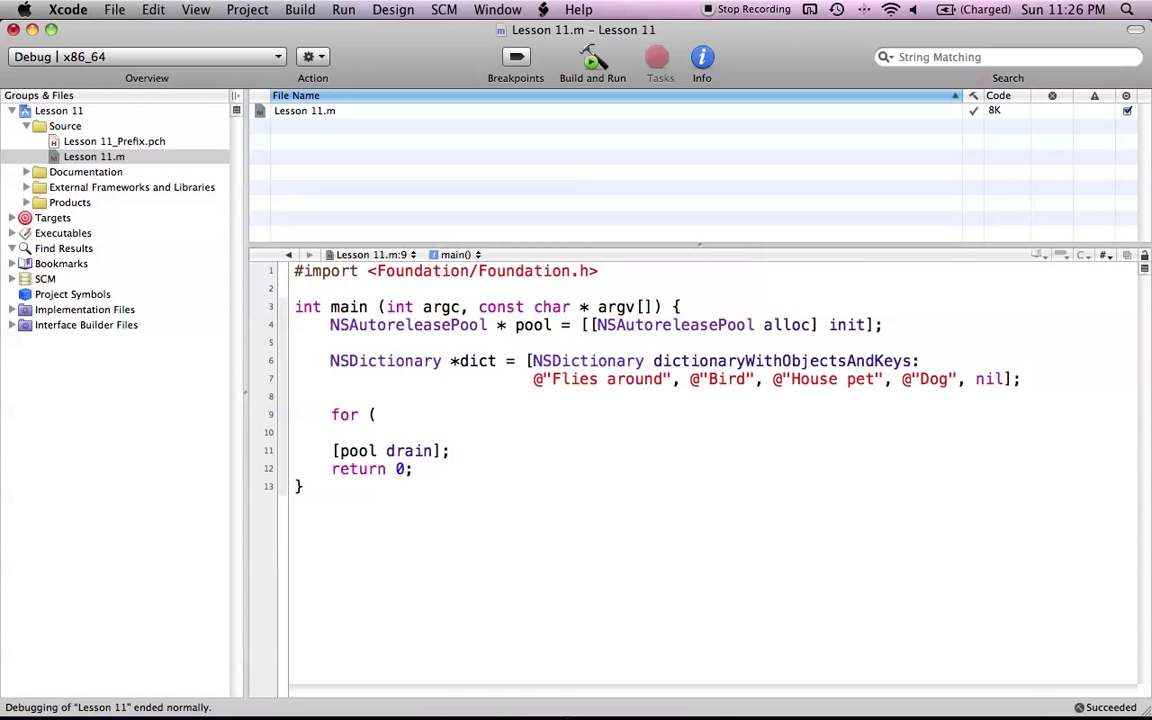
left_click(377, 414)
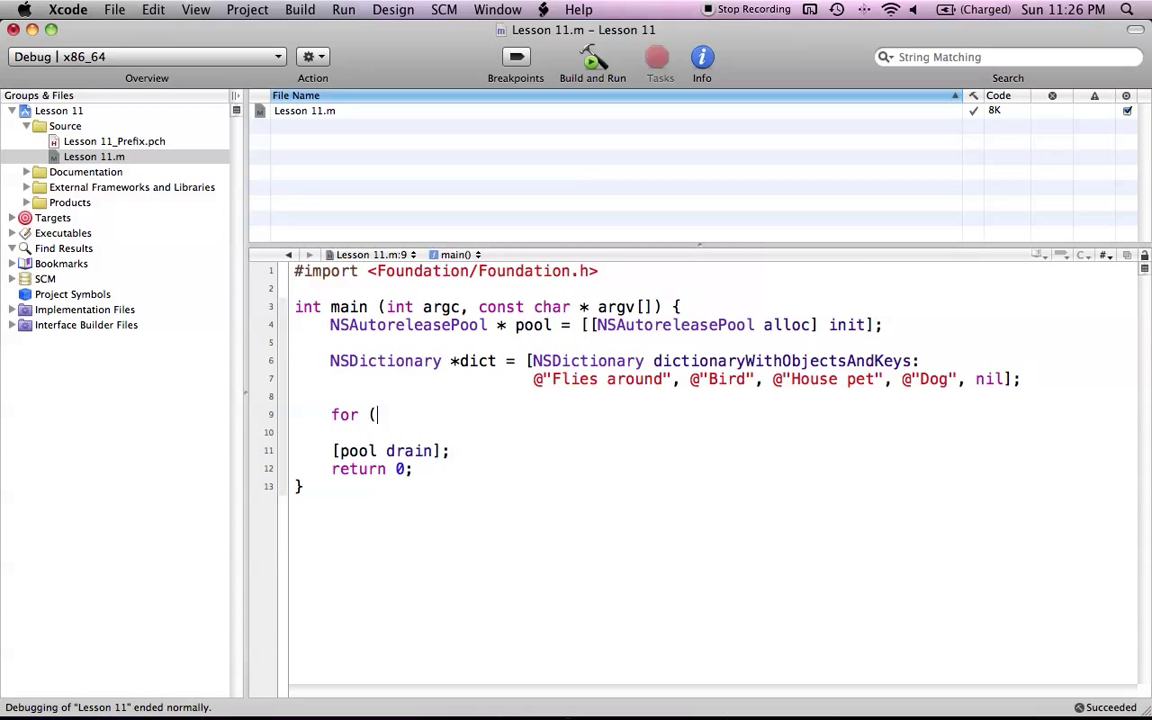
type("NSSt")
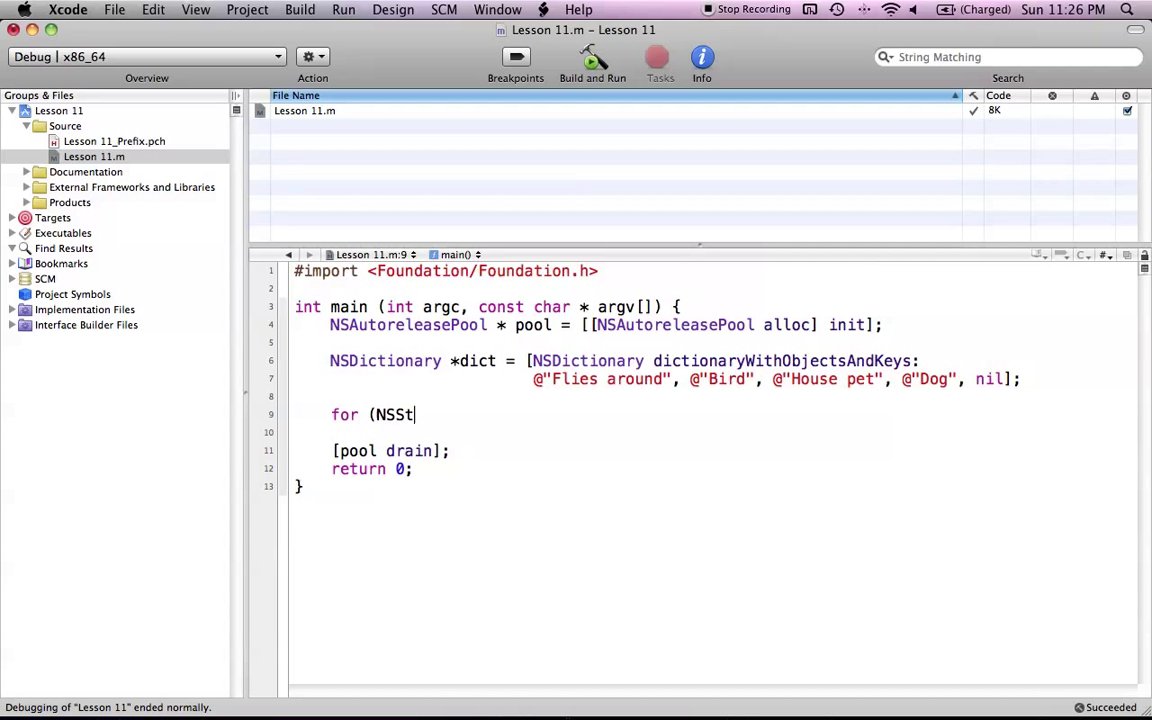
type("ring *key in")
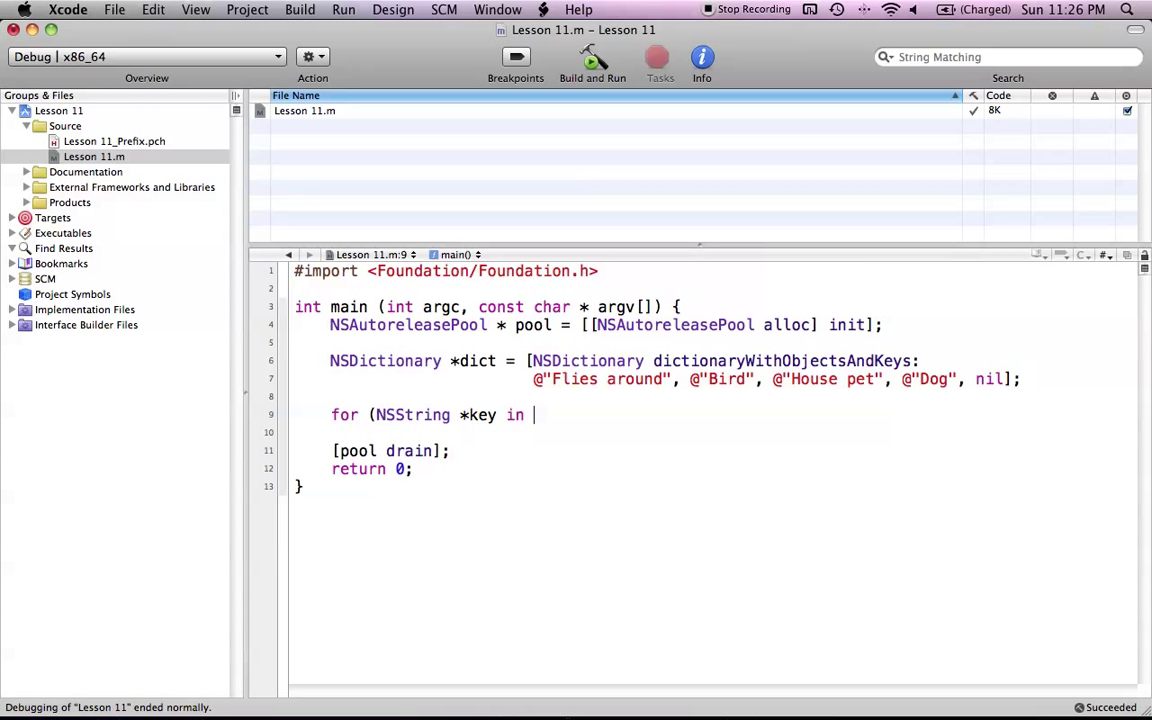
type("dict")
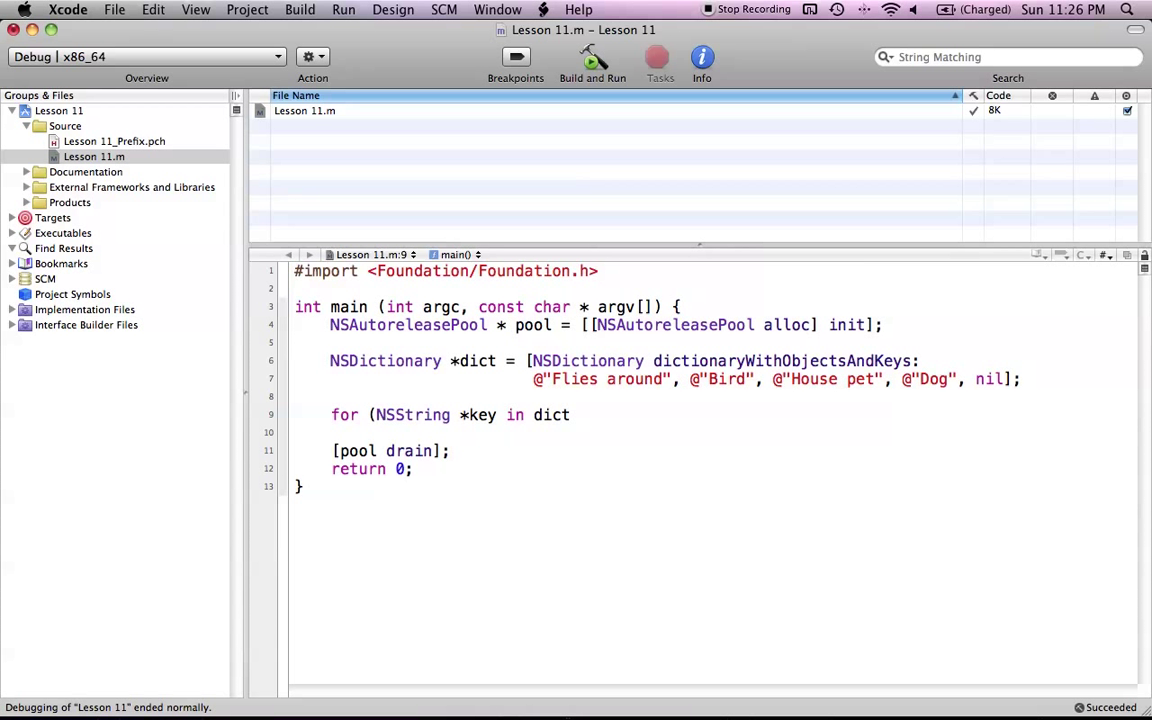
type(")")
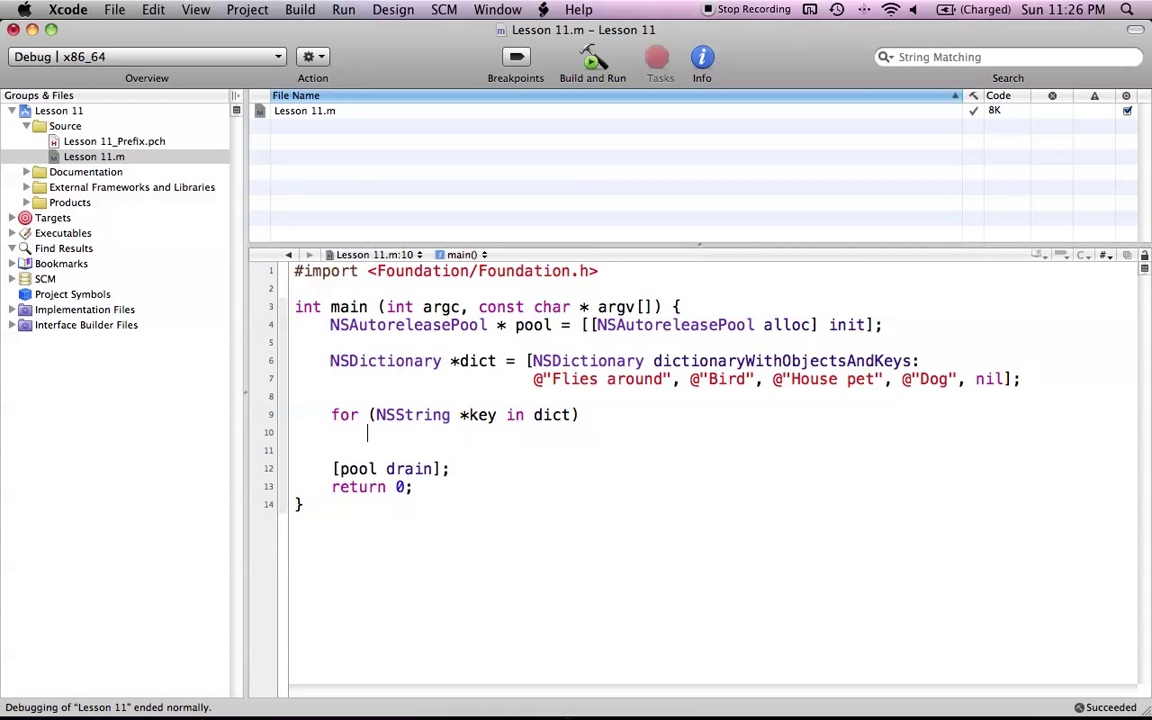
Step: Write NSLog(@"Key: %@, Object: %@", key, [dict objectForKey:key]); as the loop body
type("f")
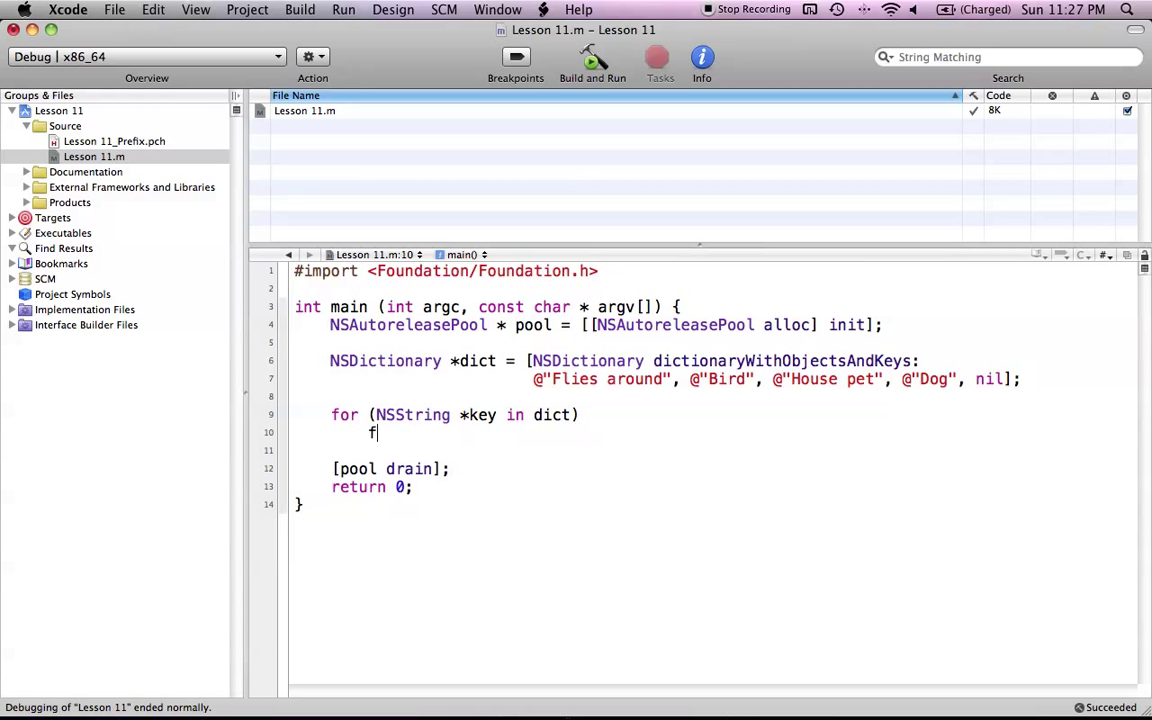
key("Backspace")
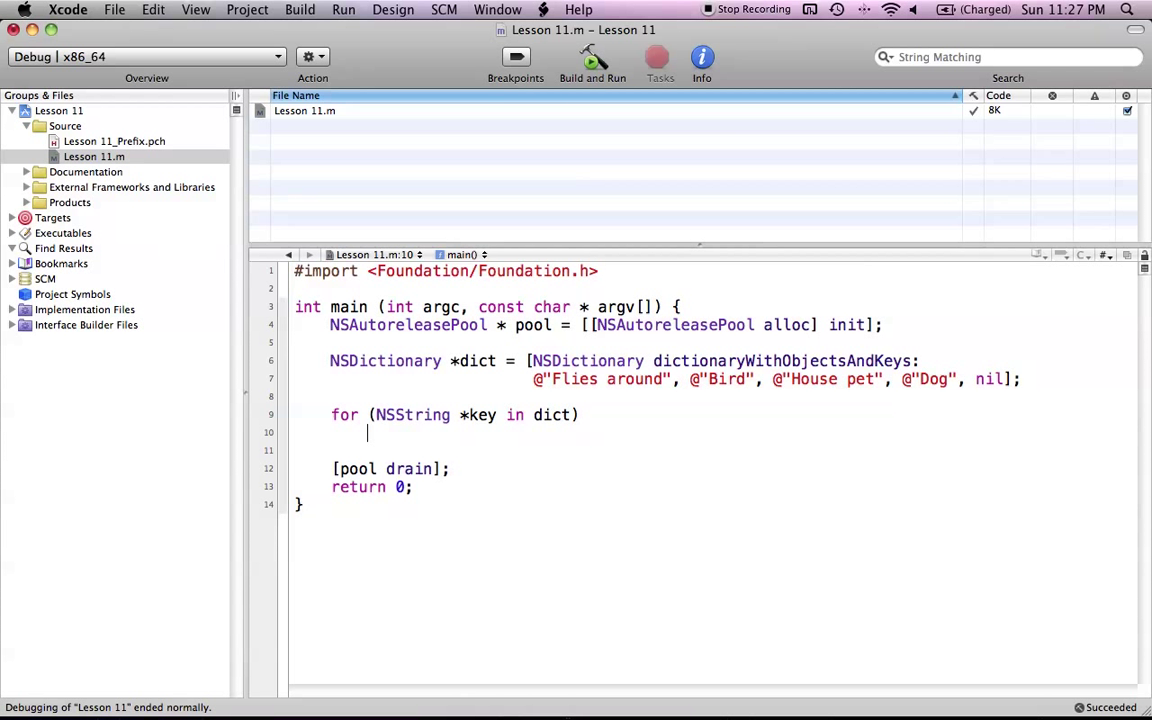
type("NSLog(NSString *format")
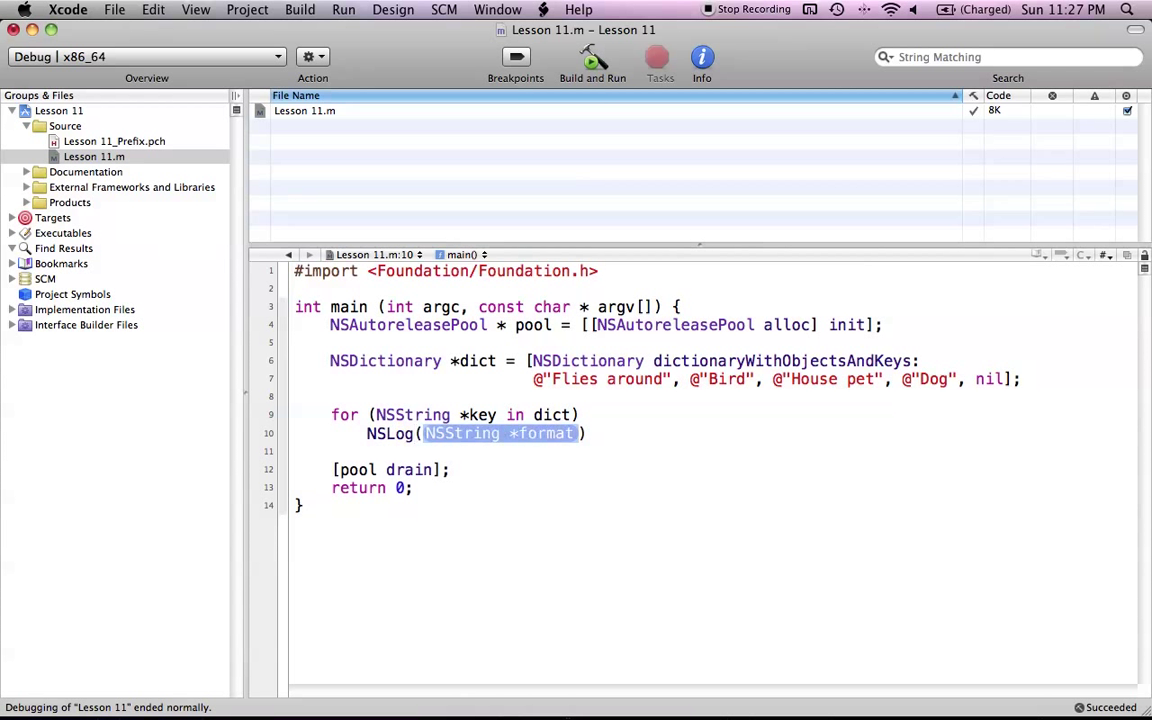
type("@\"\"")
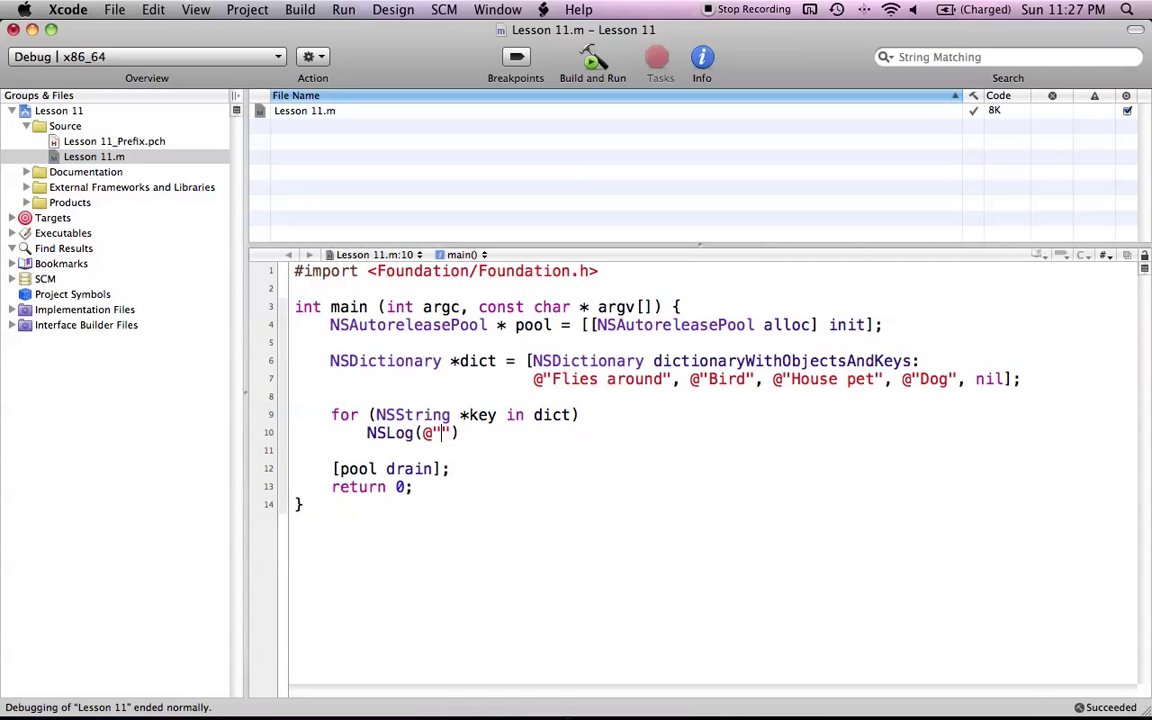
type("Key:")
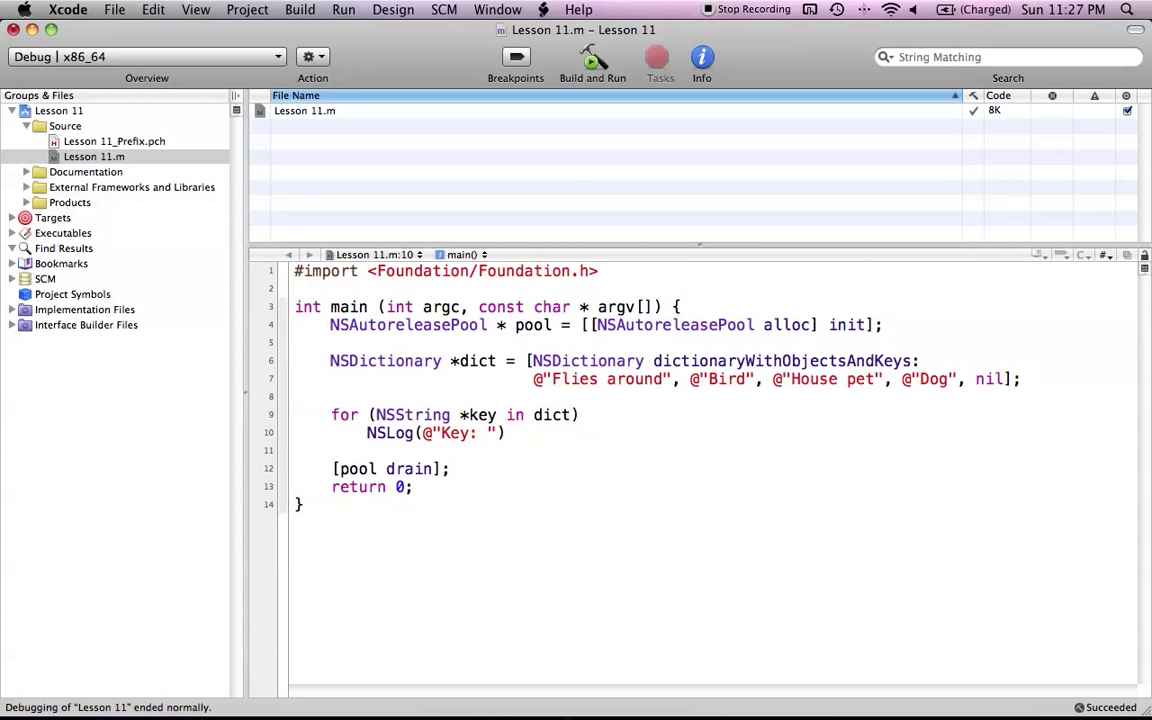
type("%@")
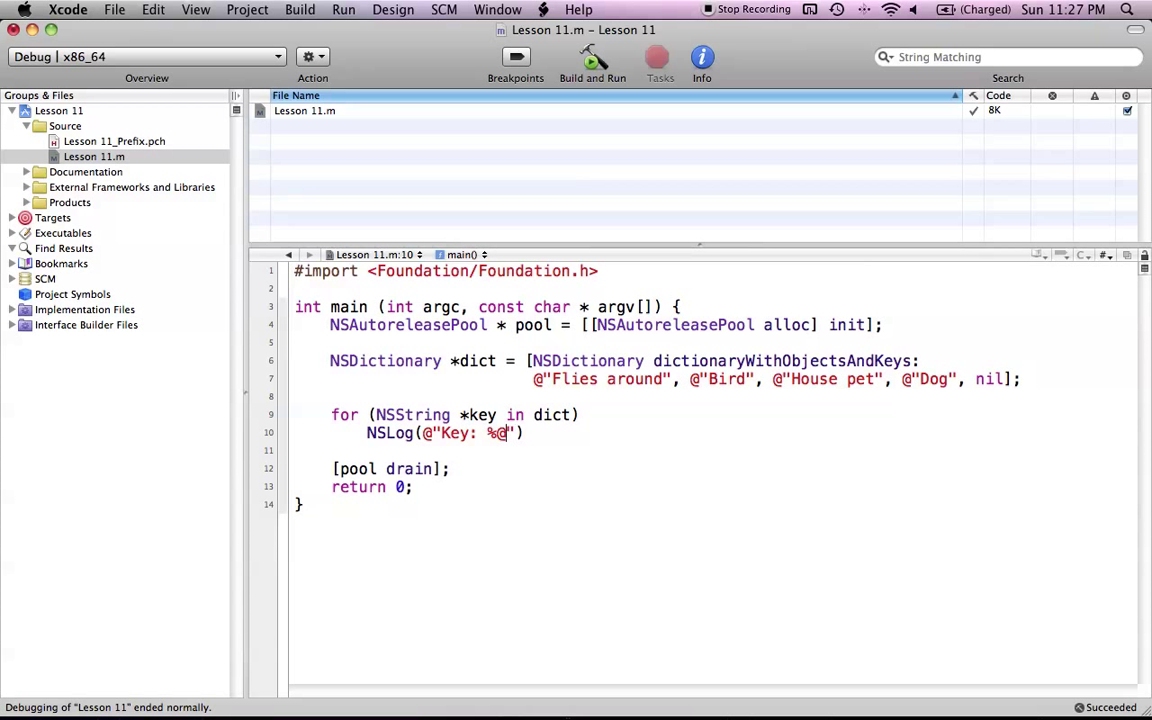
type(",")
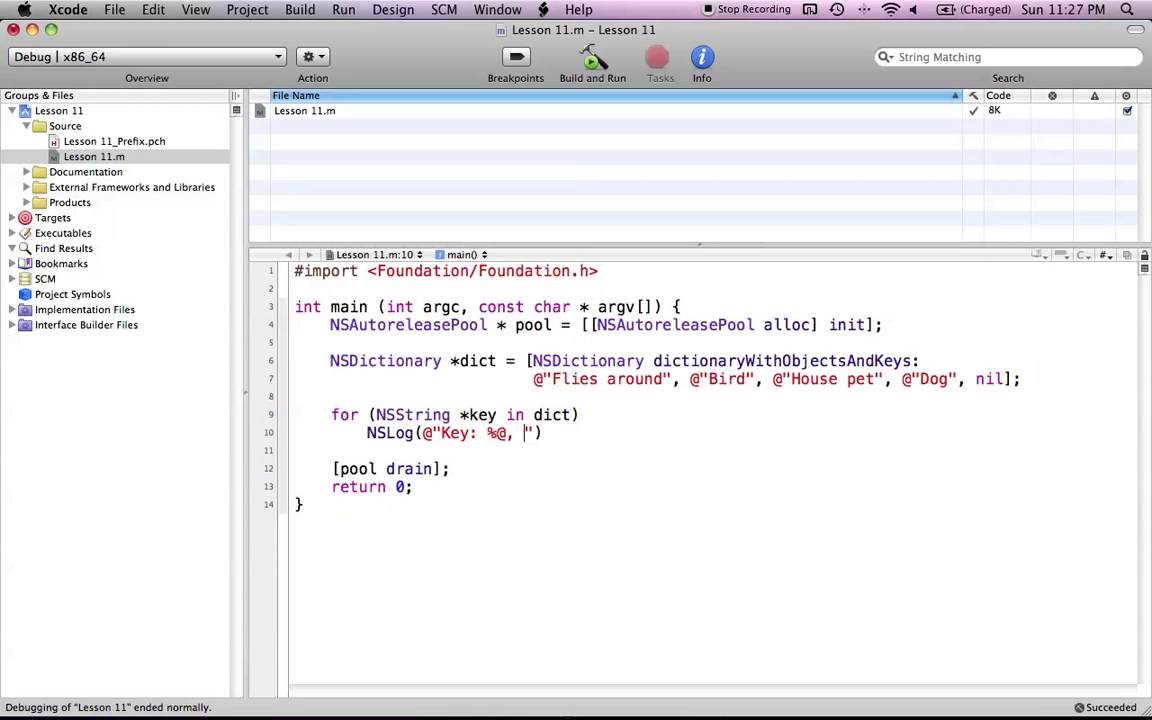
type("%@")
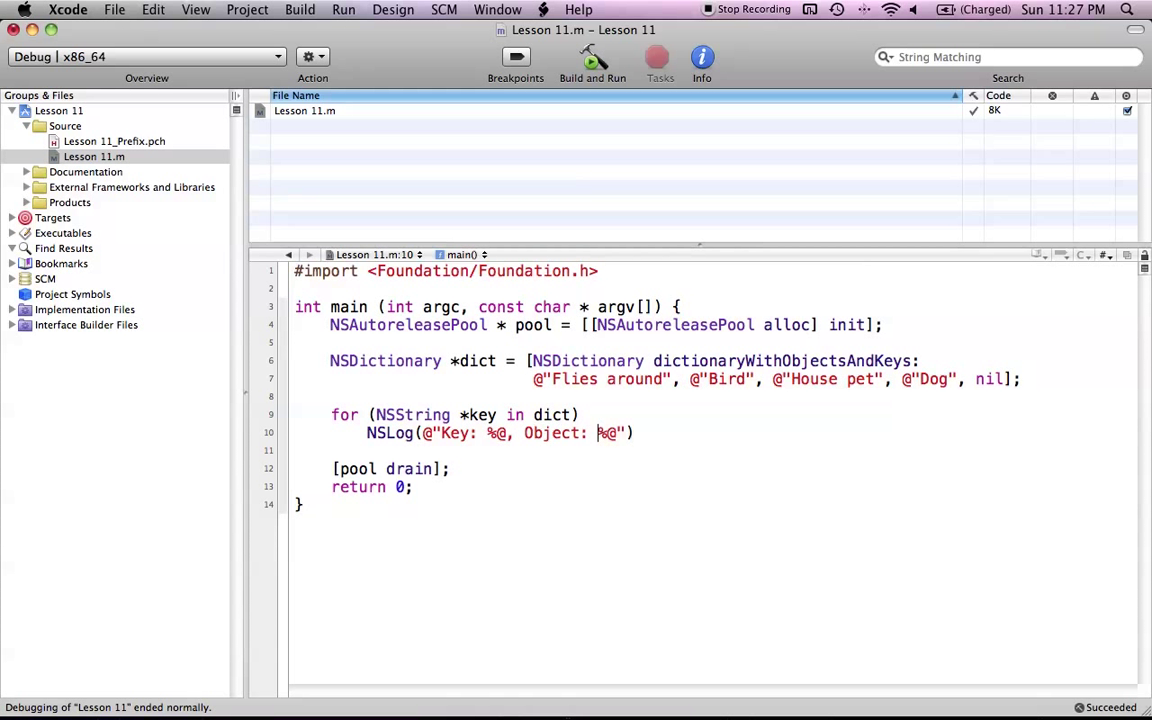
type("\",")
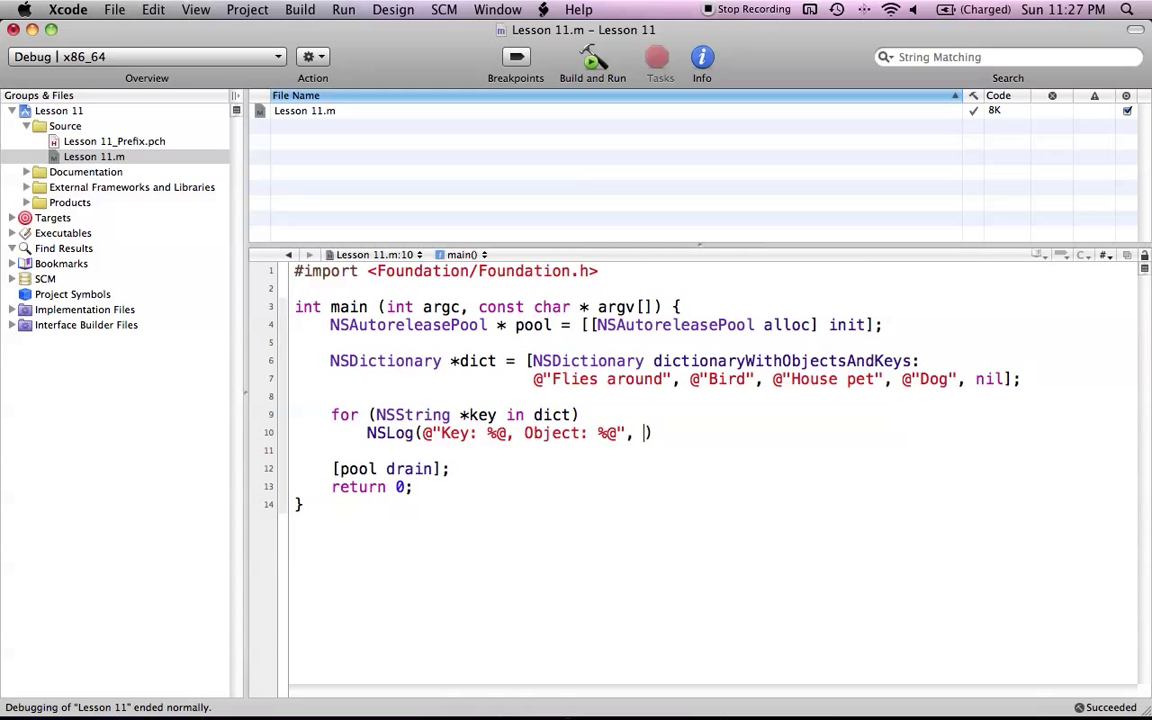
type("key,")
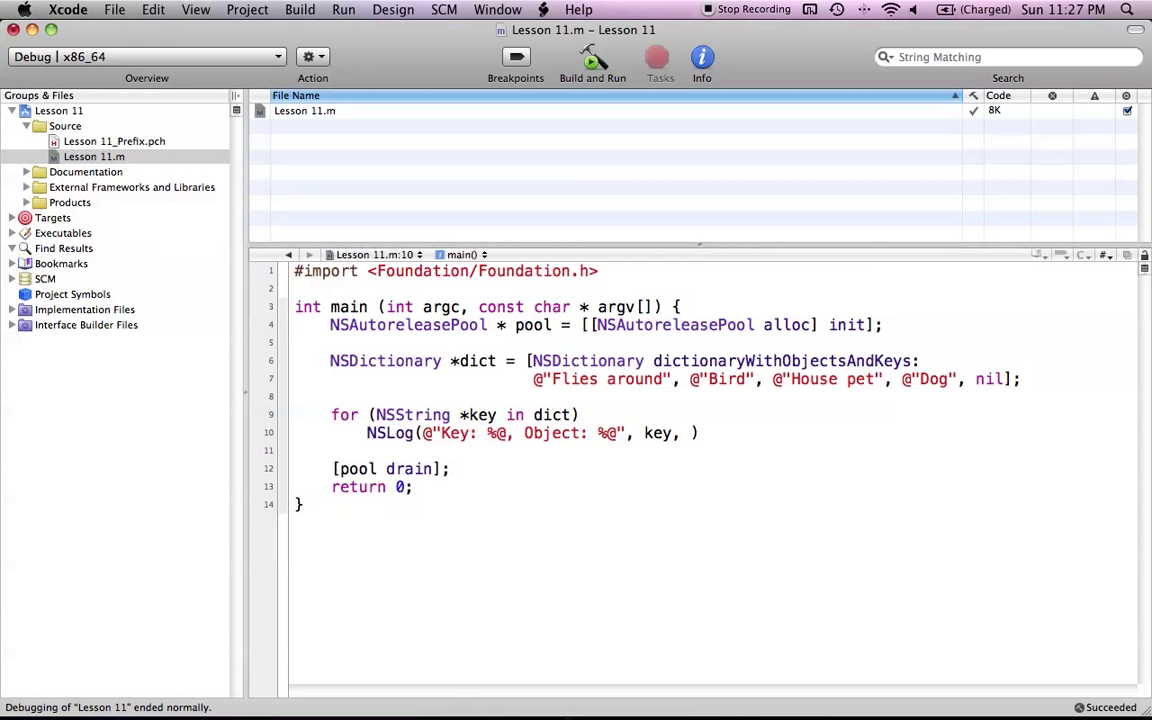
type("[dict")
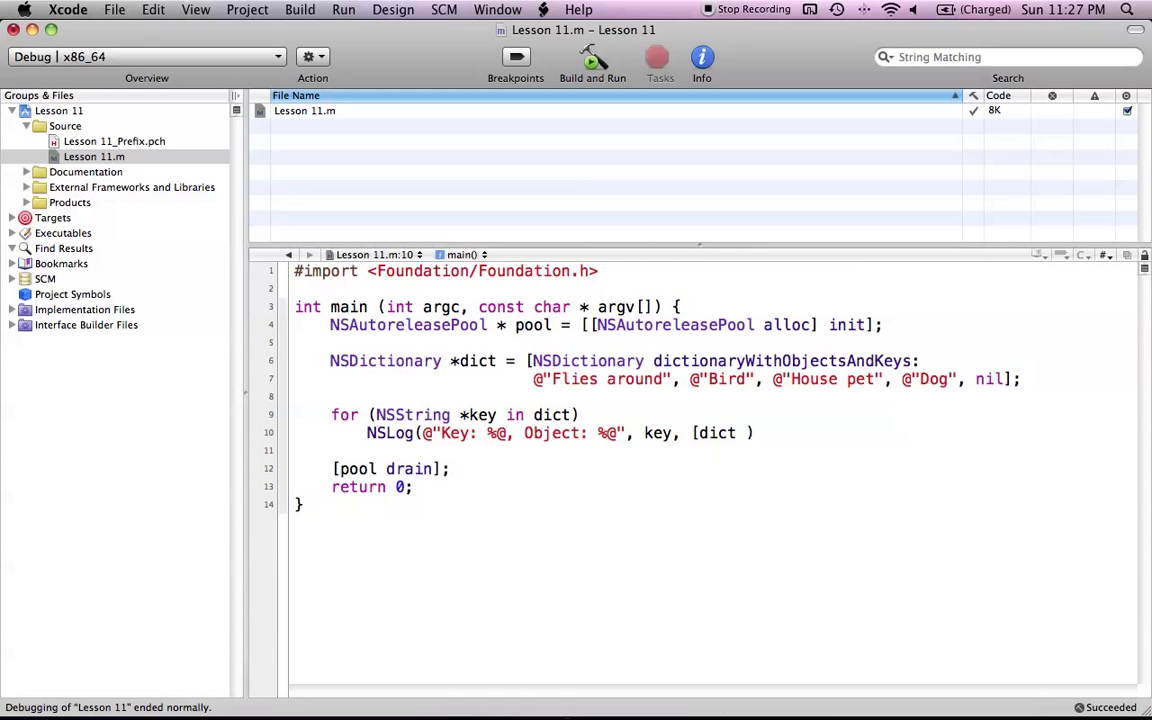
type("objectForKey:k")
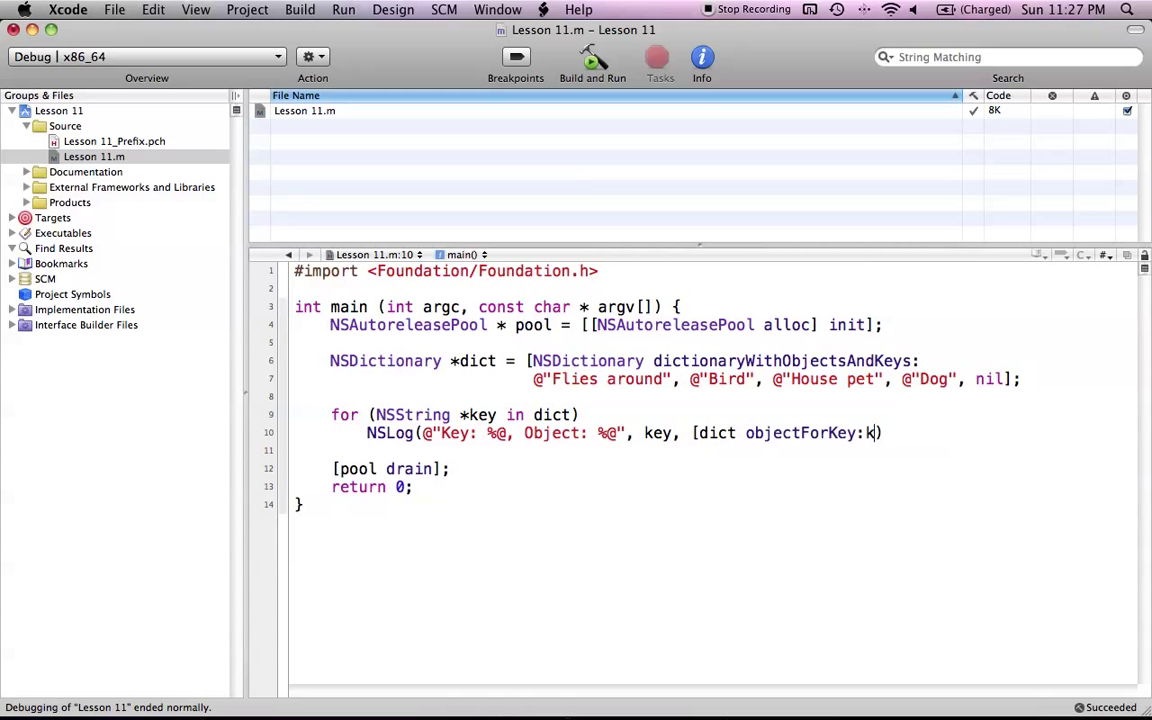
type("ey];")
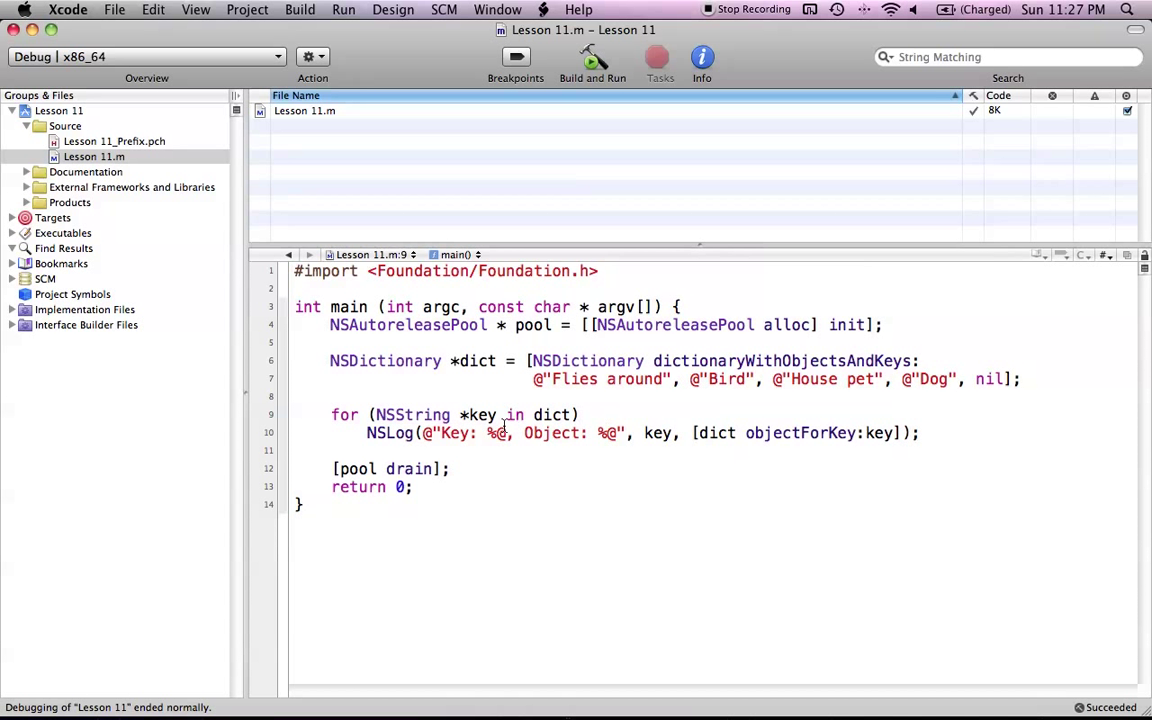
double_click(480, 414)
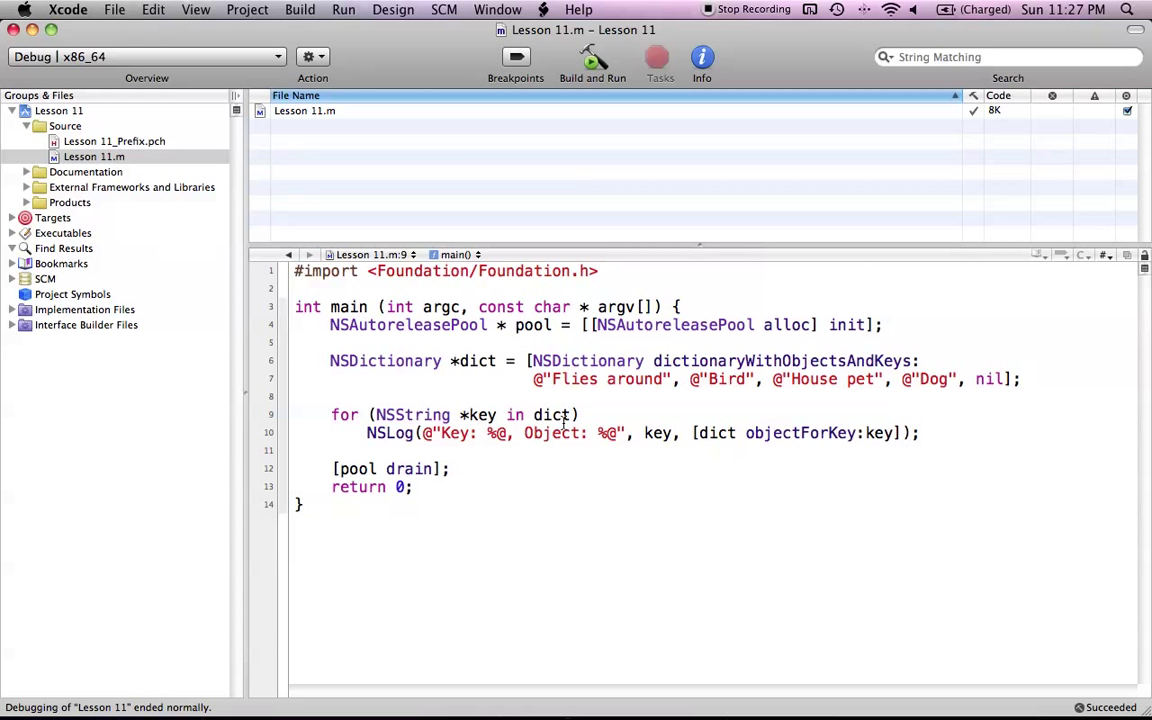
left_click(512, 415)
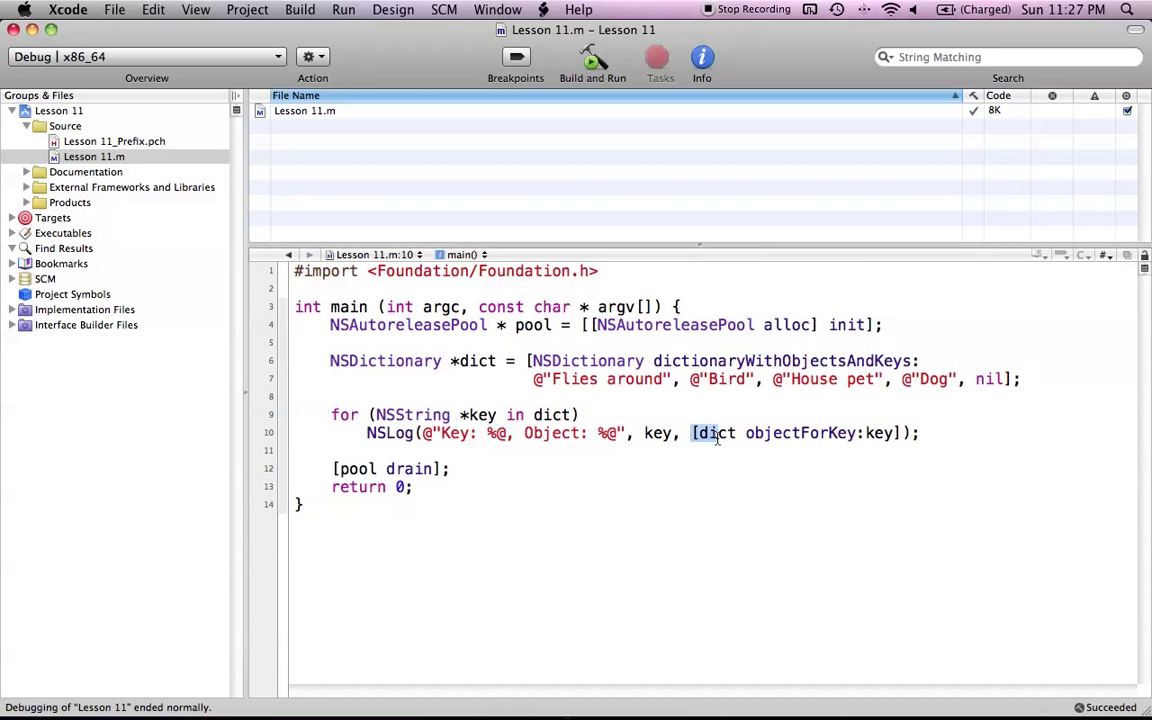
left_click_drag(691, 432, 899, 432)
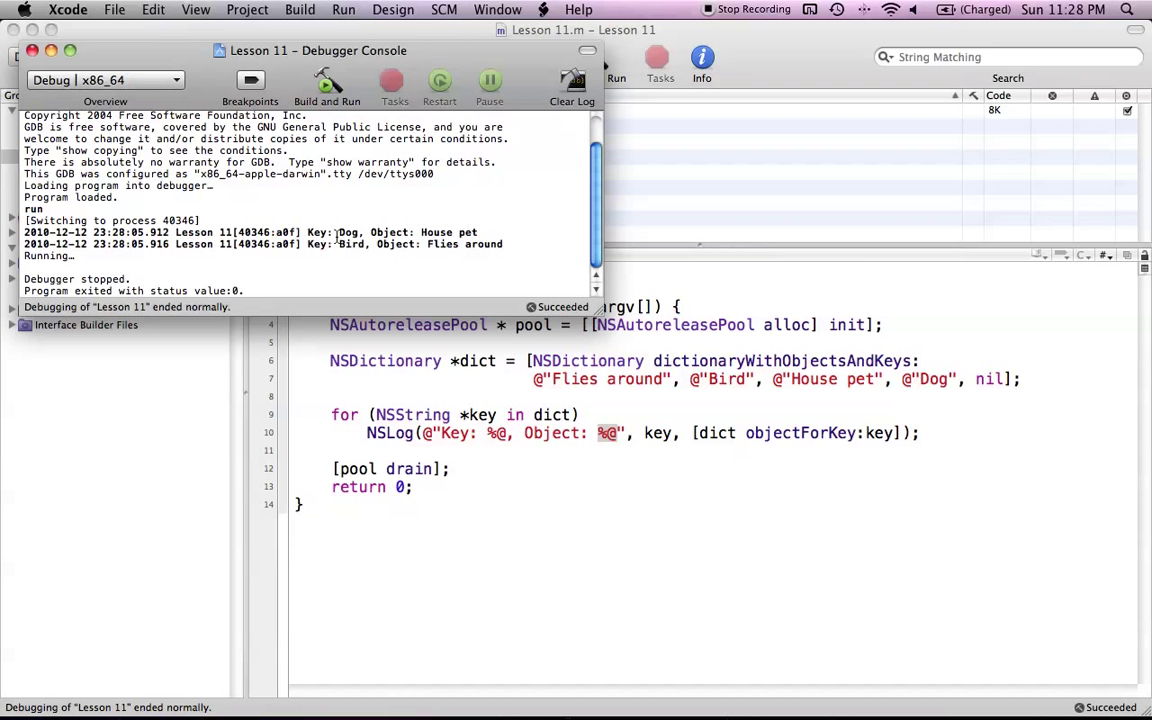
Step: Close the console showing Dog/House pet and Bird/Flies around, returning to the code
double_click(448, 232)
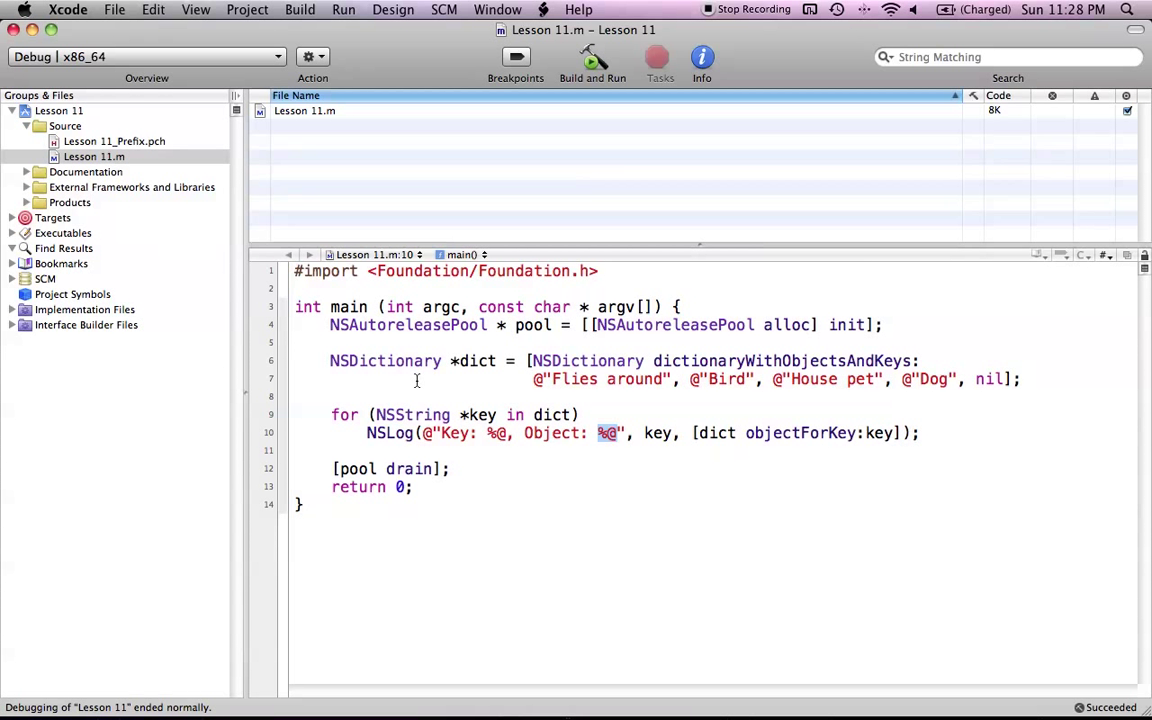
left_click(428, 415)
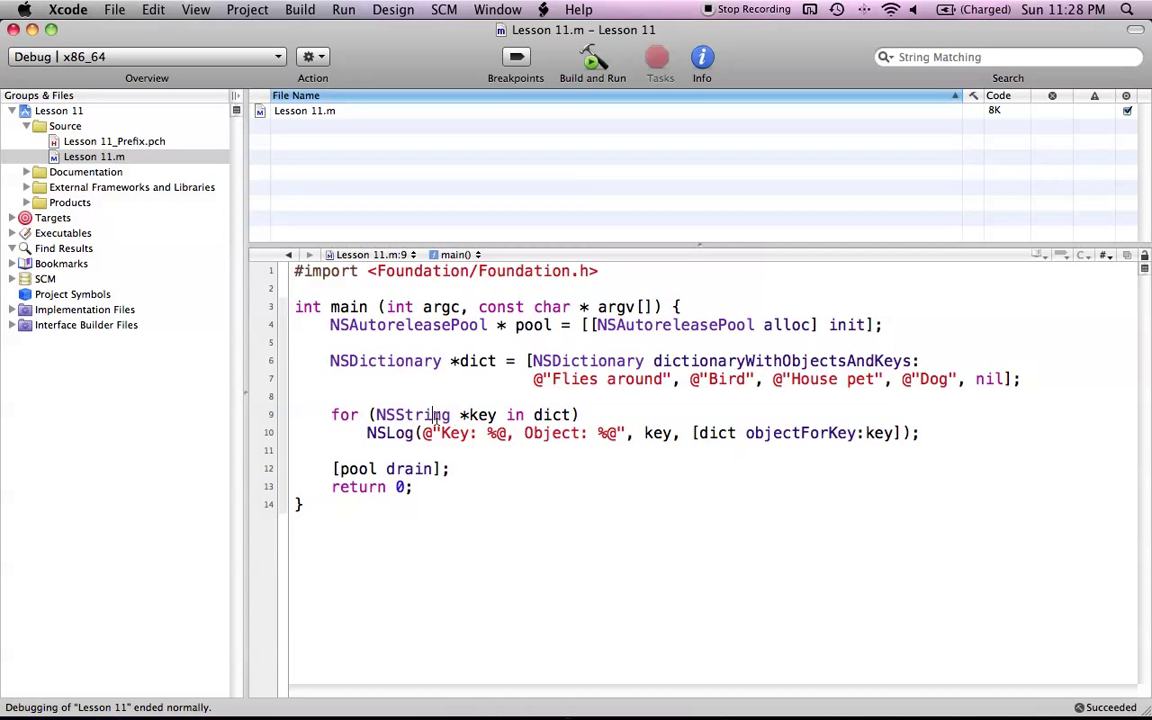
double_click(478, 414)
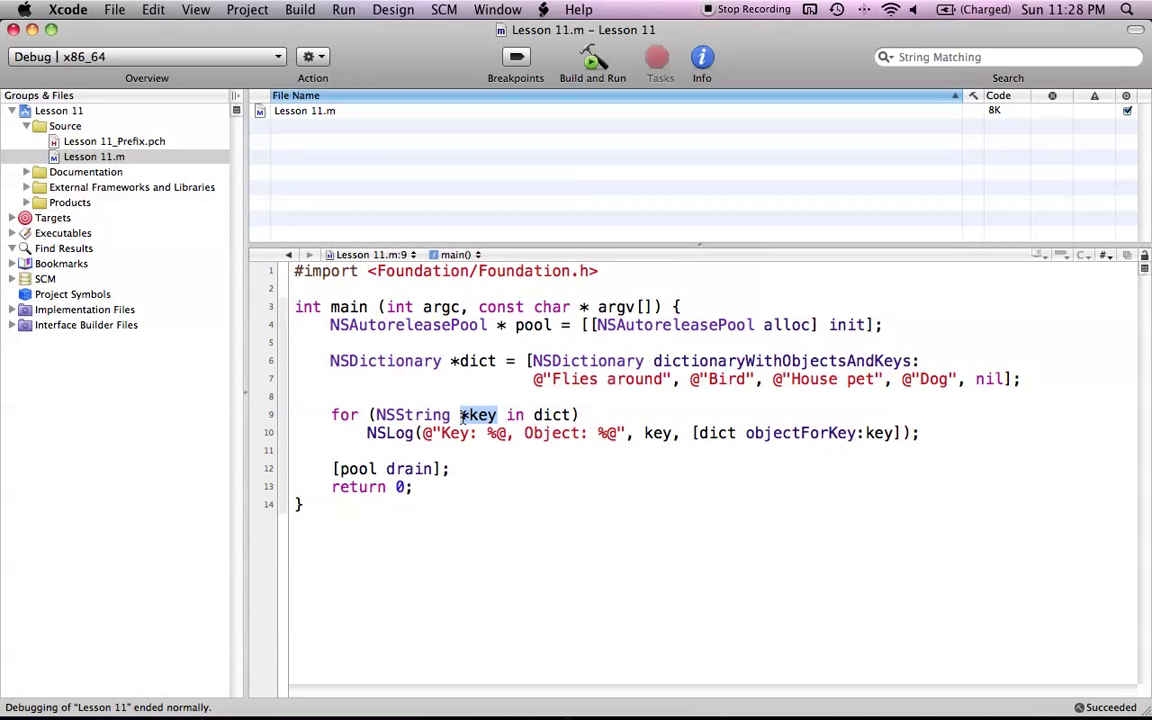
left_click(585, 415)
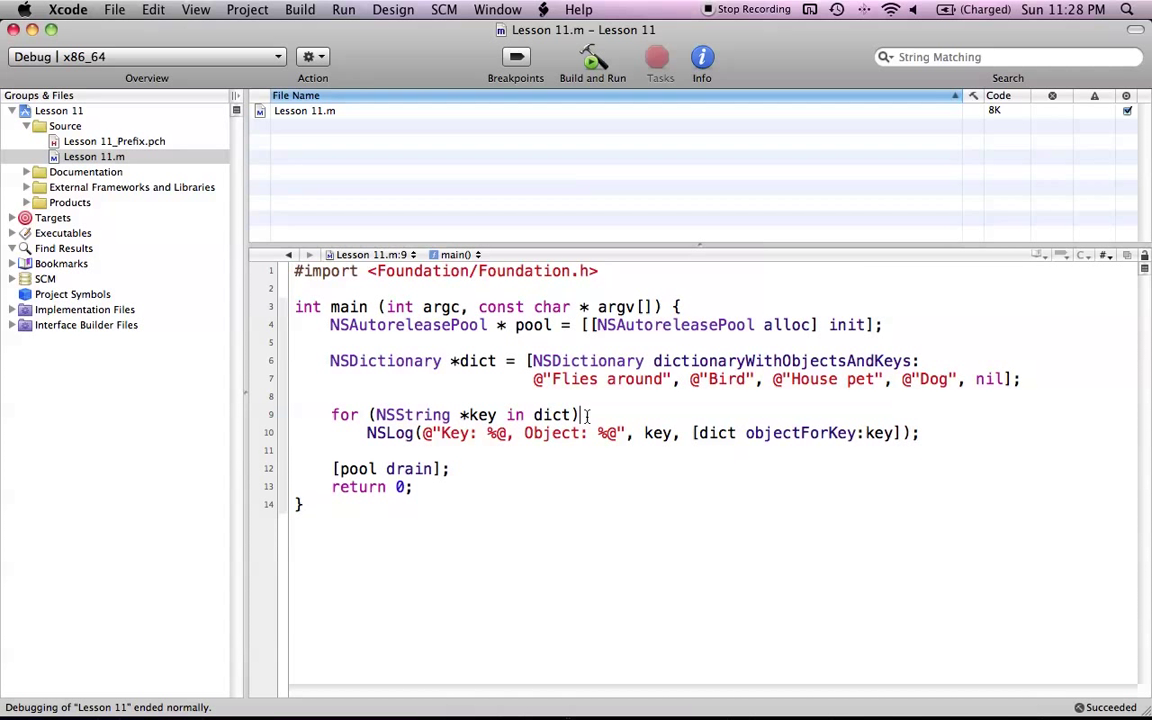
double_click(480, 414)
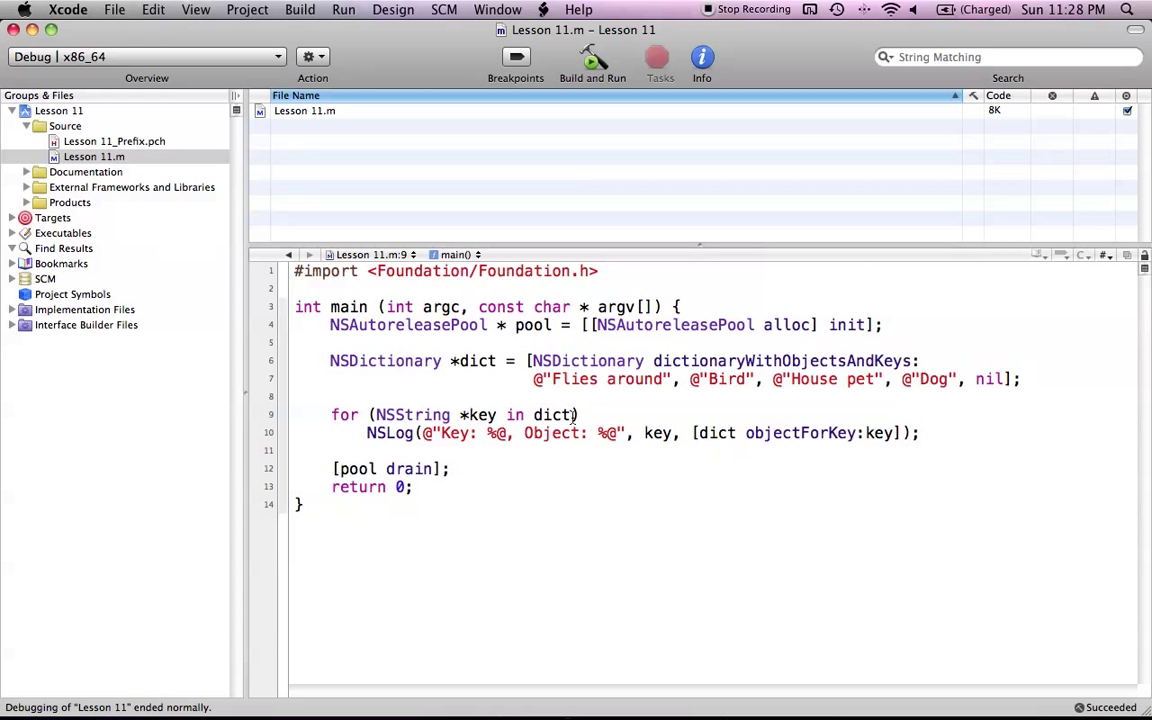
double_click(551, 414)
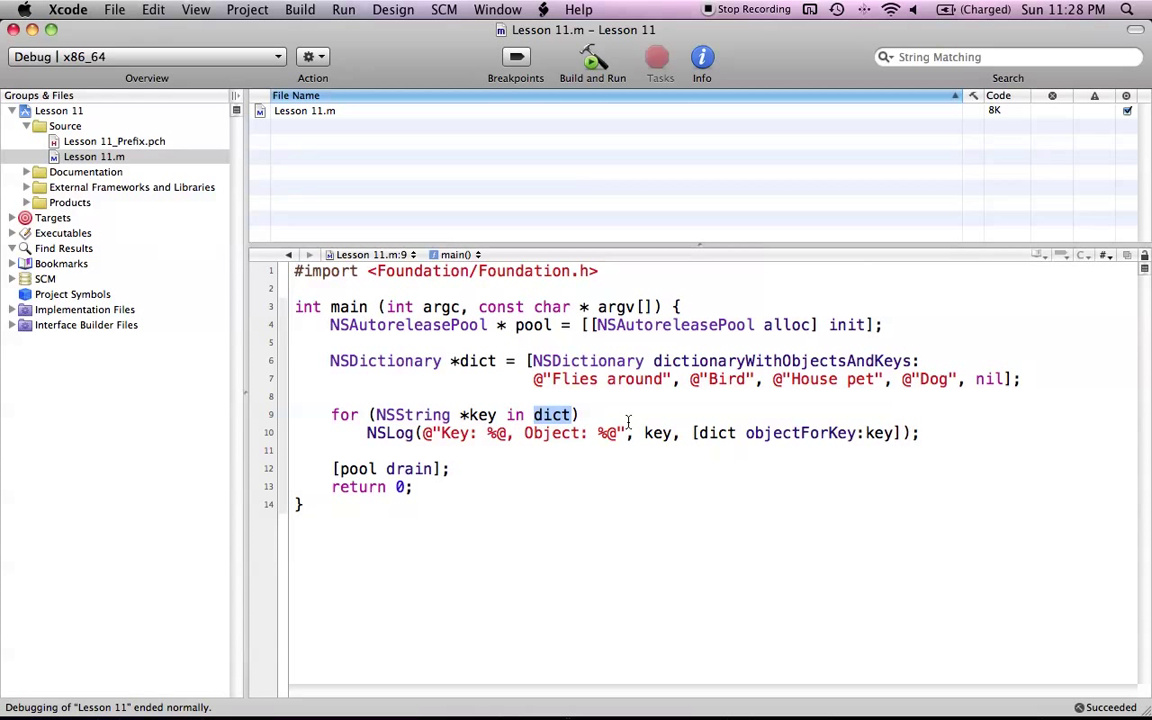
left_click(918, 433)
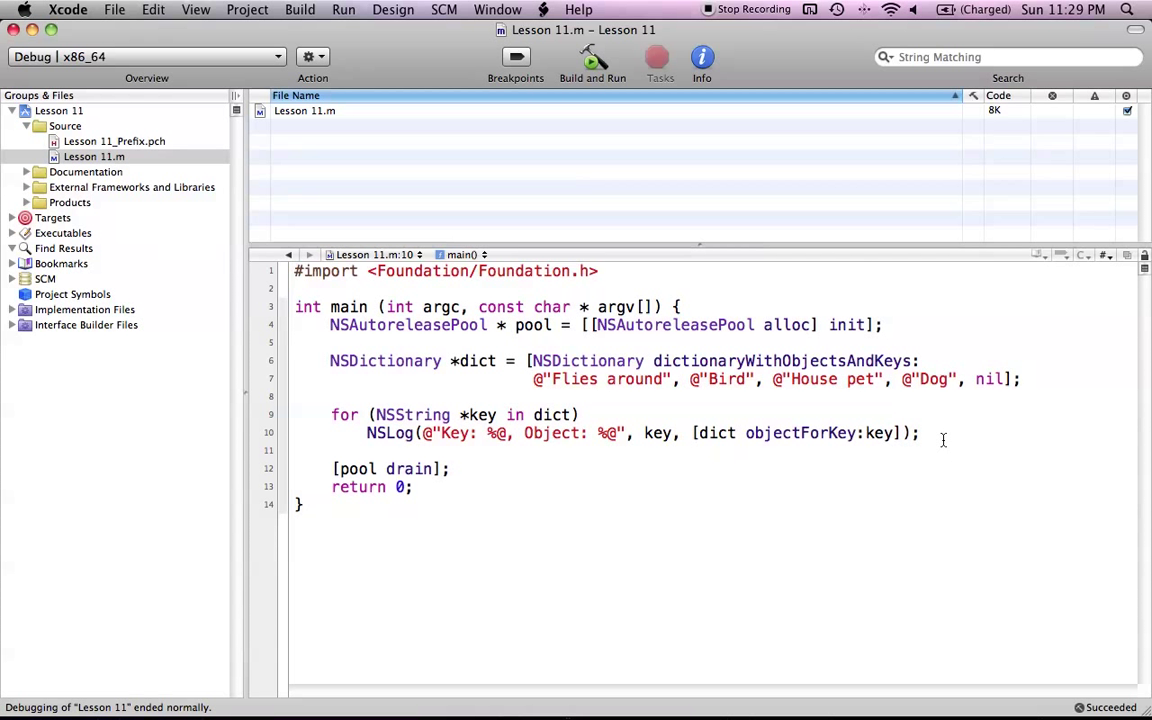
left_click(919, 433)
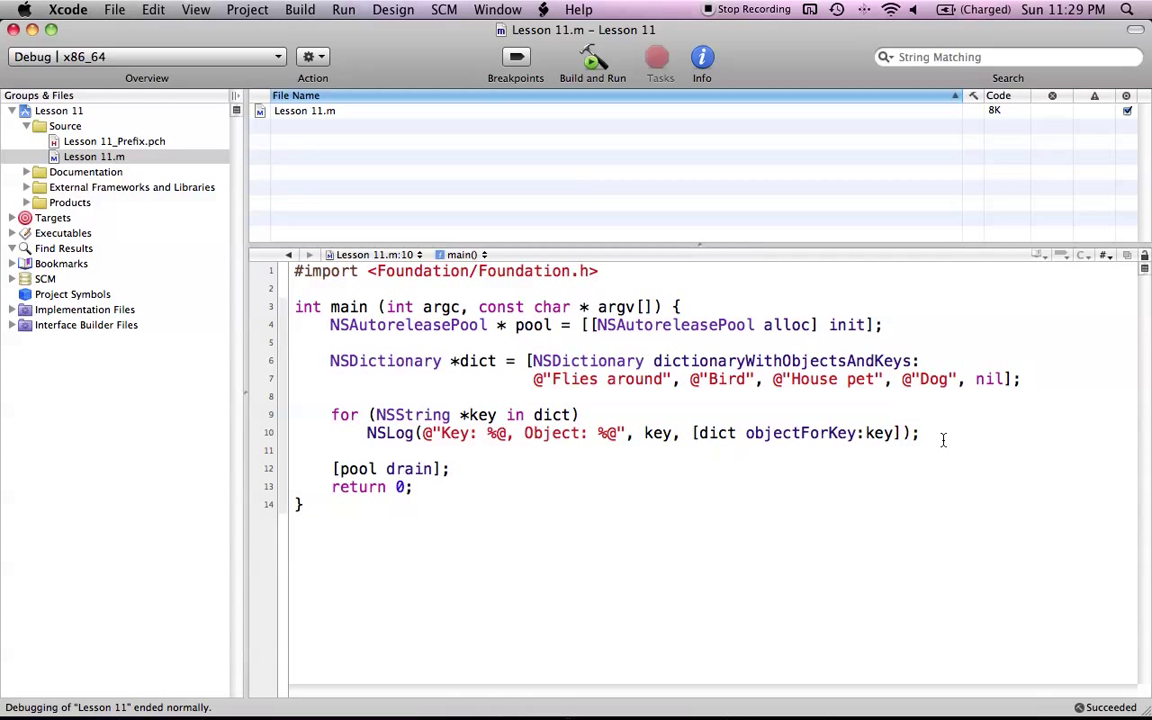
left_click(919, 433)
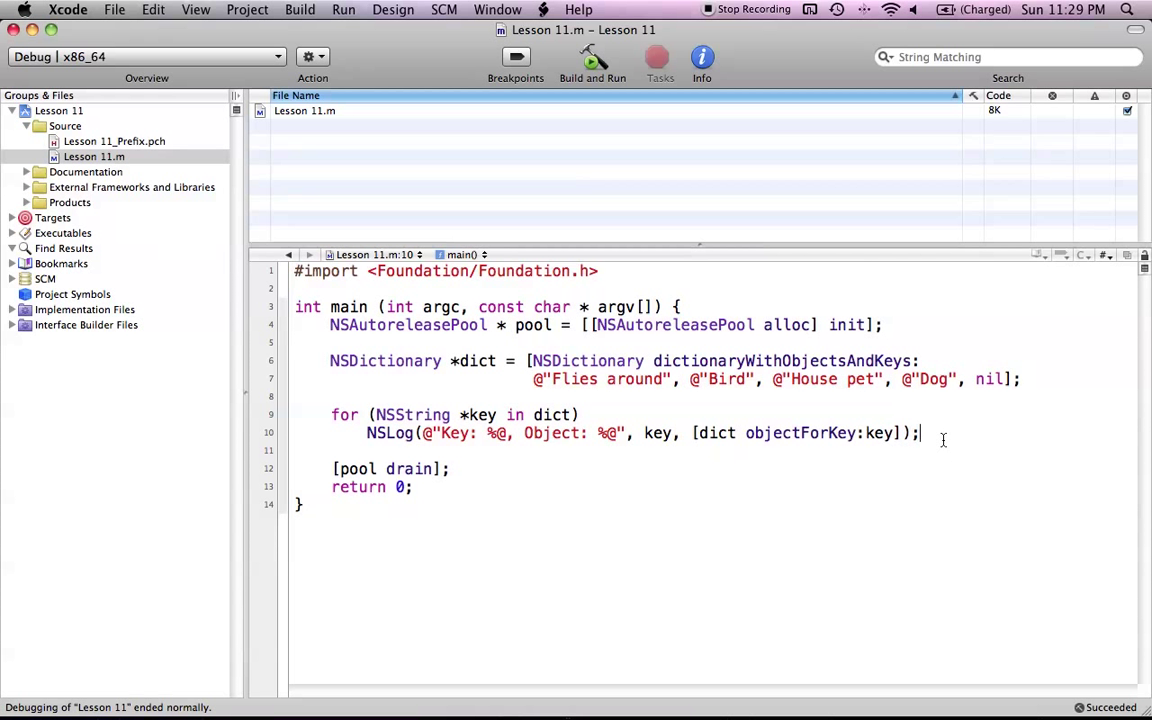